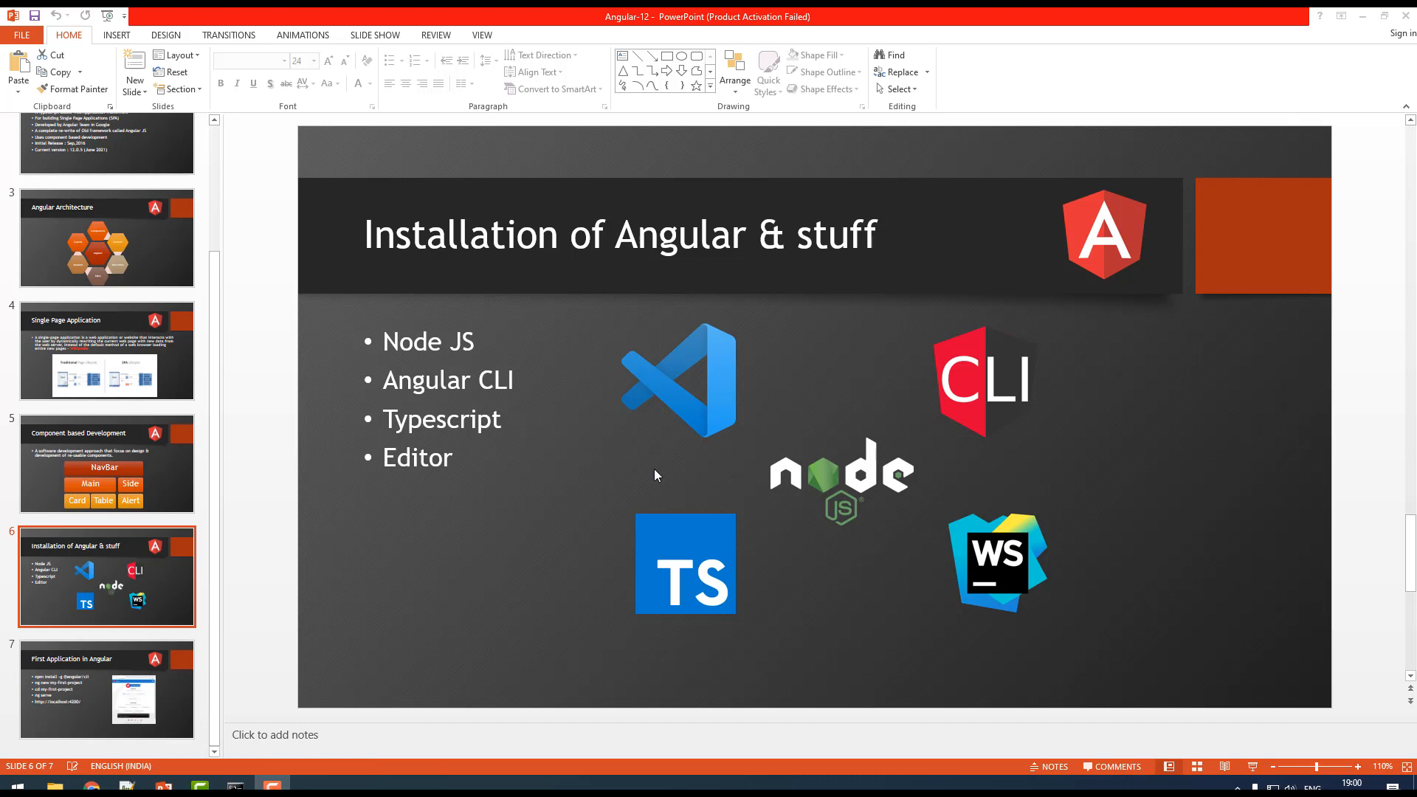
mouse_move(938, 537)
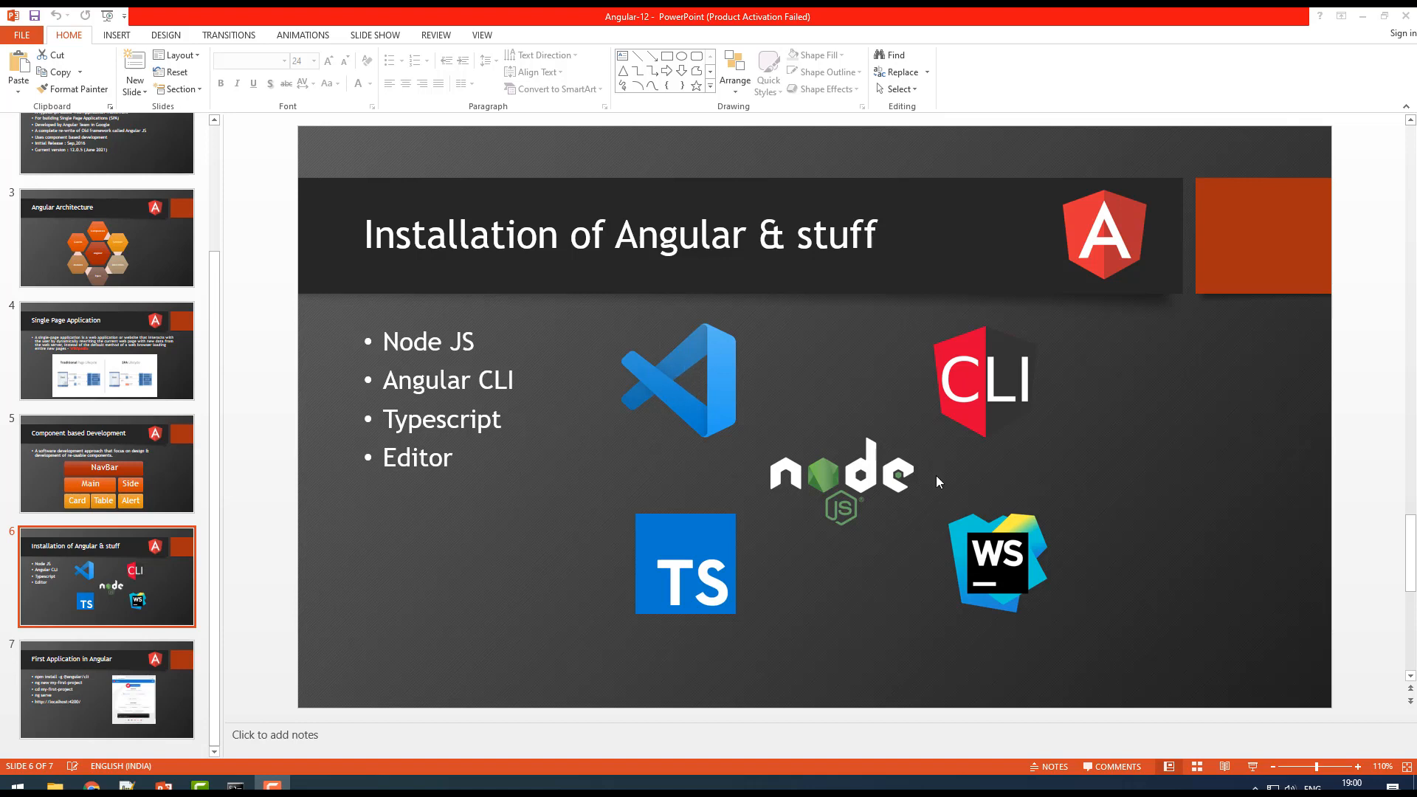
mouse_move(703, 358)
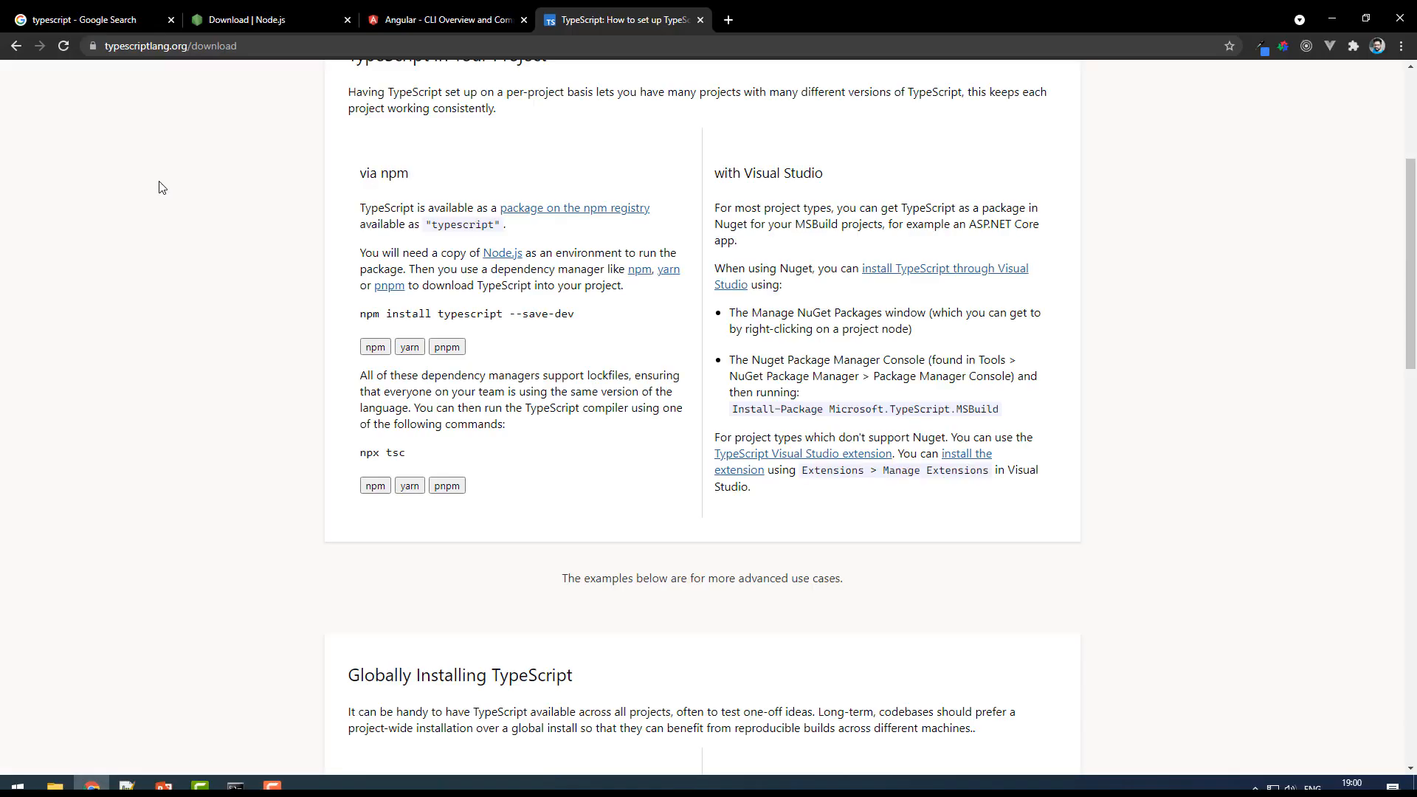
Search Google for 'visual studio code' and open the VS Code download page.
click(82, 19)
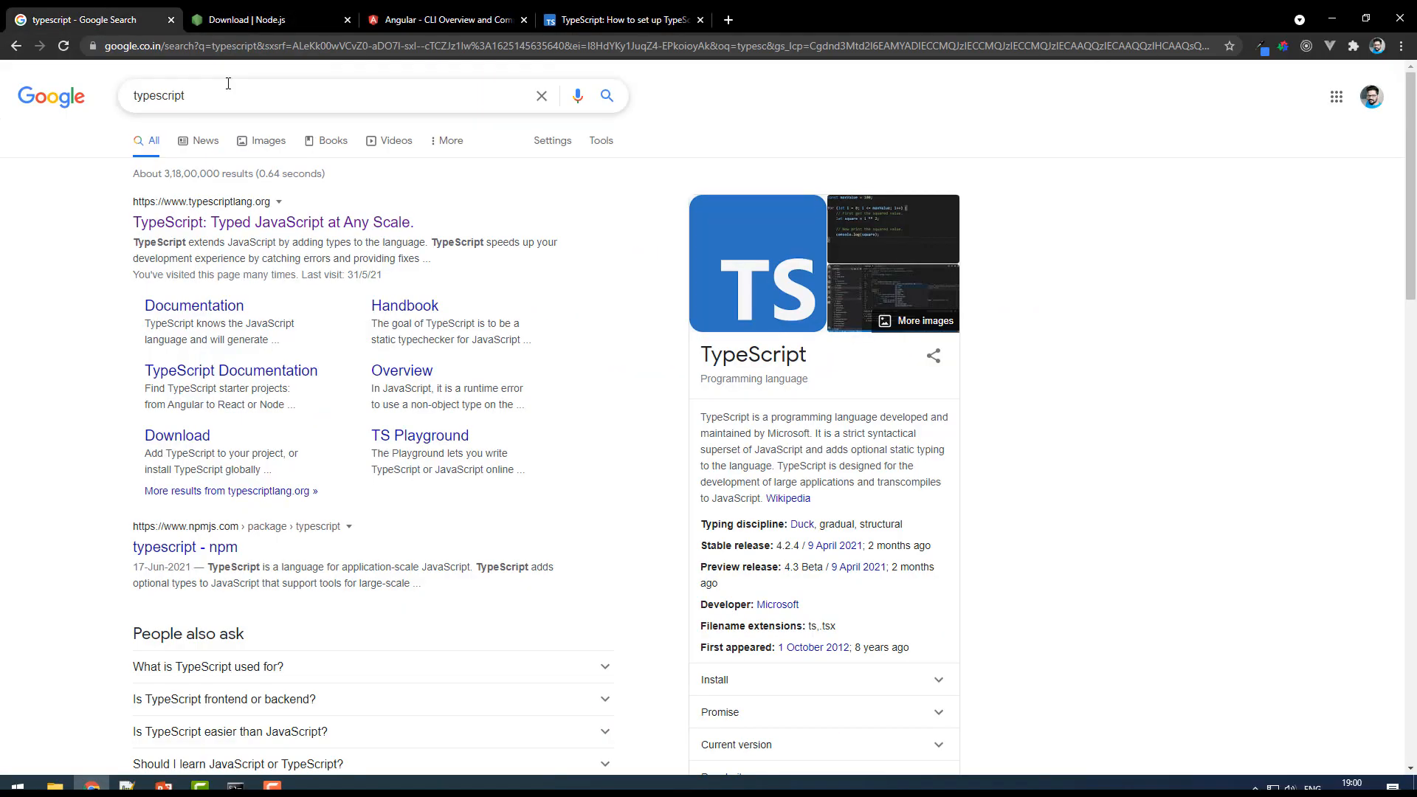
double_click(158, 96)
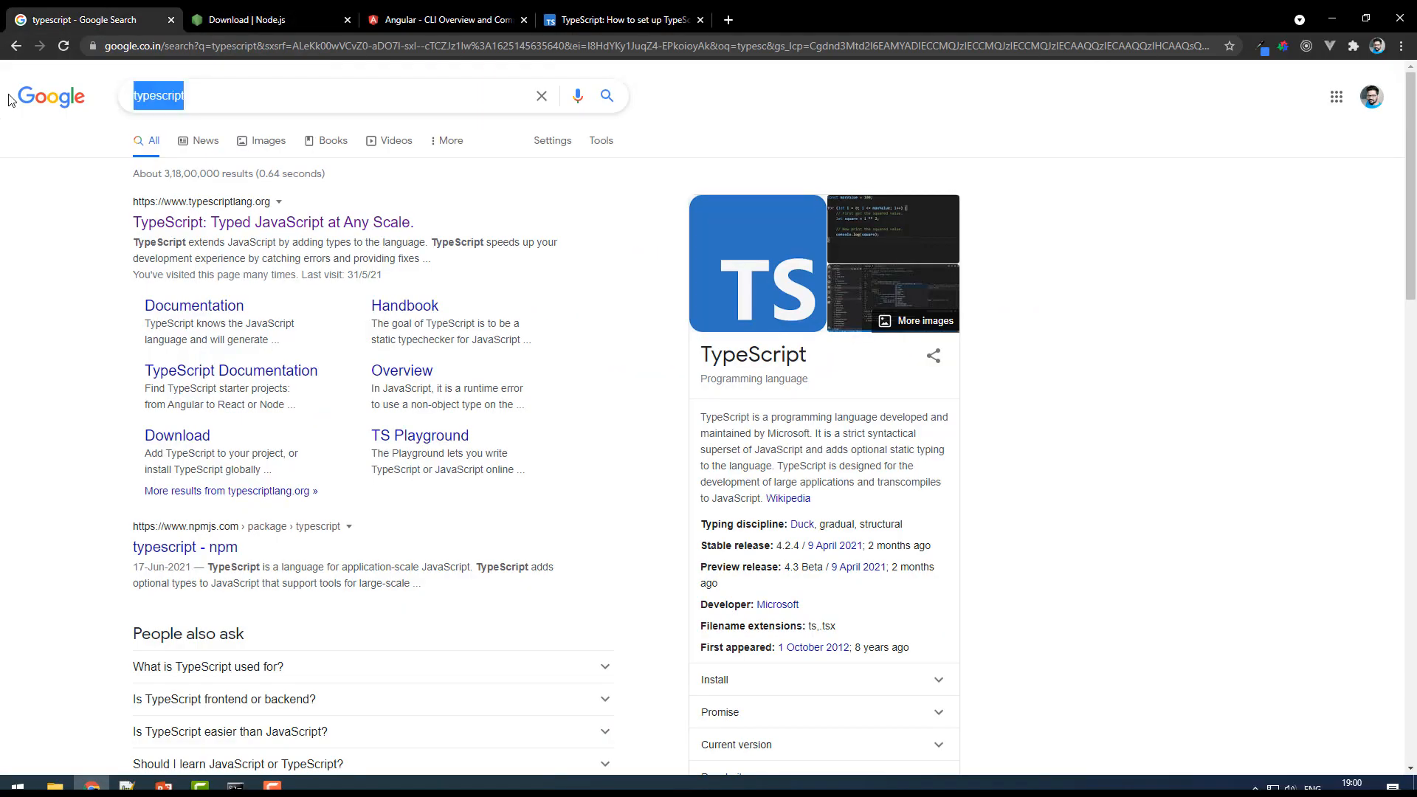
text(visual studio code)
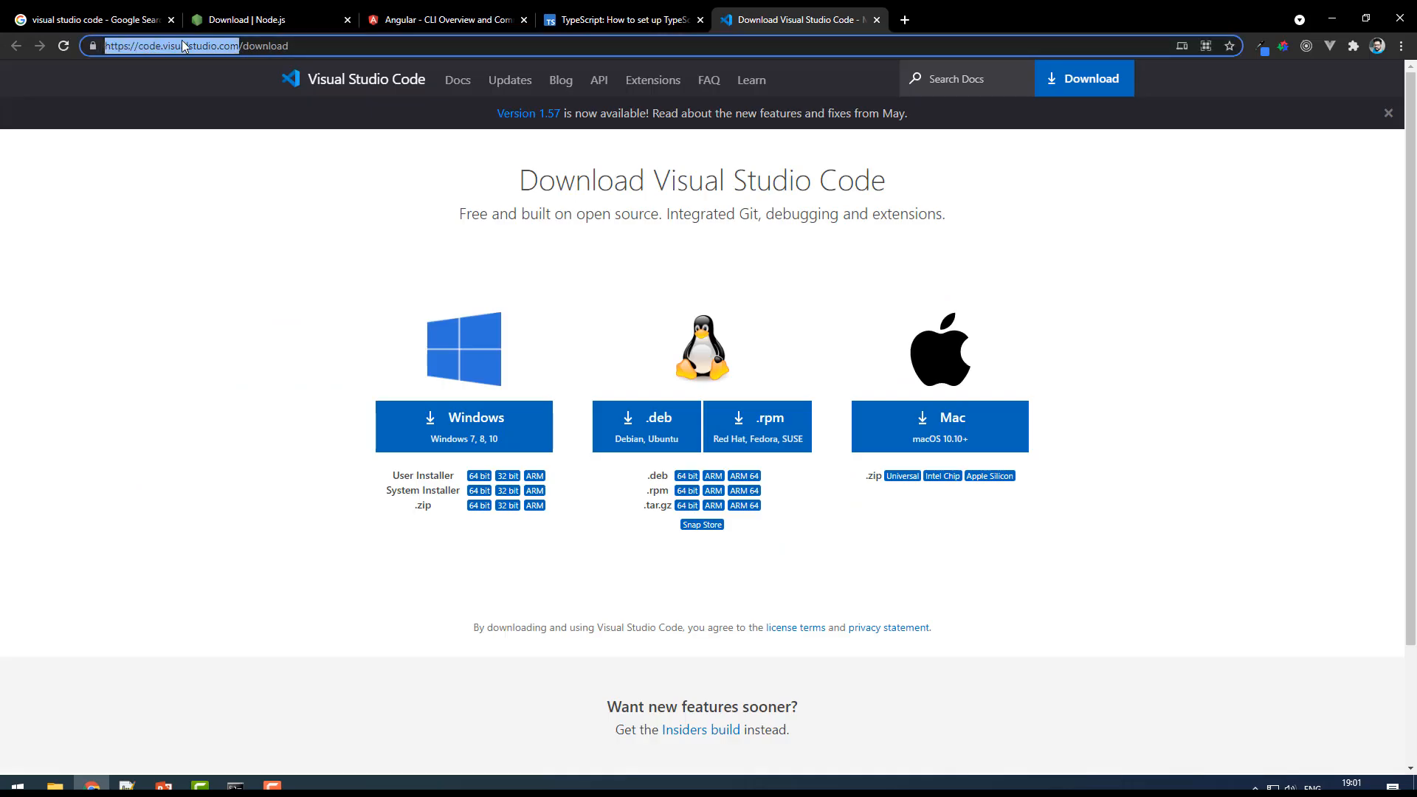
click(103, 291)
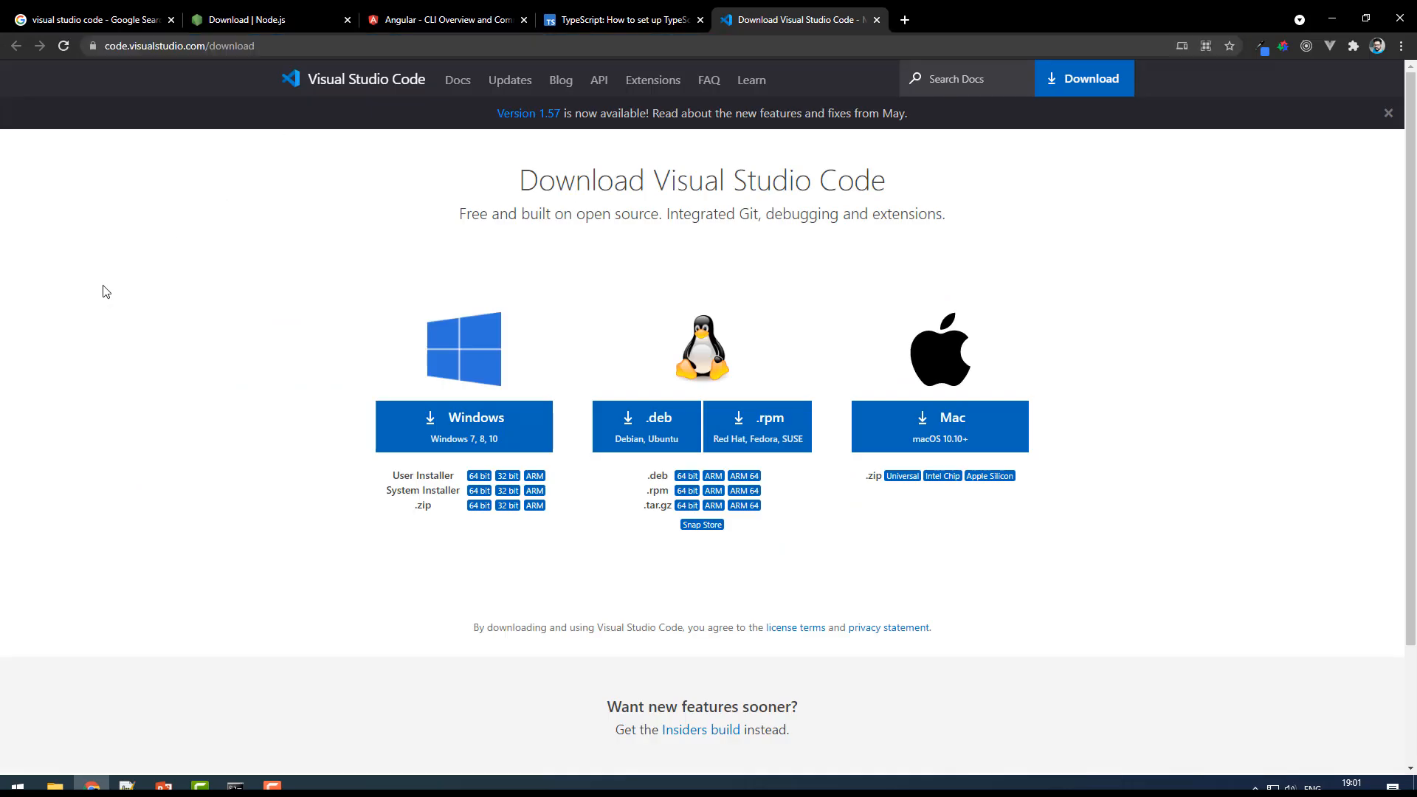
scroll(down, 3)
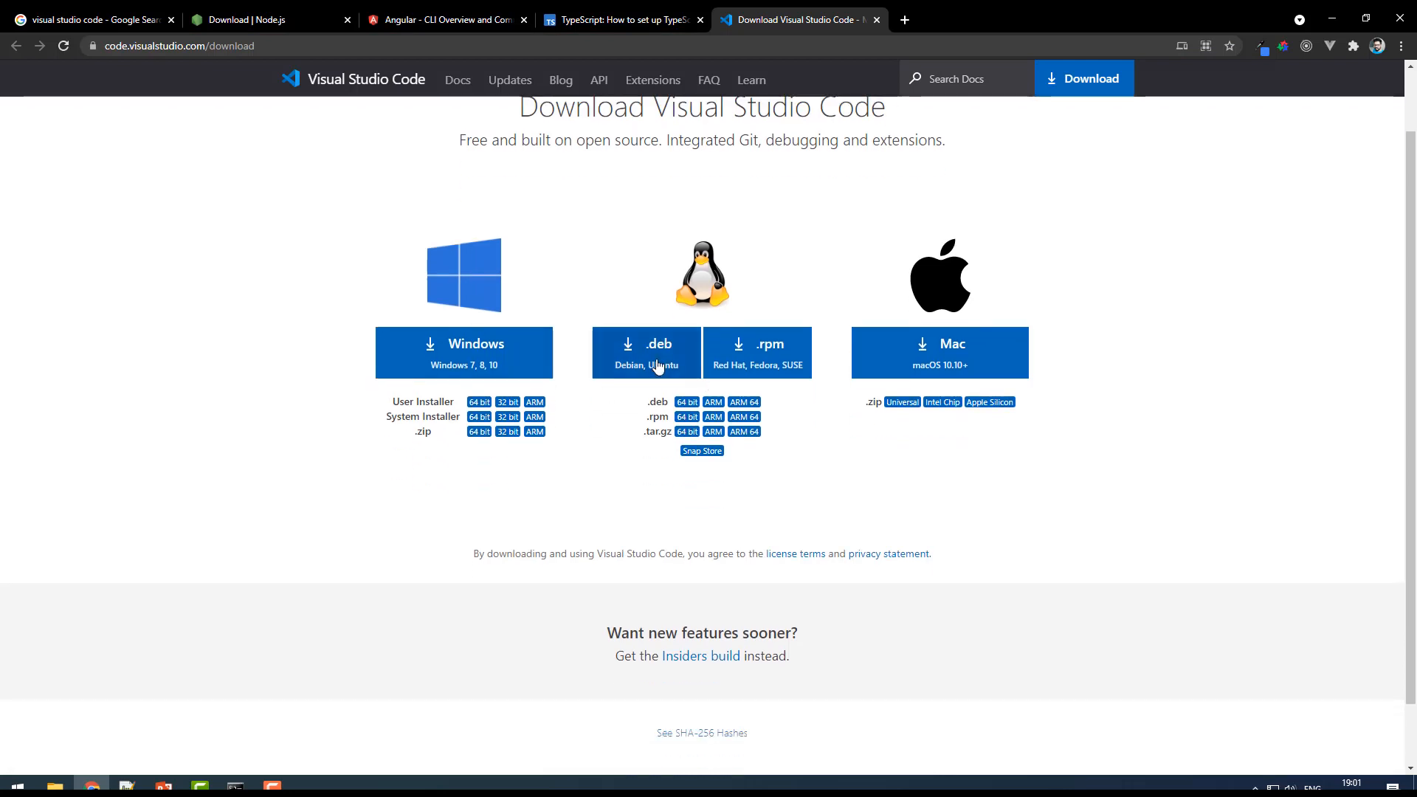
mouse_move(504, 329)
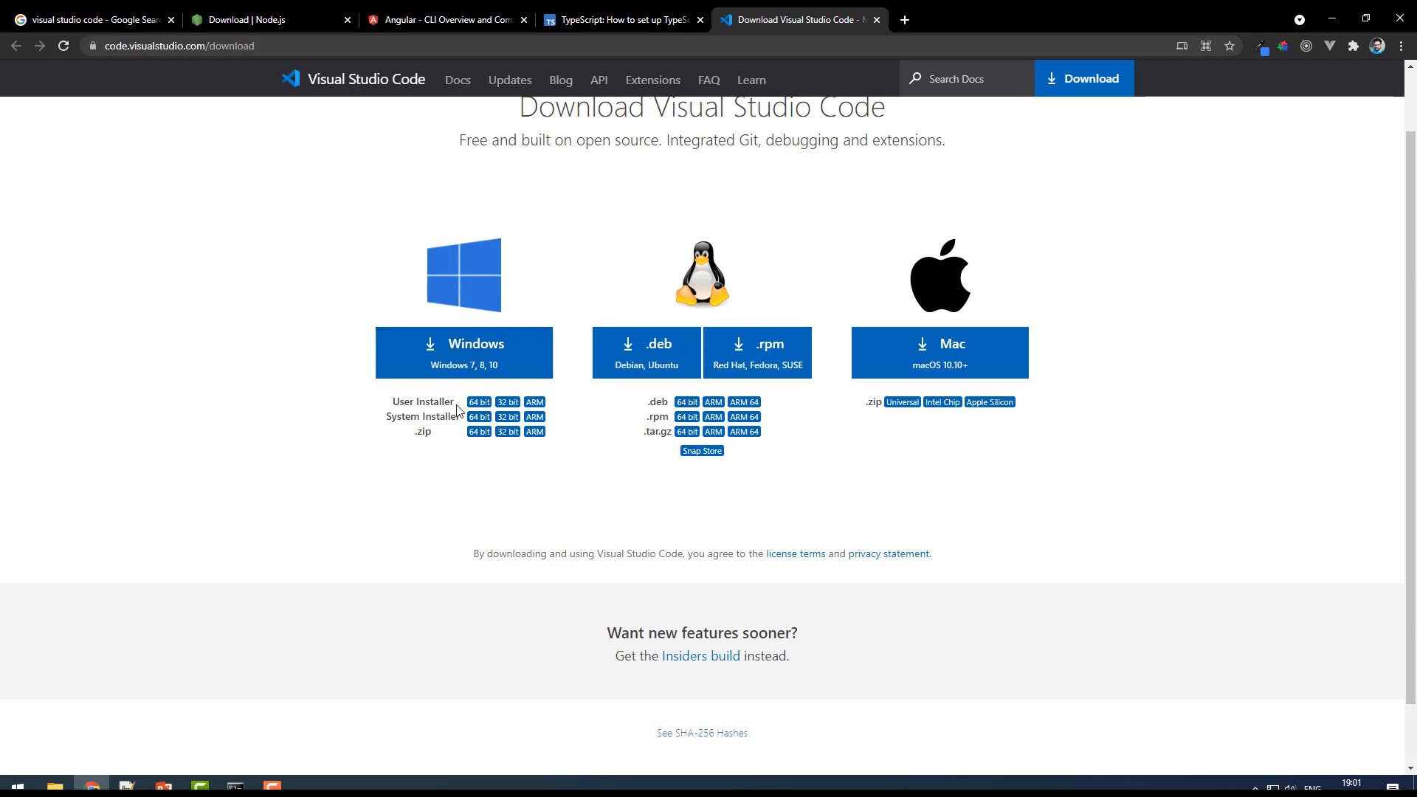
mouse_move(478, 401)
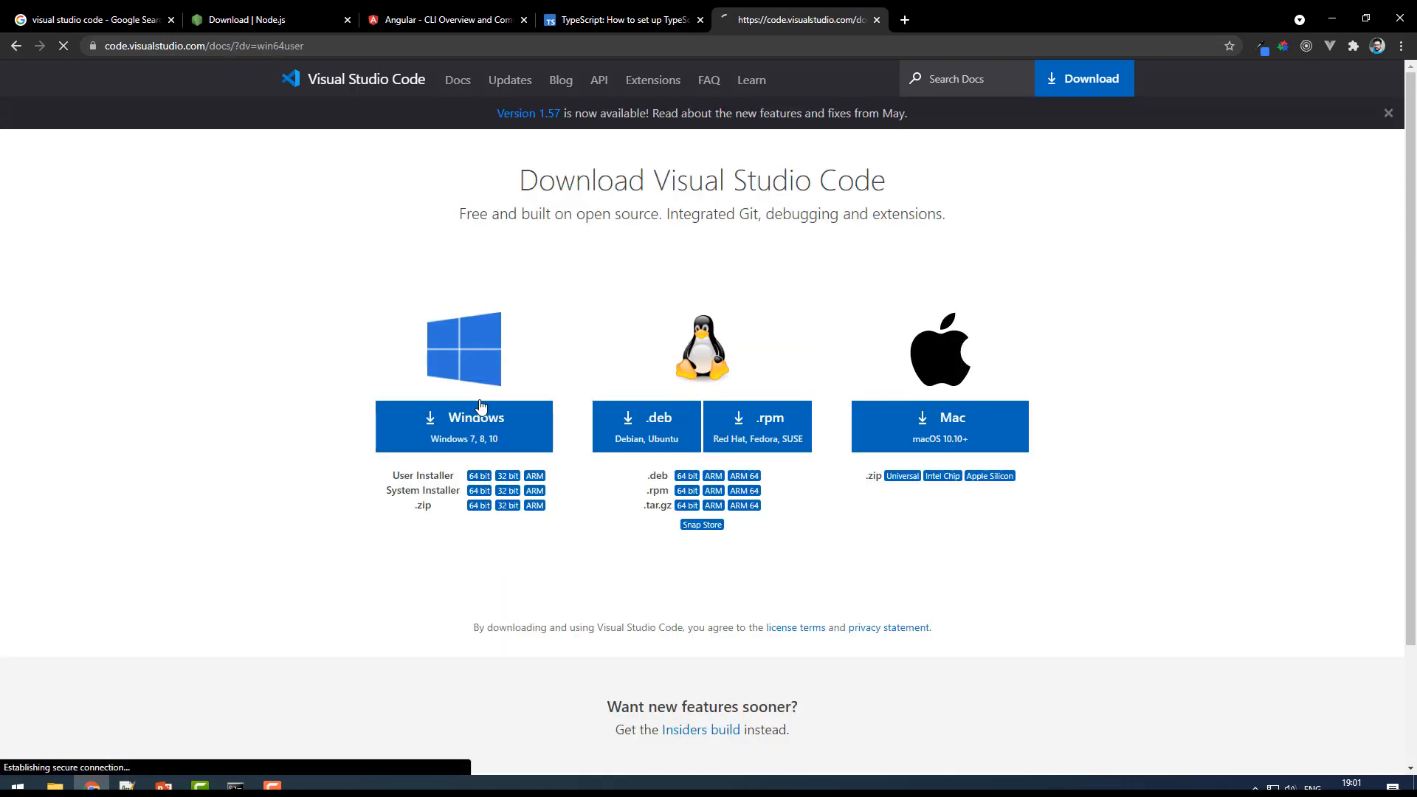
Download the VS Code Windows user installer (VSCodeUserSetup.exe).
click(464, 426)
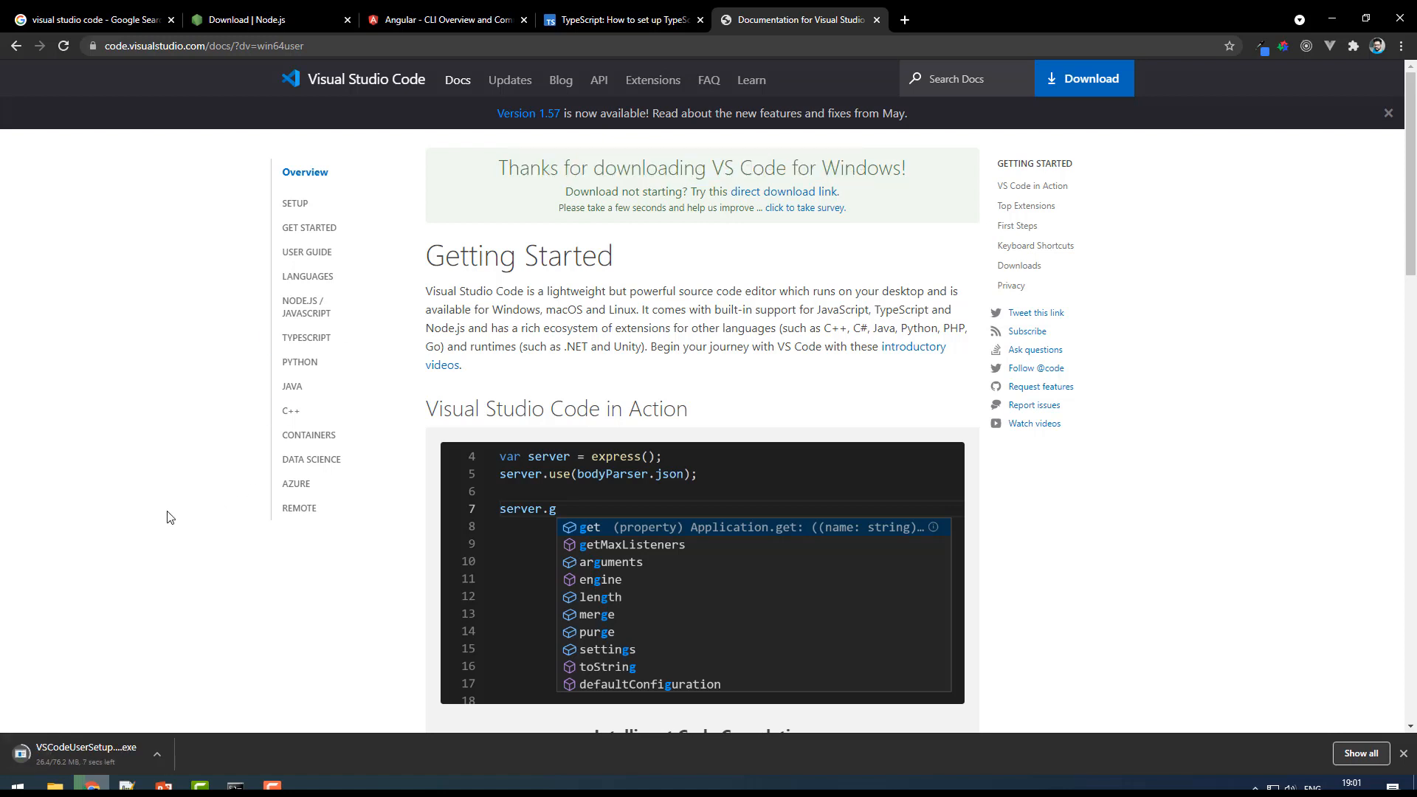
mouse_move(131, 672)
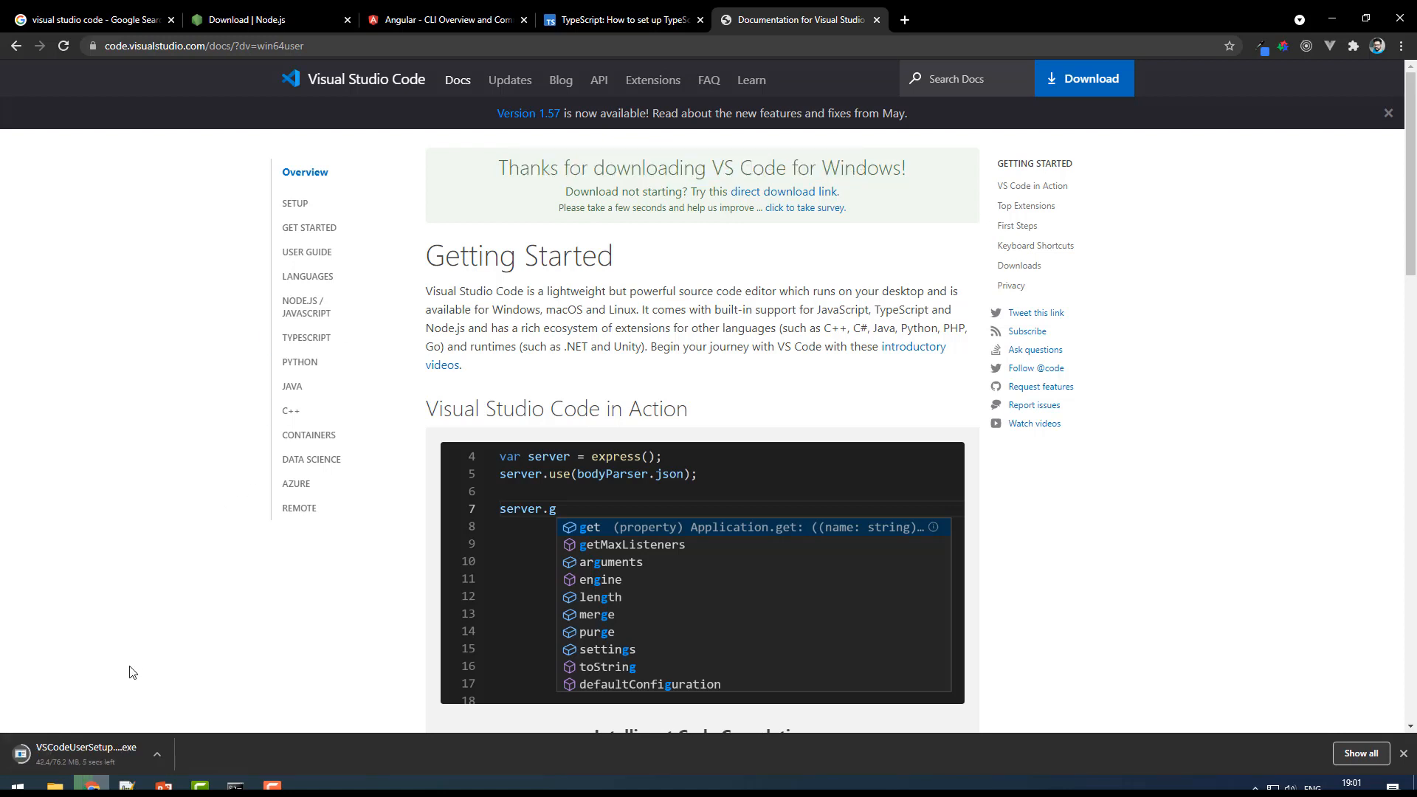
mouse_move(126, 692)
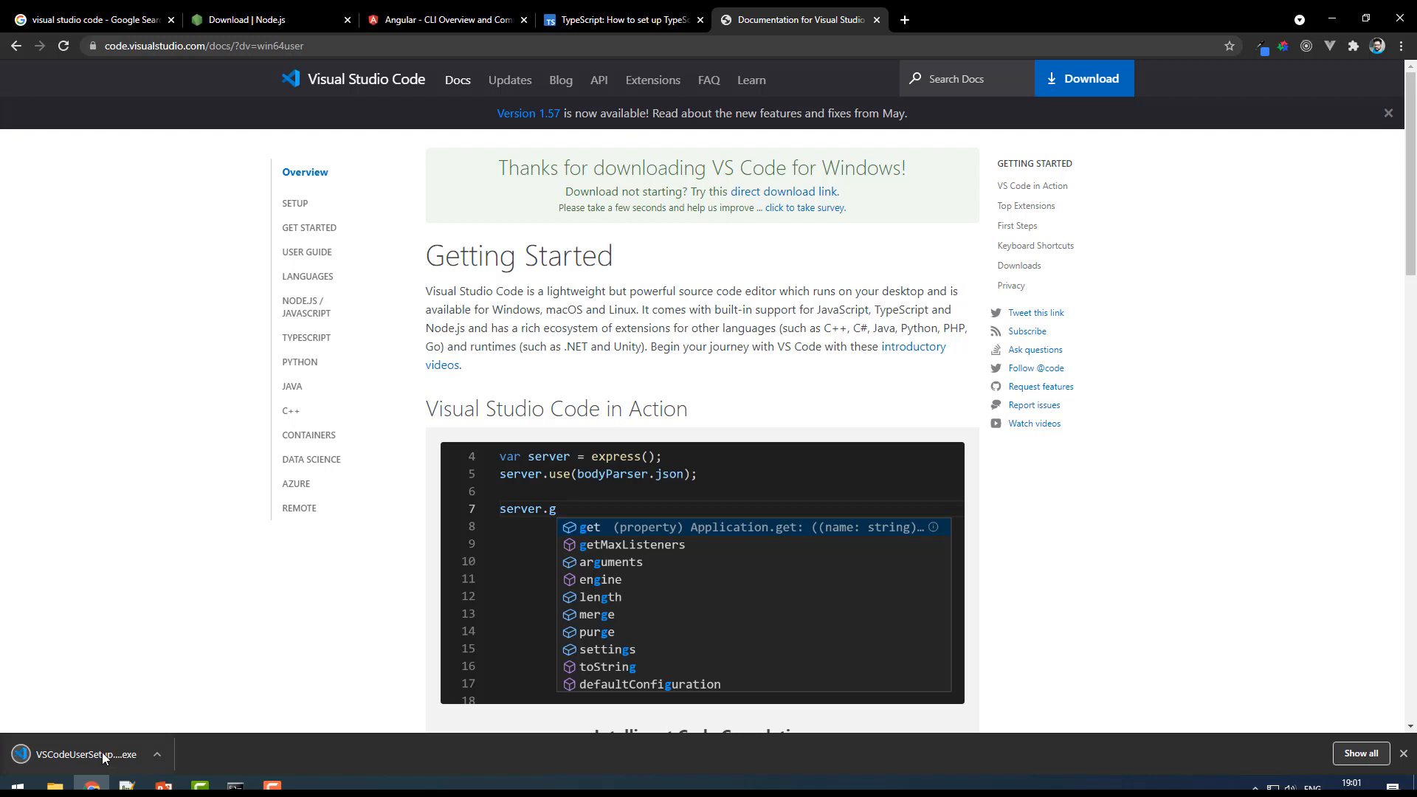
mouse_move(86, 754)
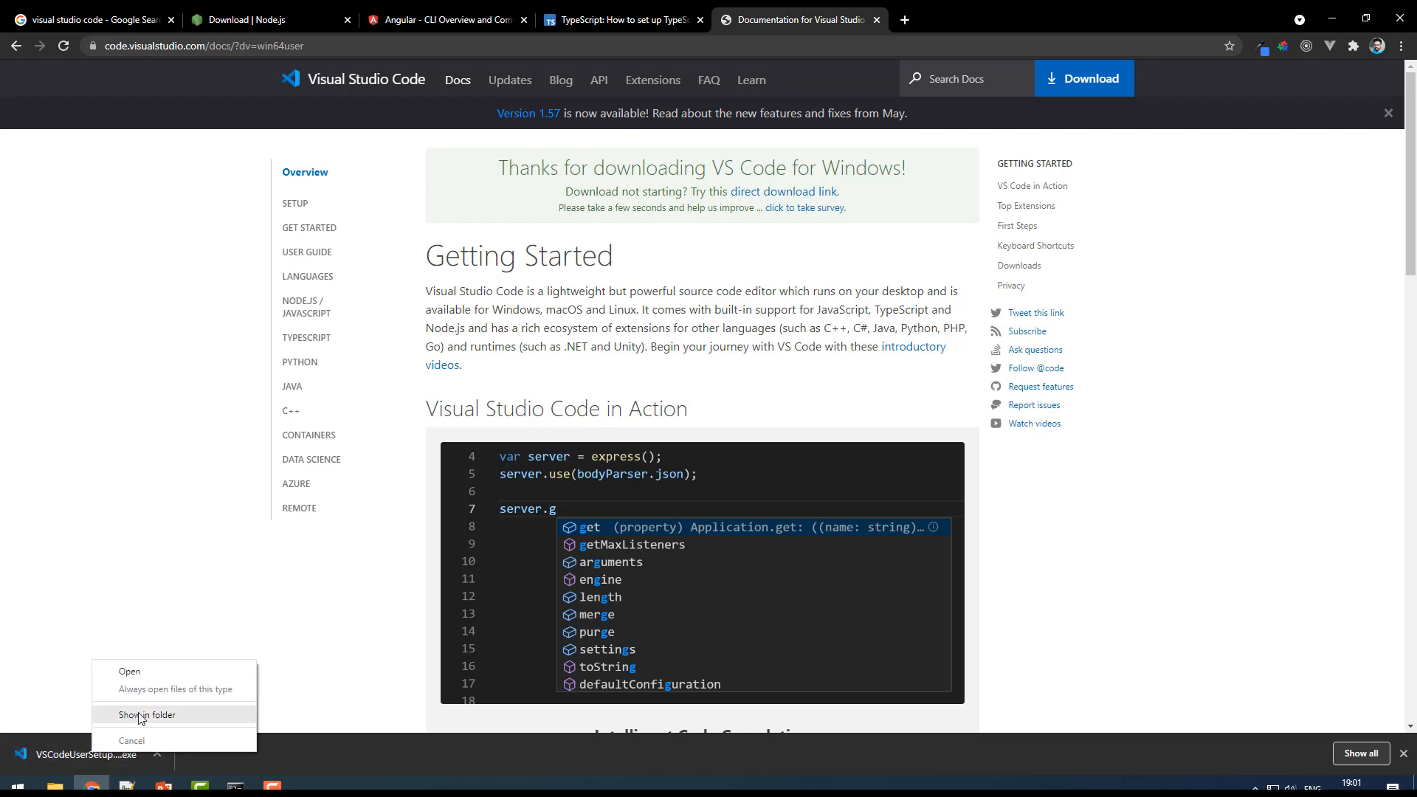
Show VSCodeUserSetup-x64-1.57.1 in the maximized Downloads folder and run it.
click(146, 716)
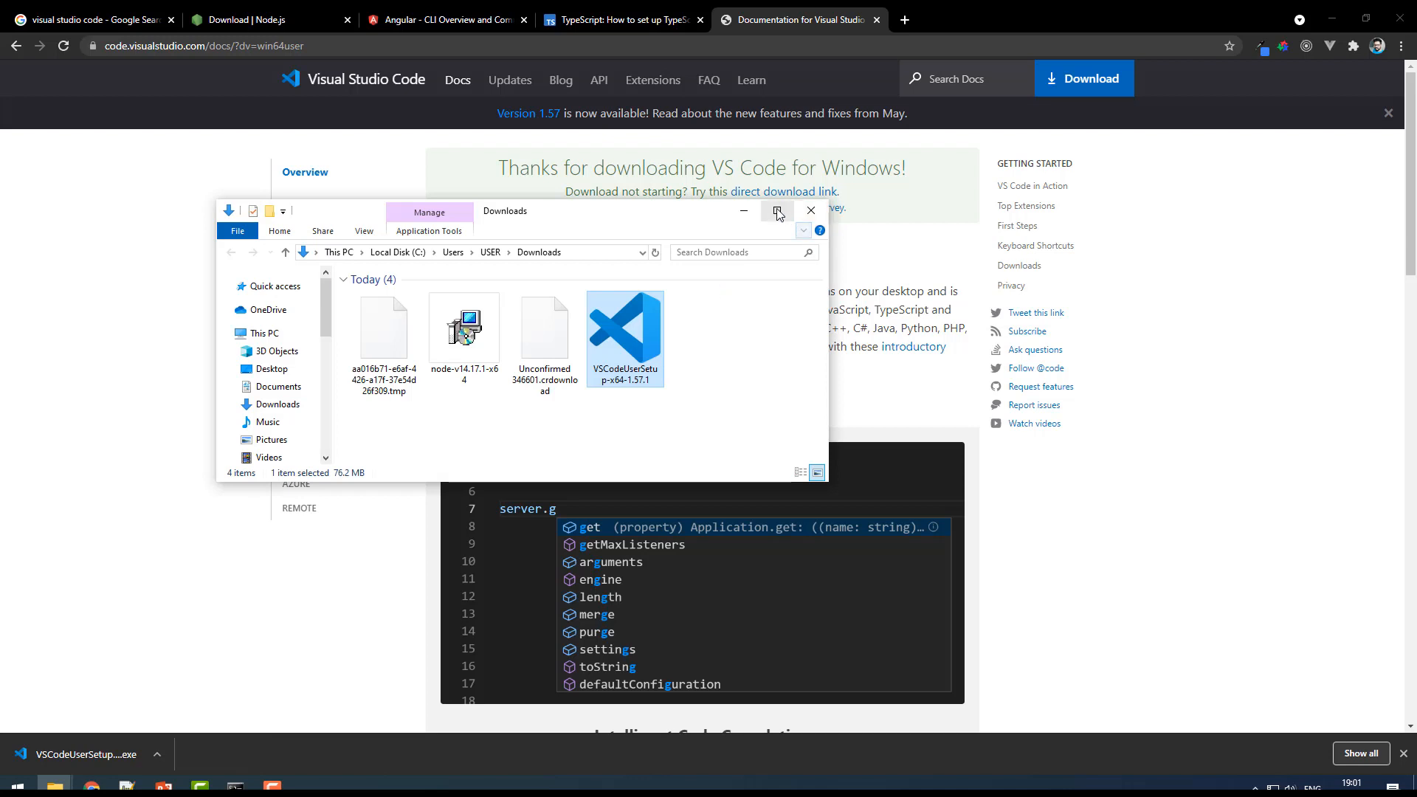
click(776, 211)
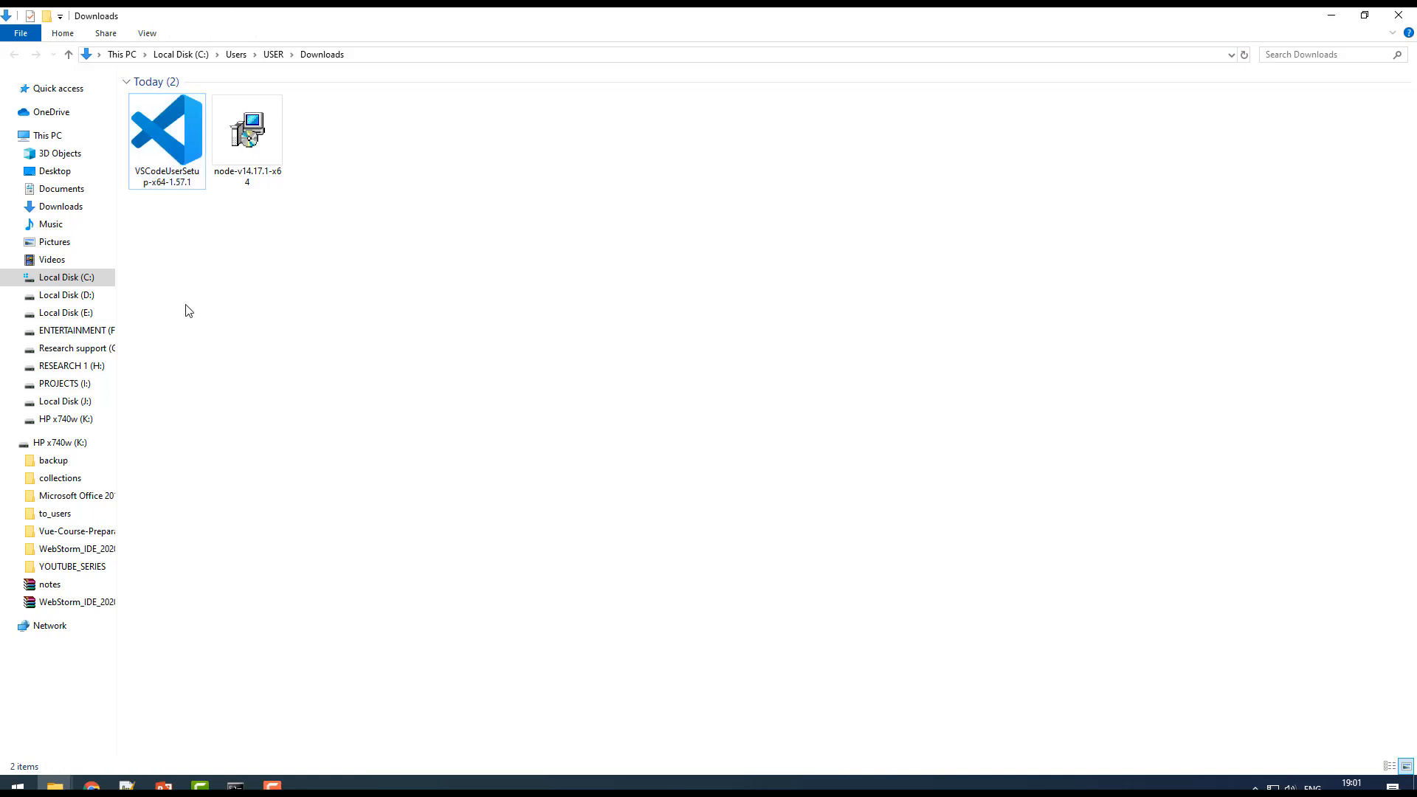
click(166, 136)
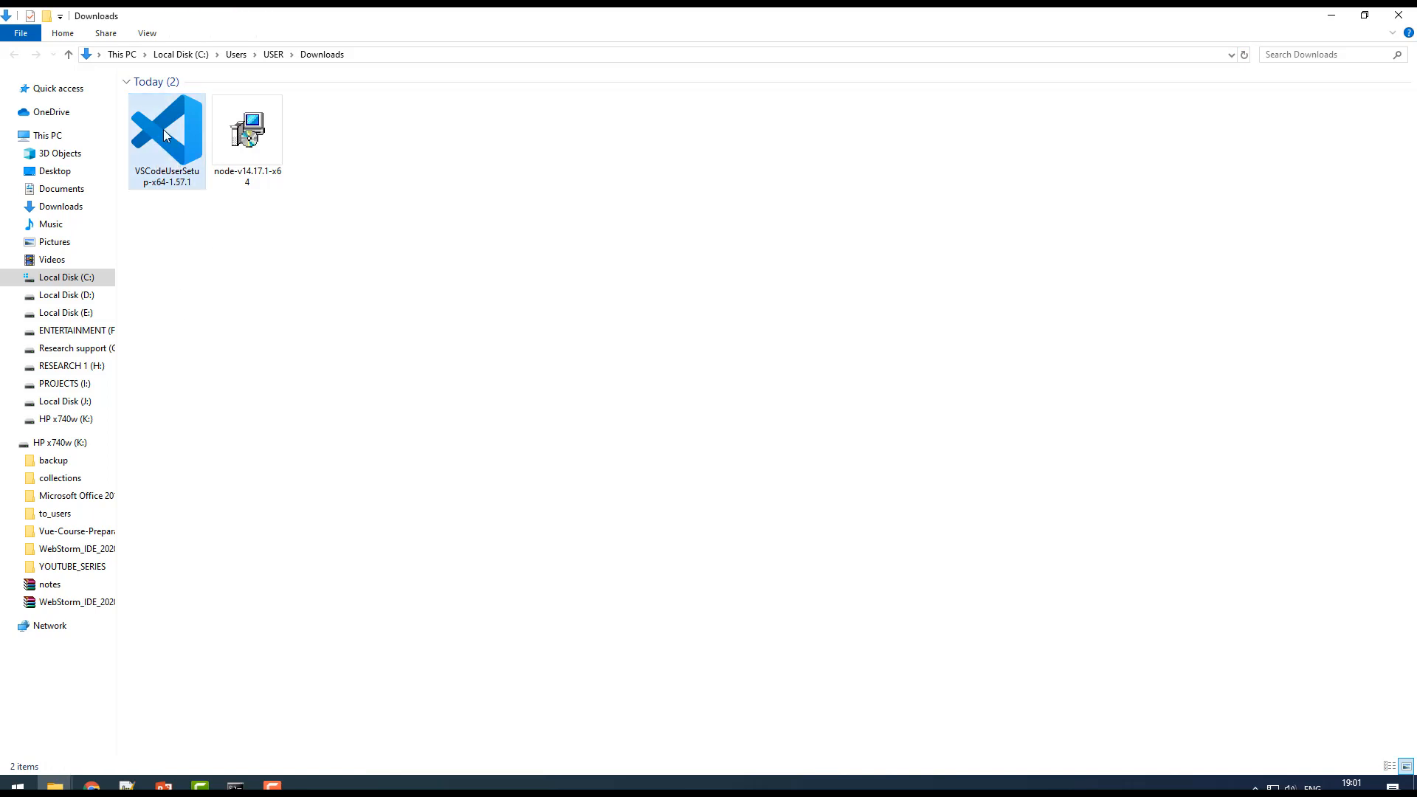
double_click(166, 136)
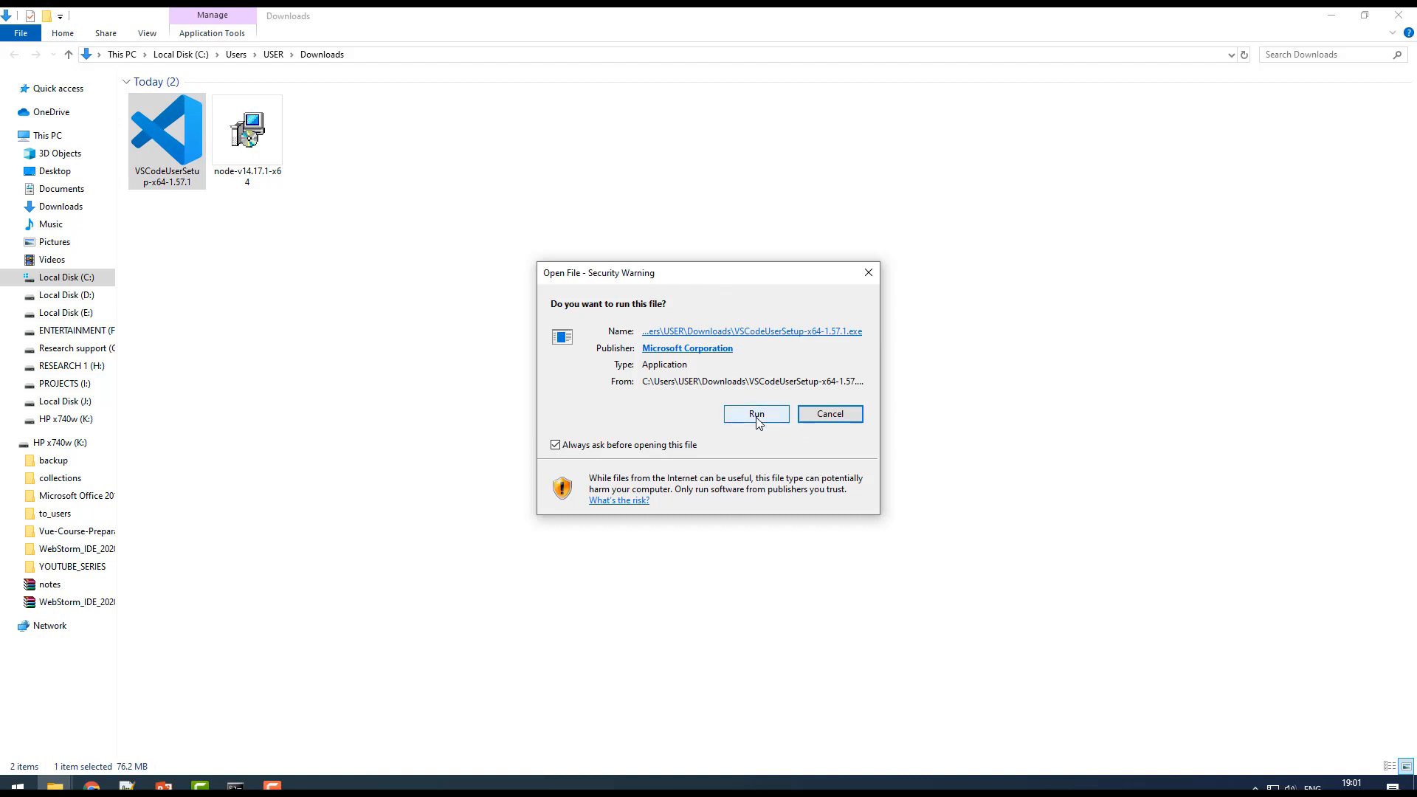
Run the installer past the security warning and accept the license agreement.
click(756, 414)
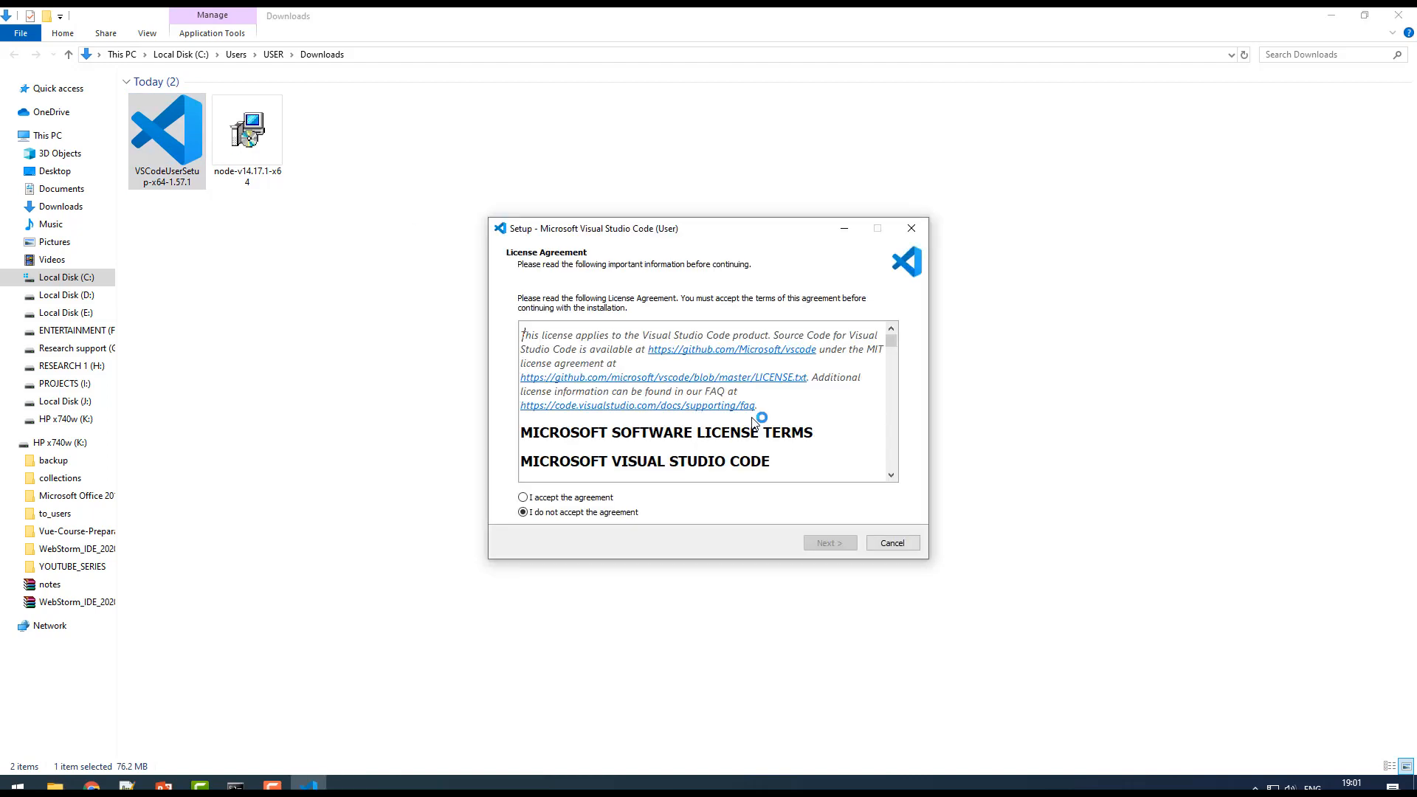
mouse_move(741, 242)
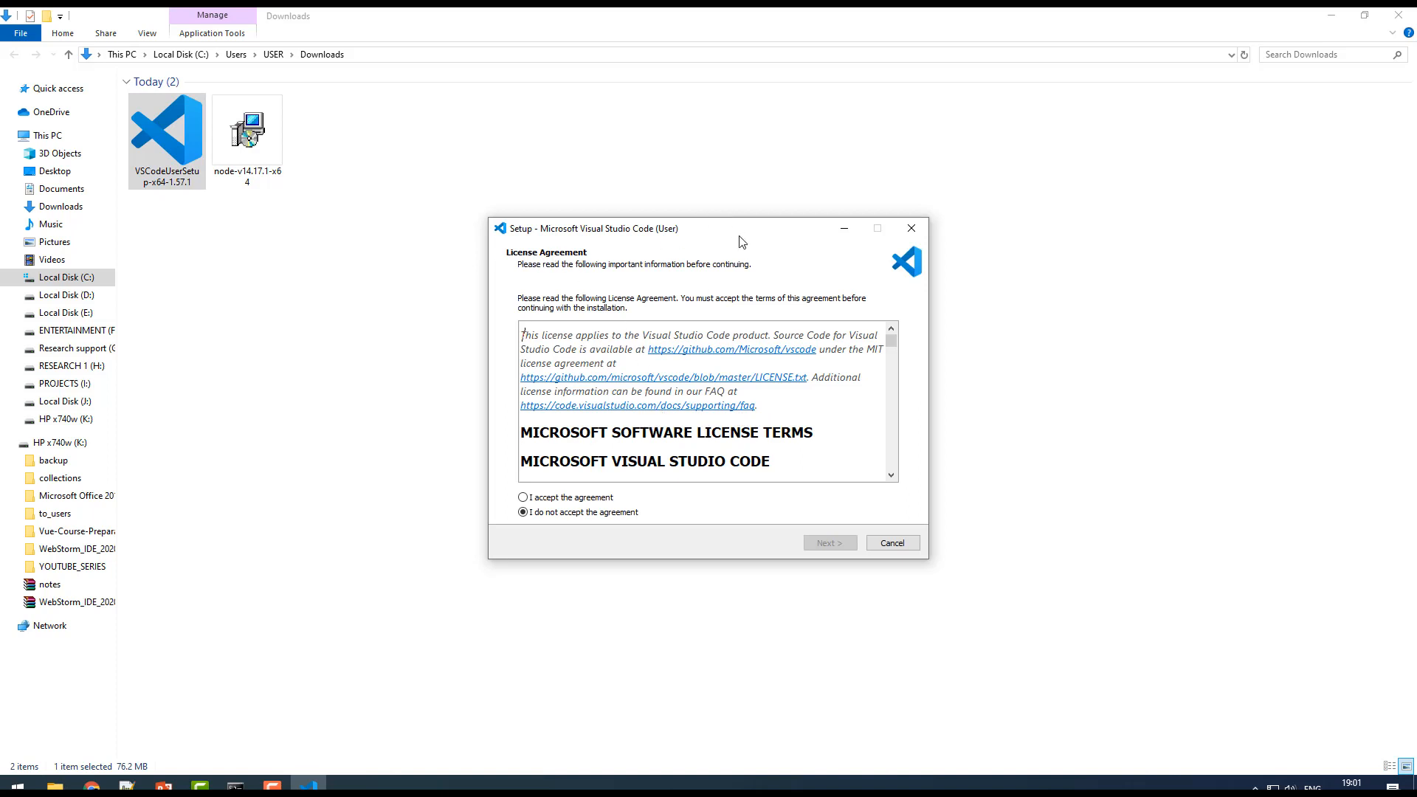
drag(741, 228, 615, 181)
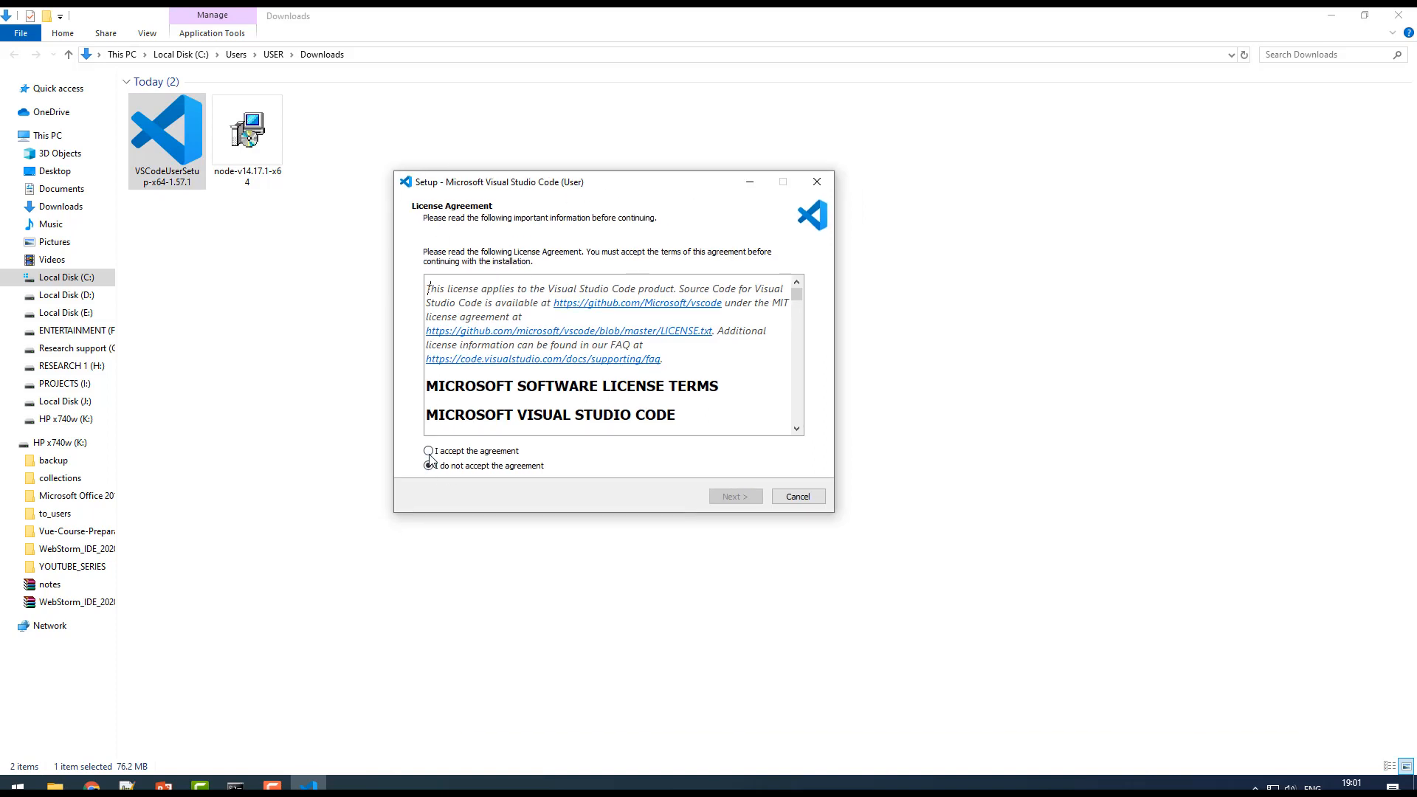
click(428, 451)
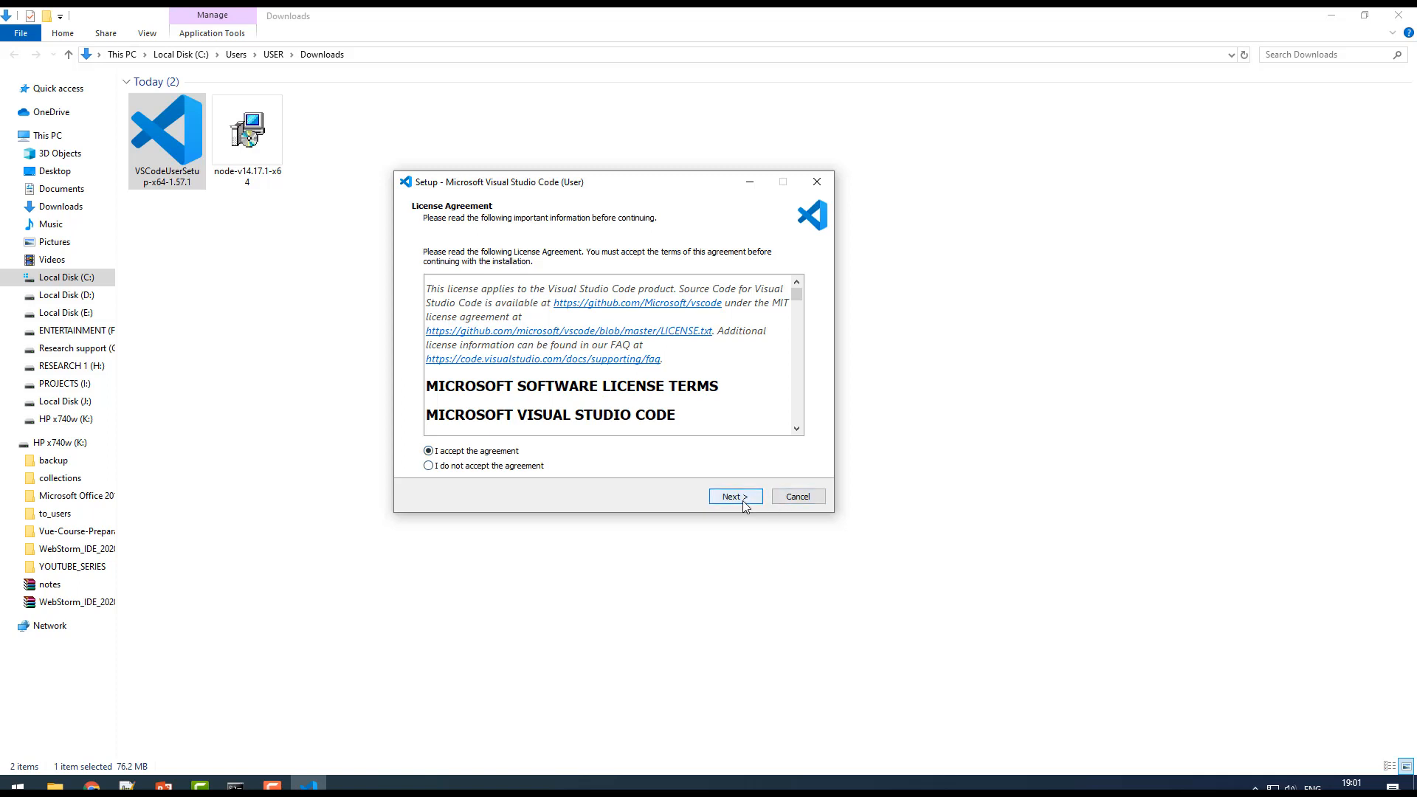
click(733, 496)
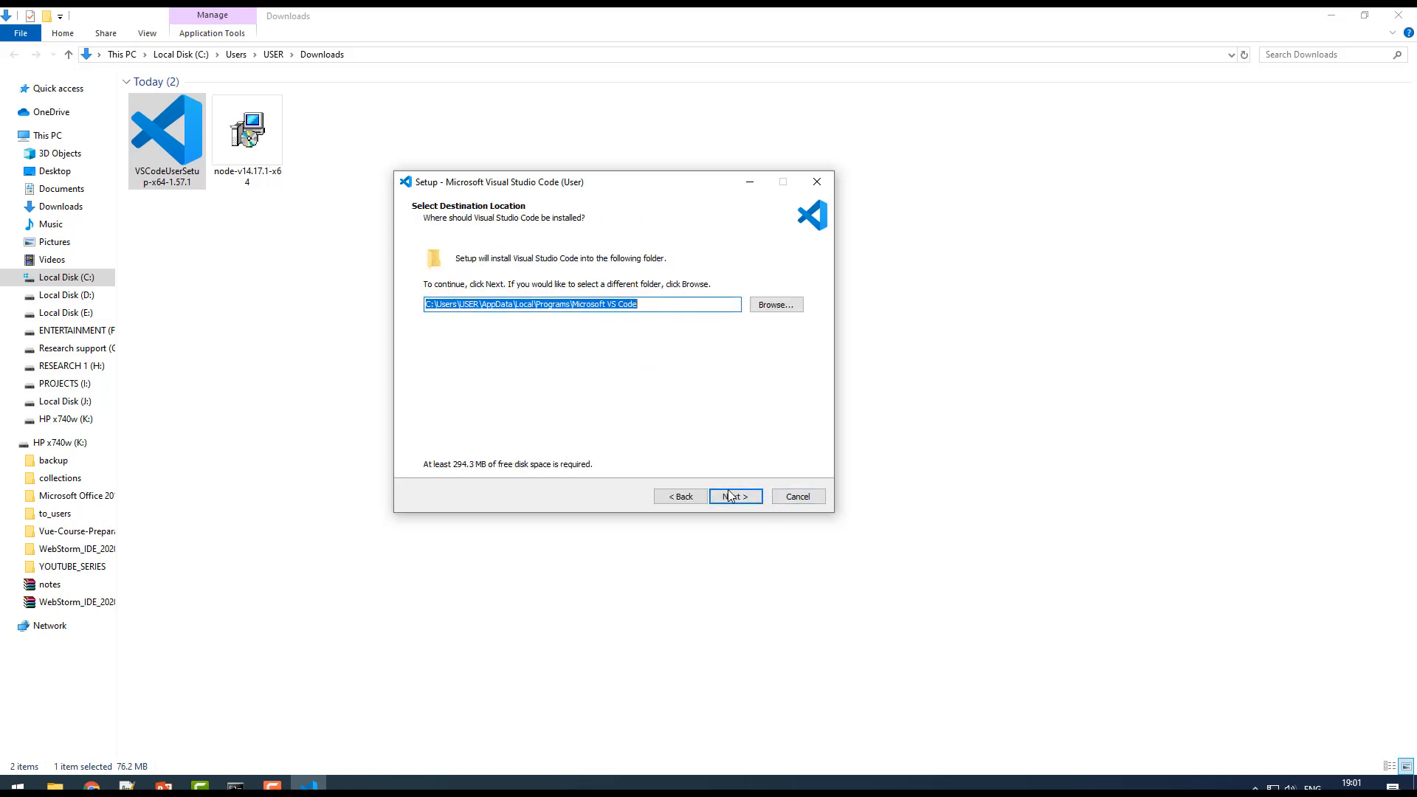
Keep default install and Start Menu folders; tick 'Create a desktop icon' and 'Add to PATH'.
click(735, 496)
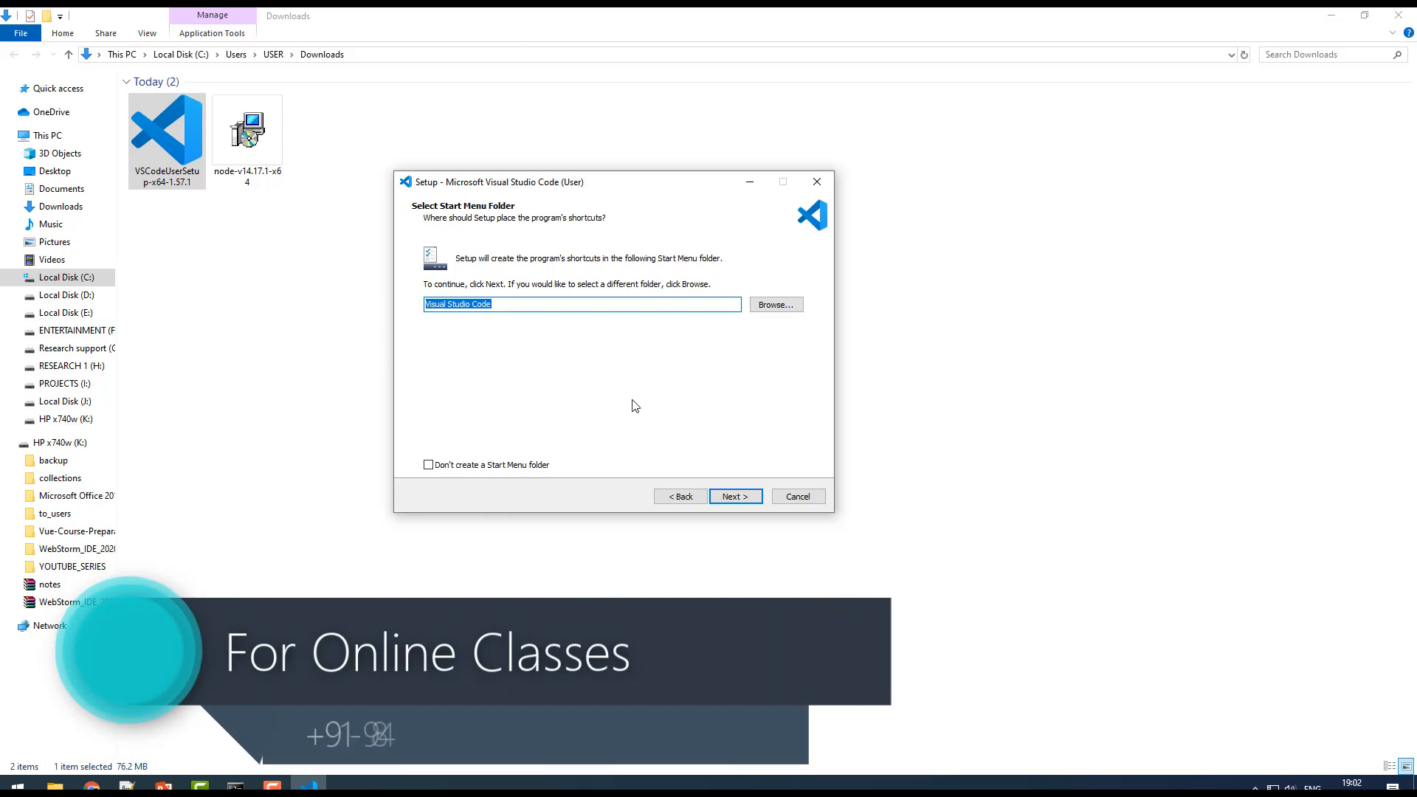
click(735, 495)
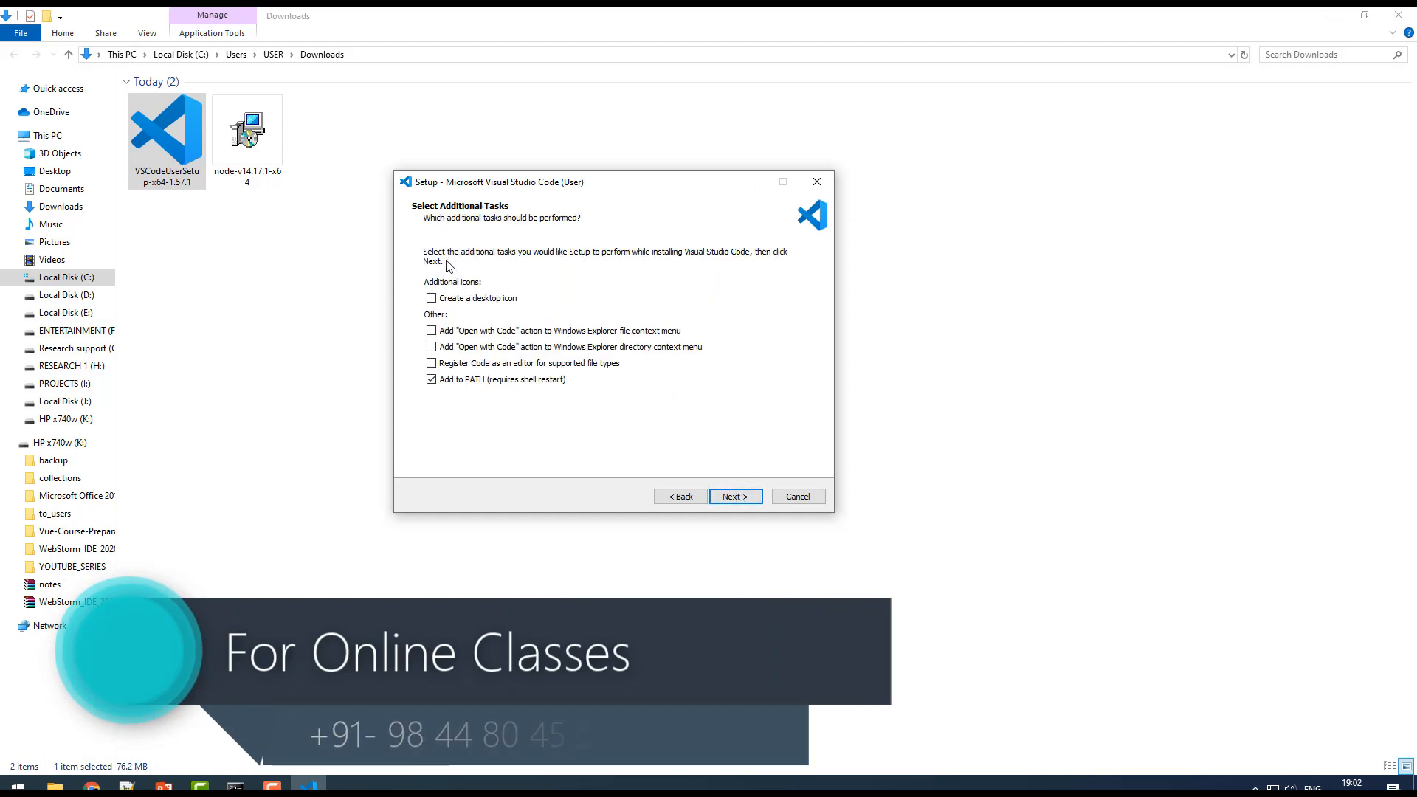
click(431, 298)
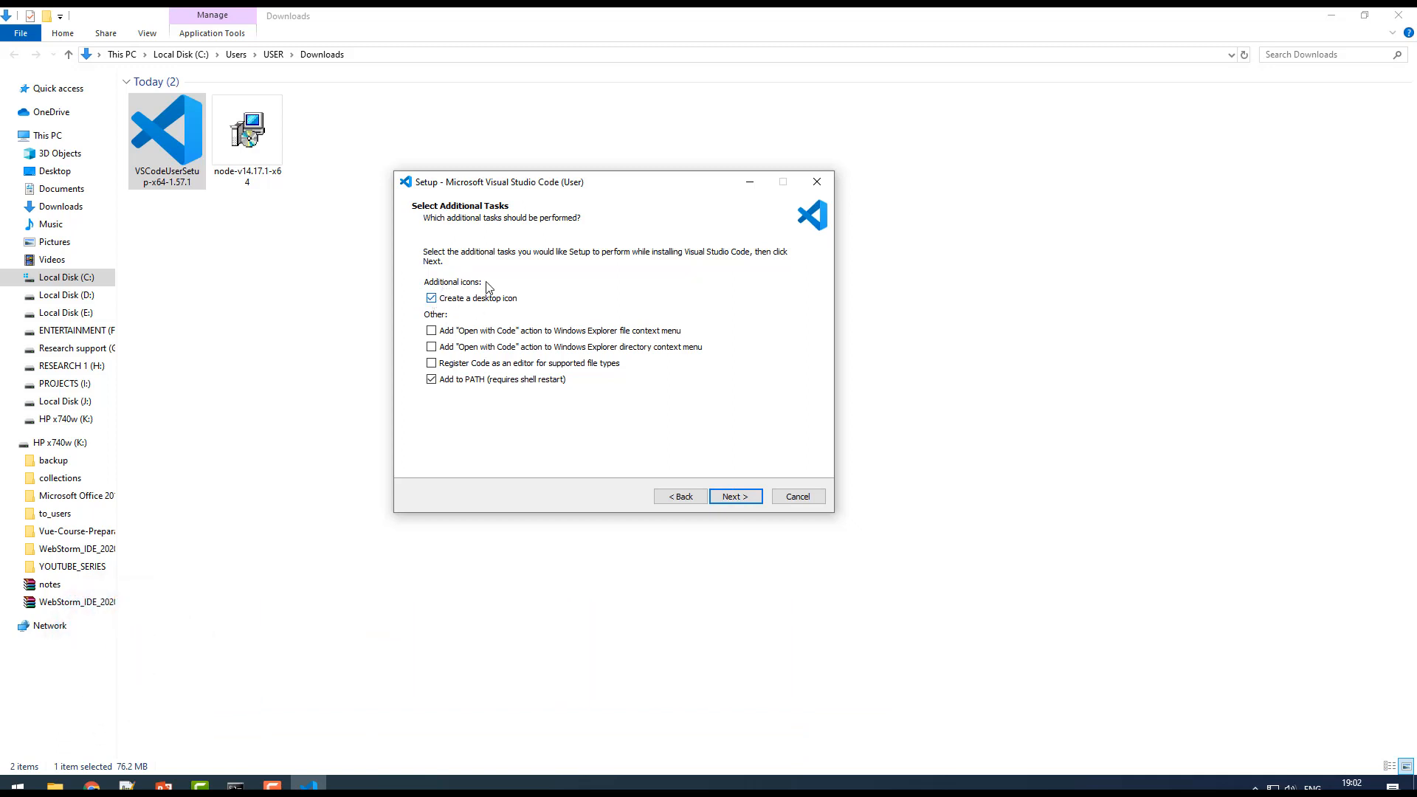
mouse_move(735, 506)
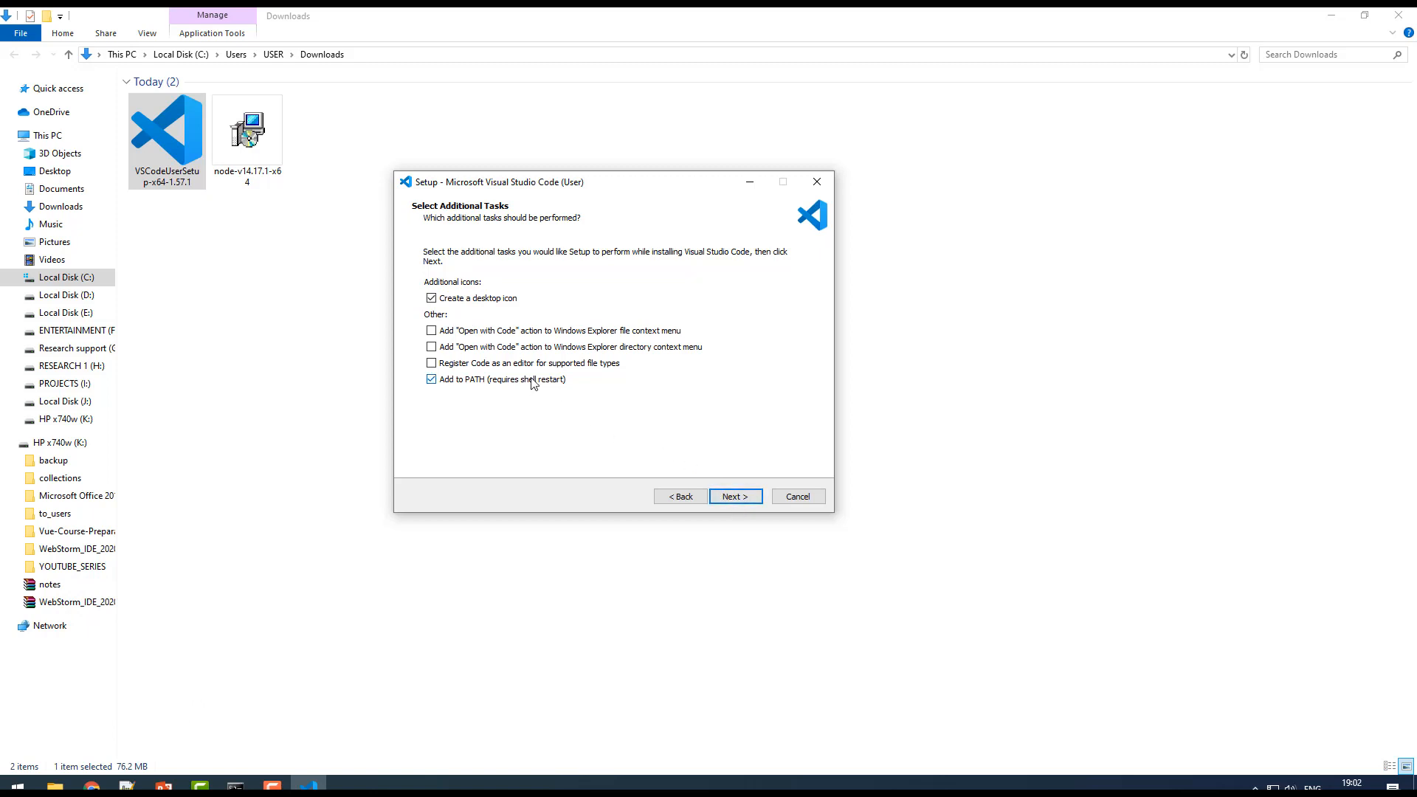
click(431, 378)
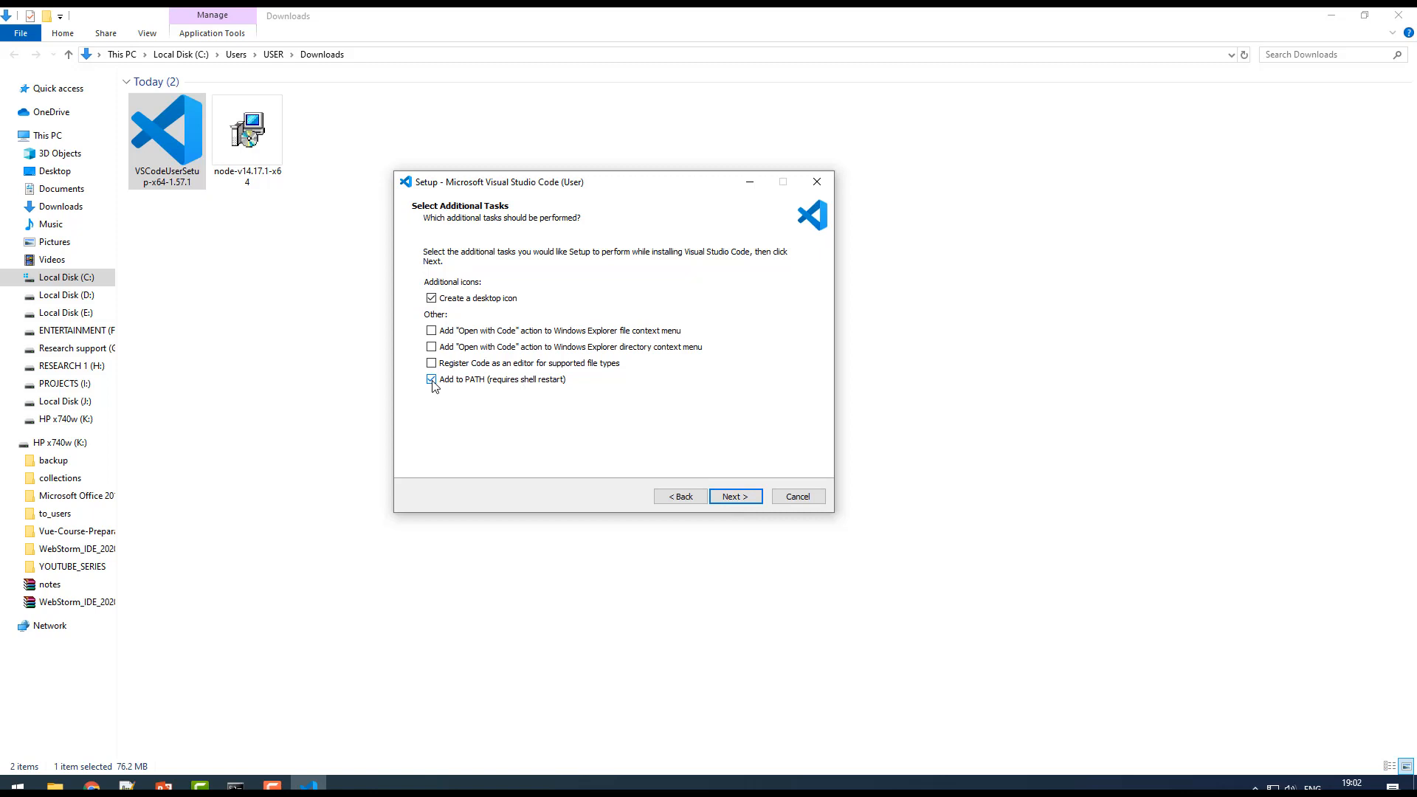
mouse_move(540, 381)
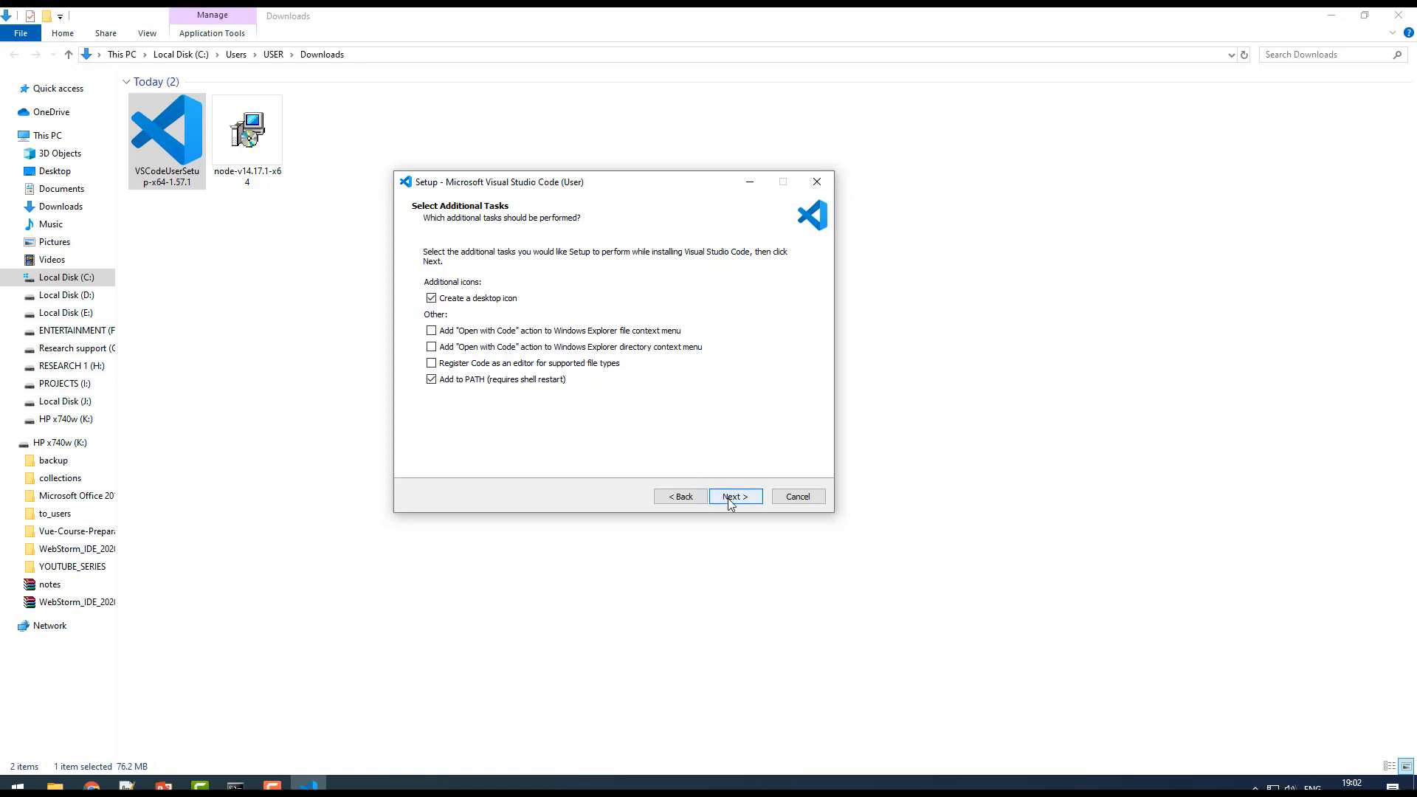
Install VS Code and tick 'Launch Visual Studio Code' on the completion page.
click(735, 496)
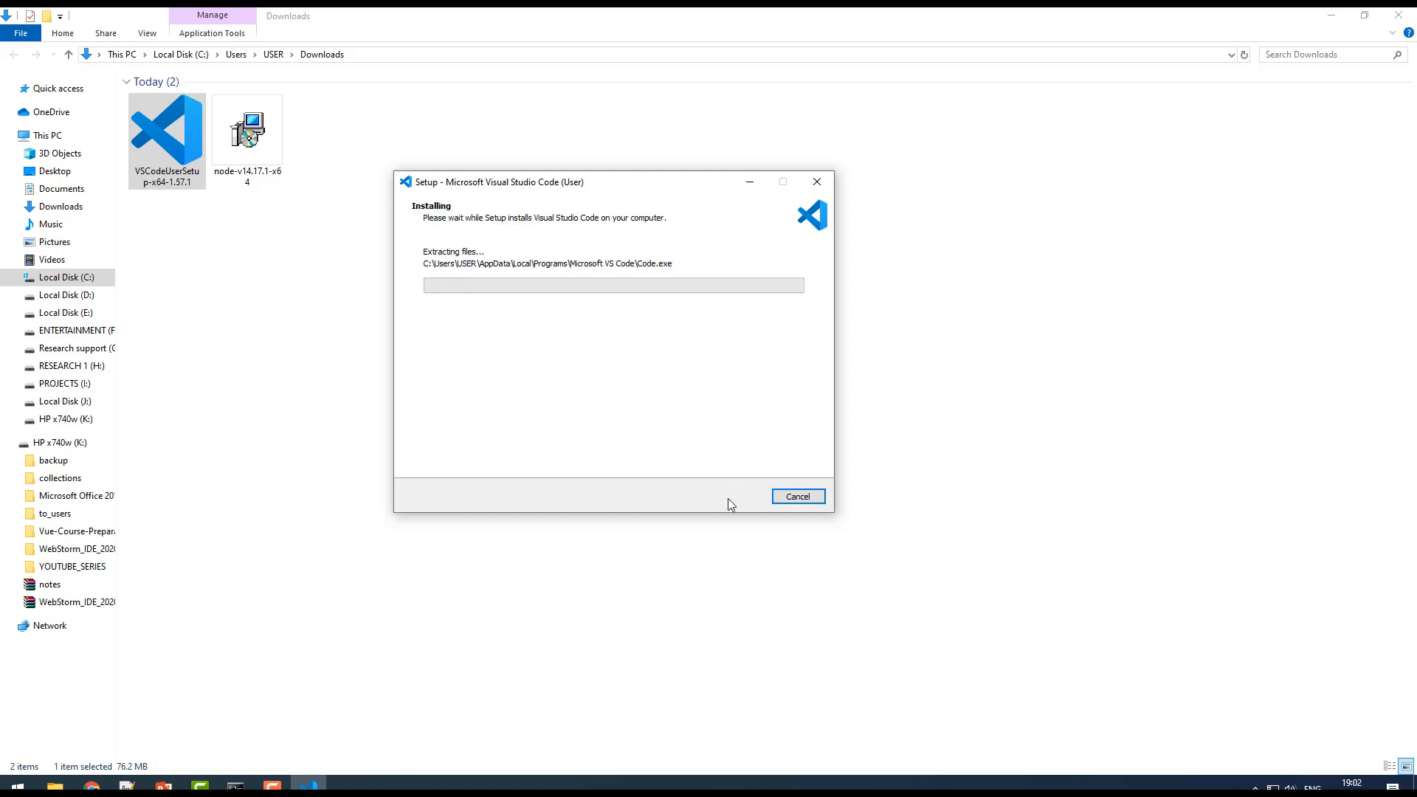
mouse_move(700, 366)
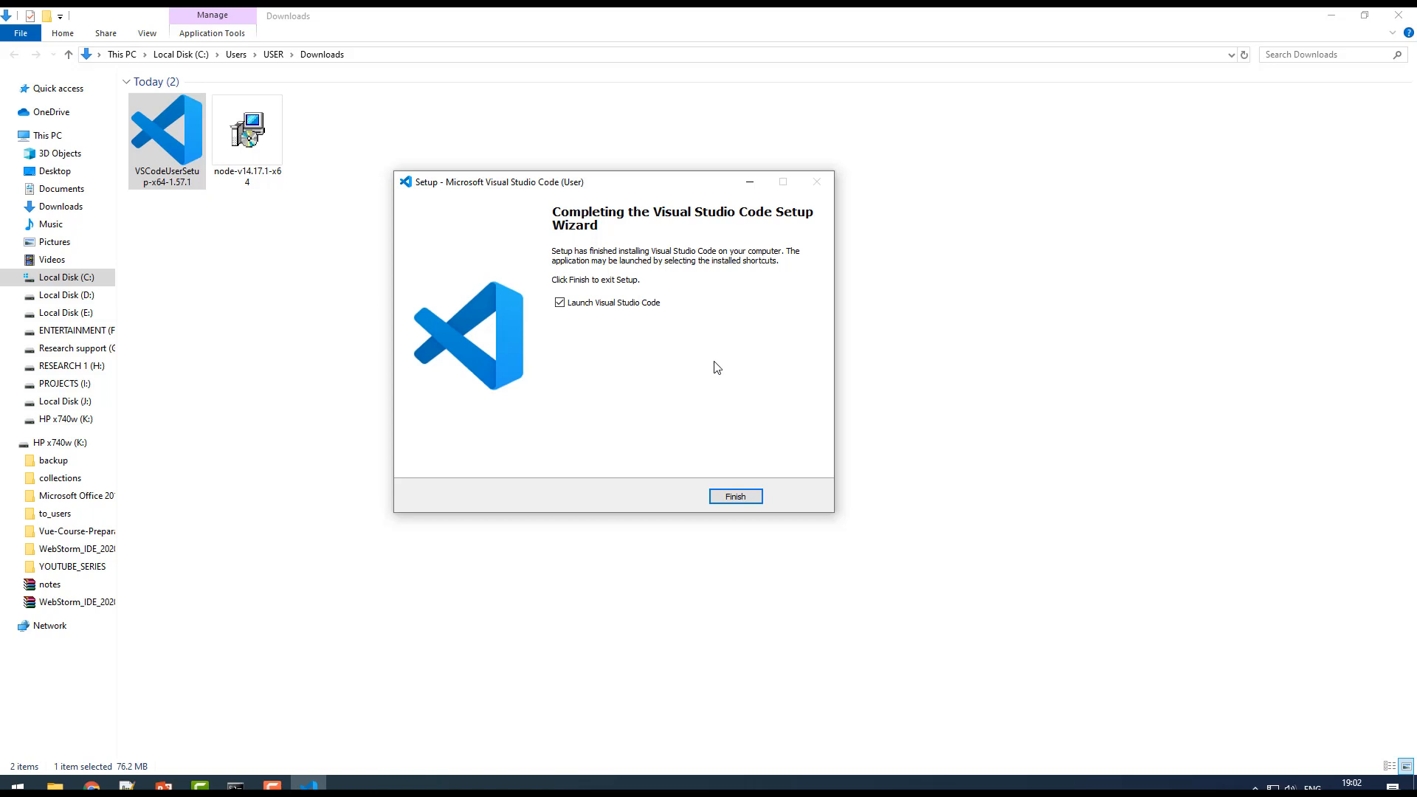
click(559, 302)
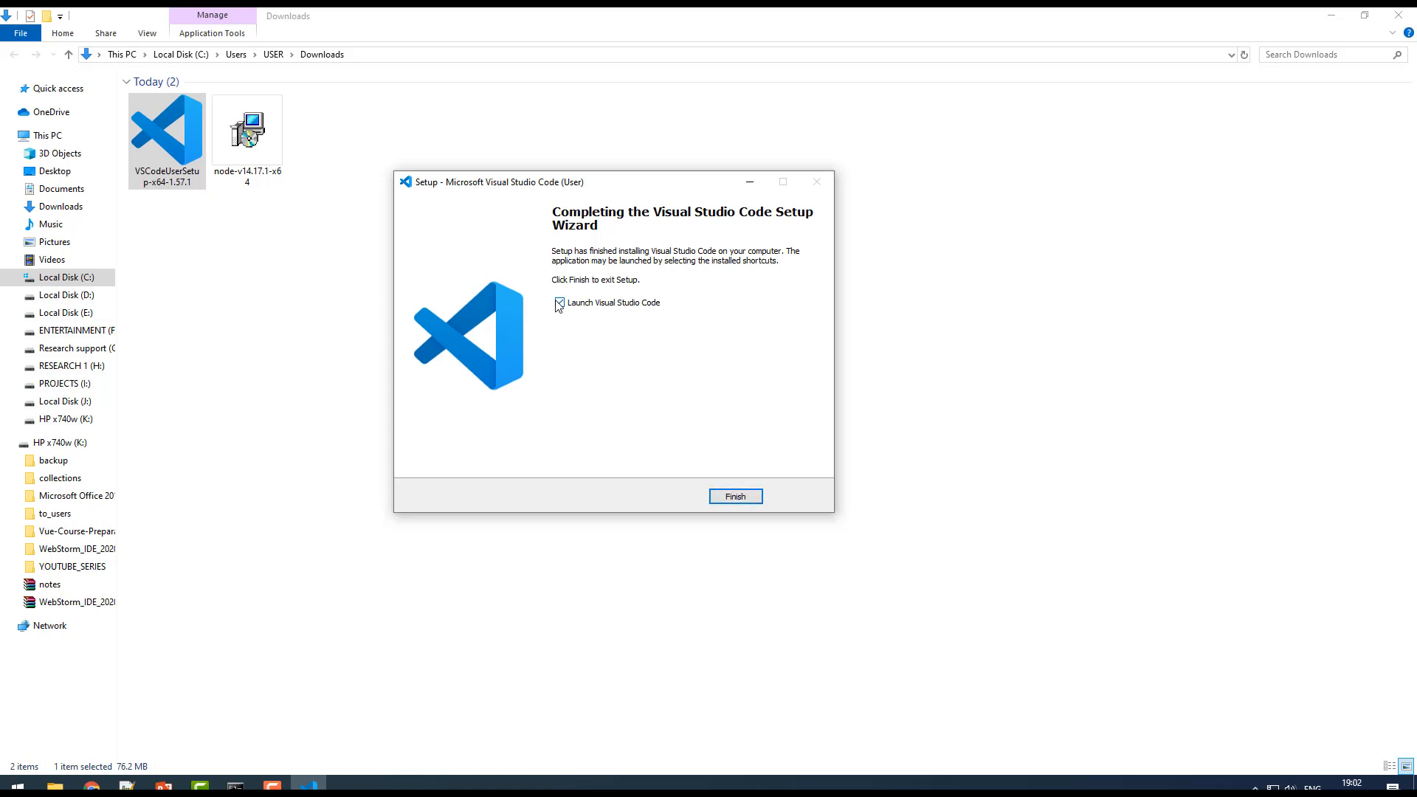
Finish setup, dismiss the Restricted Mode notice, and close the Release Notes tab.
click(735, 495)
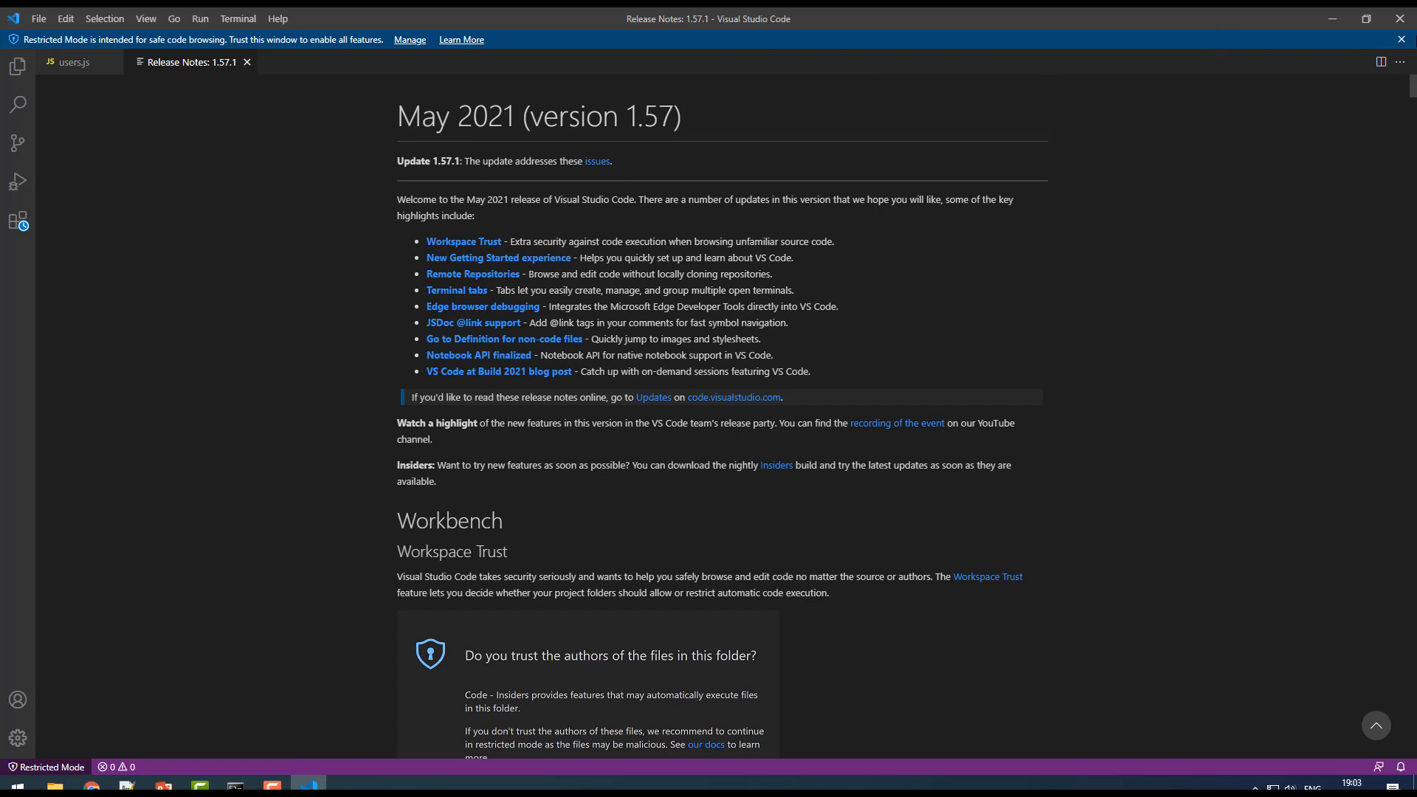
click(1406, 39)
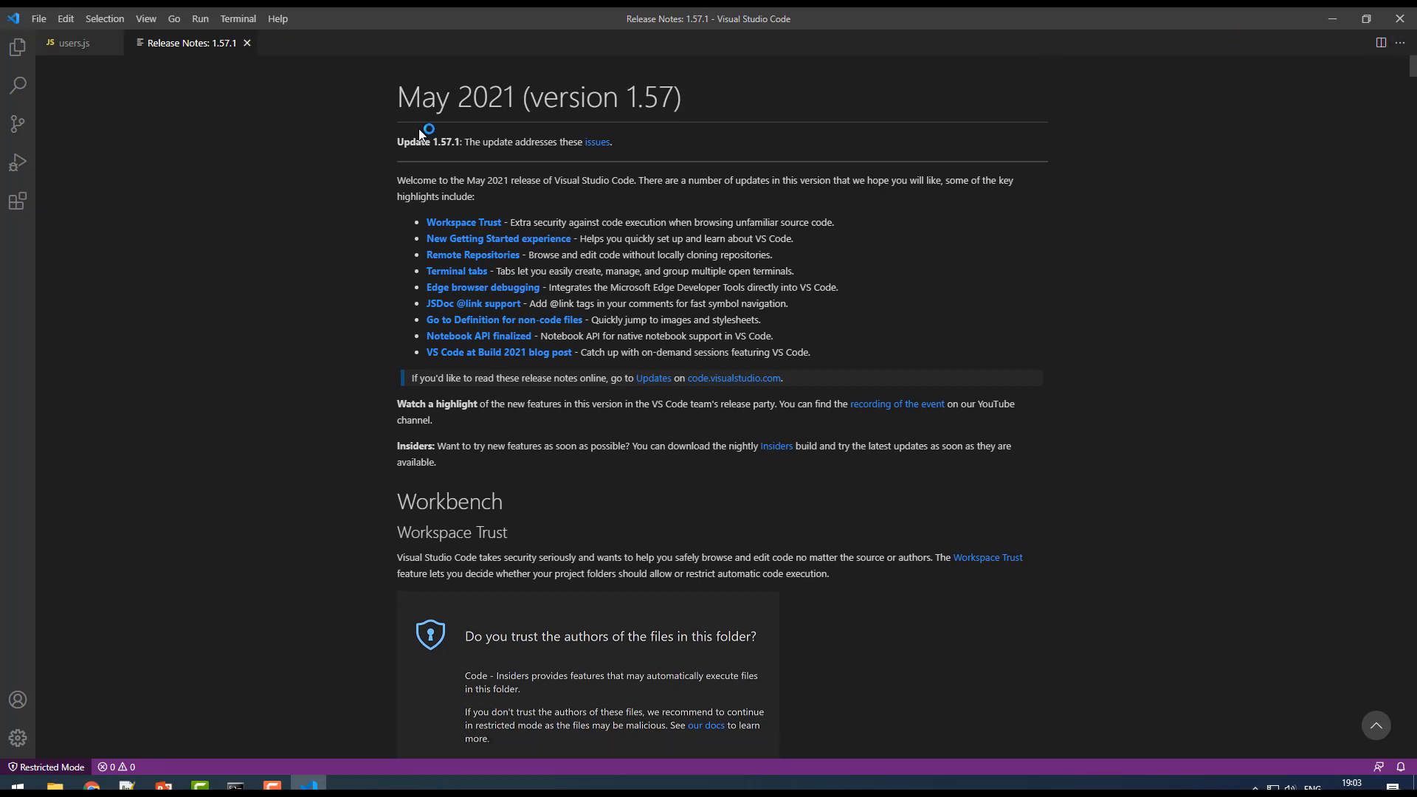
mouse_move(247, 43)
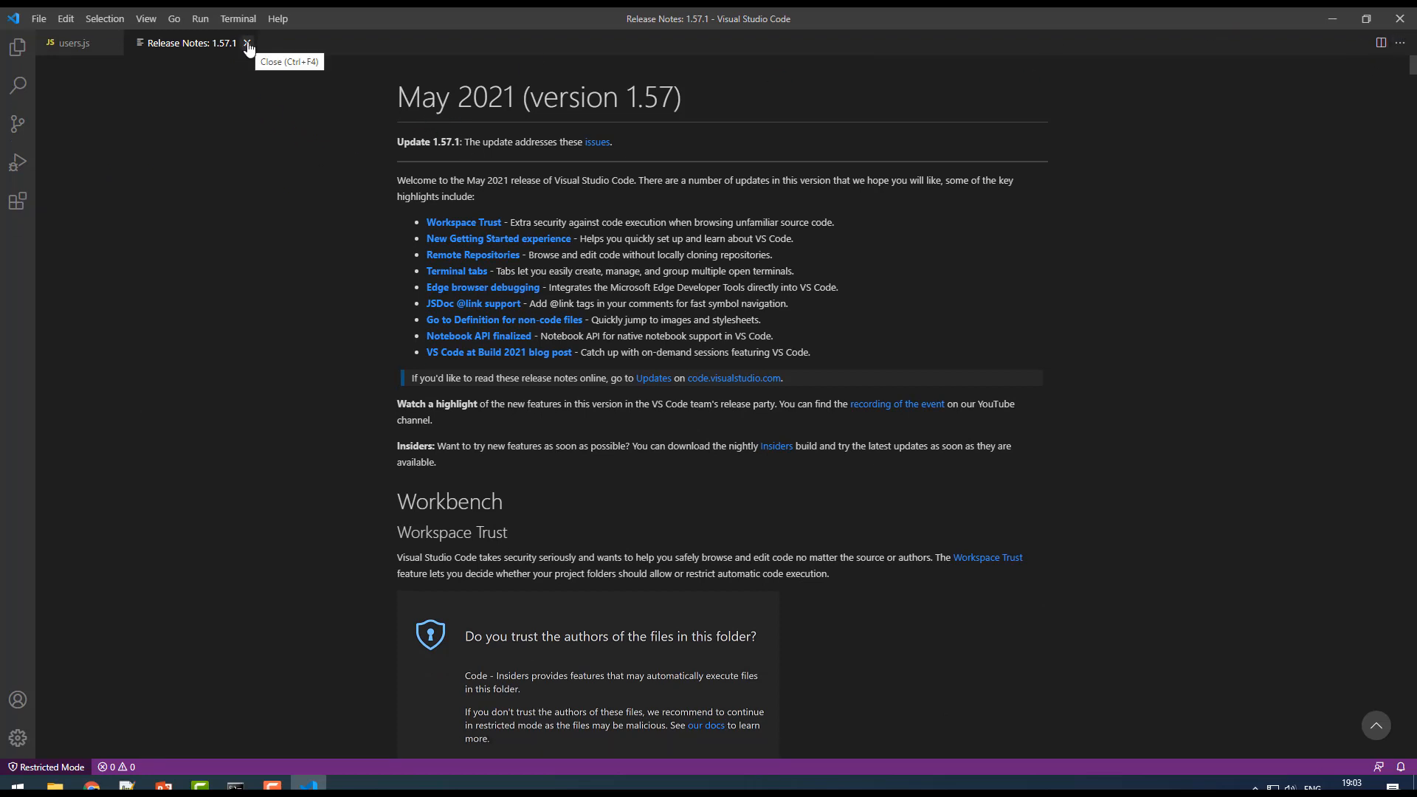
click(247, 42)
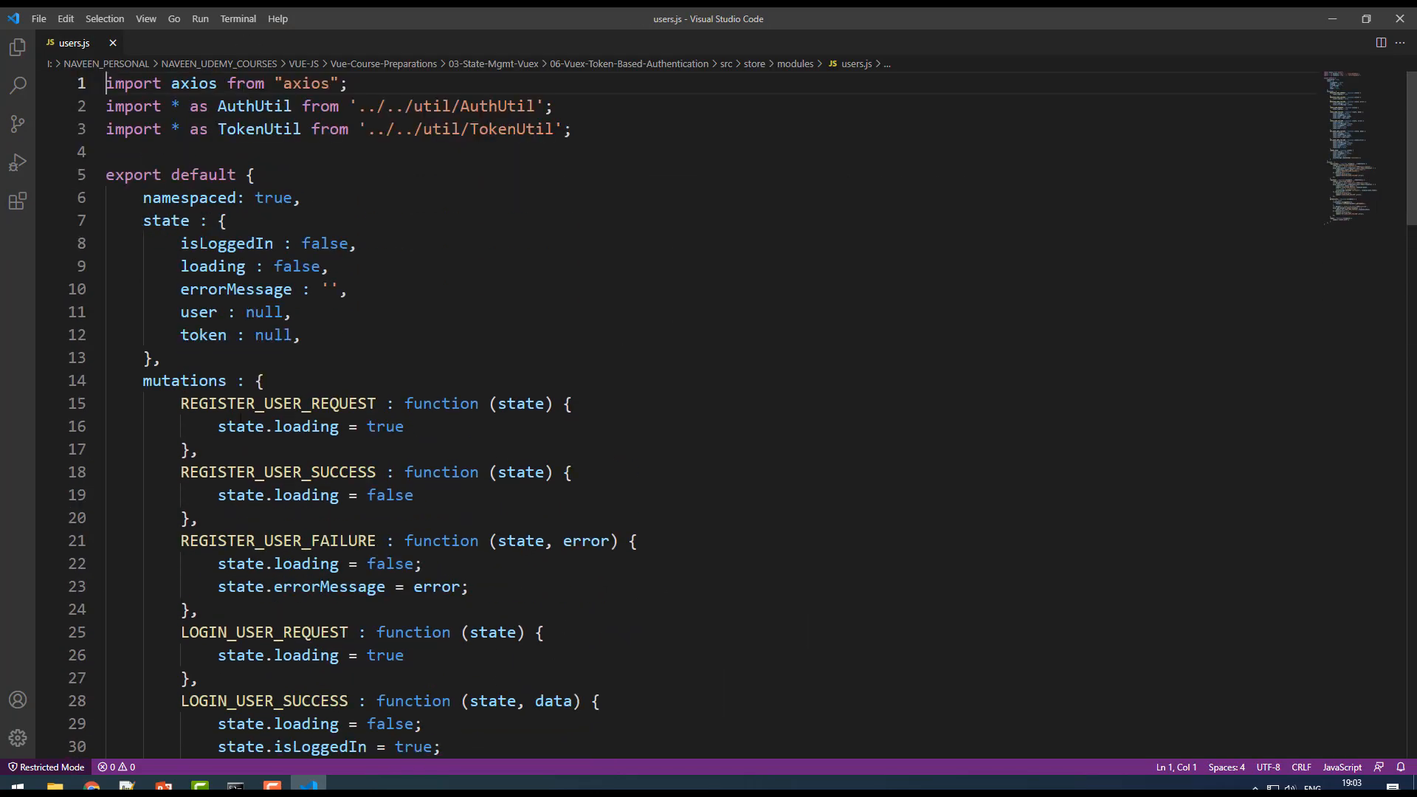
scroll(down, 3)
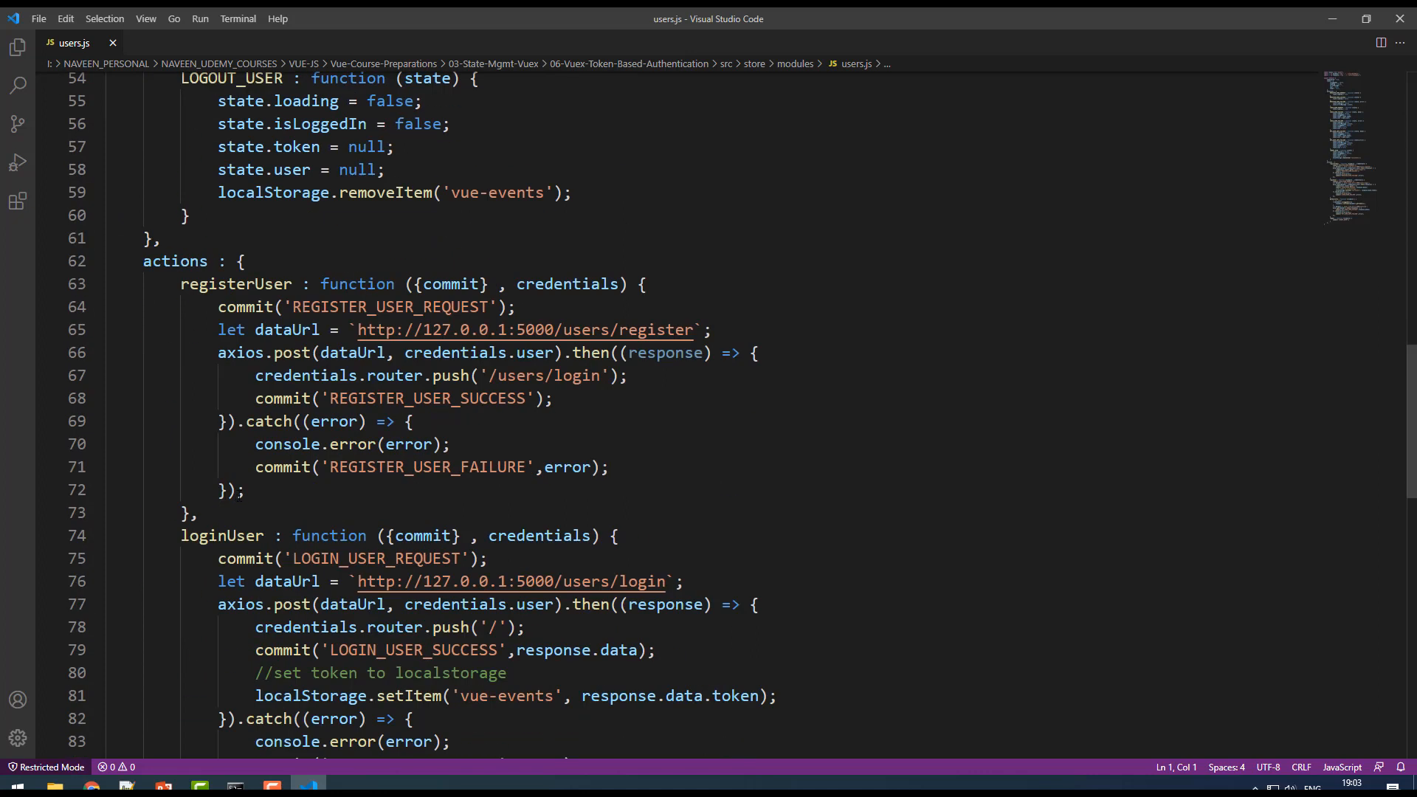
scroll(up, 3)
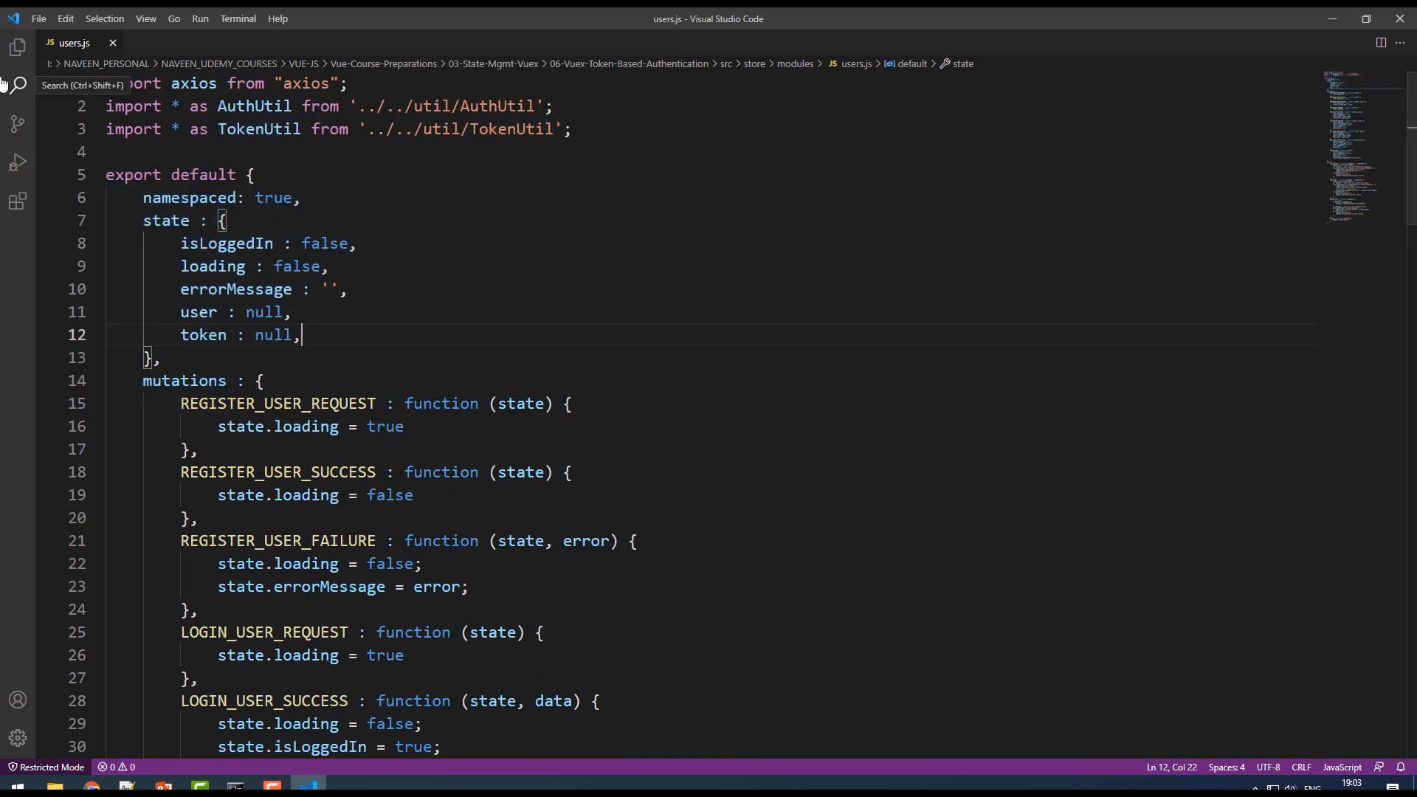
click(38, 17)
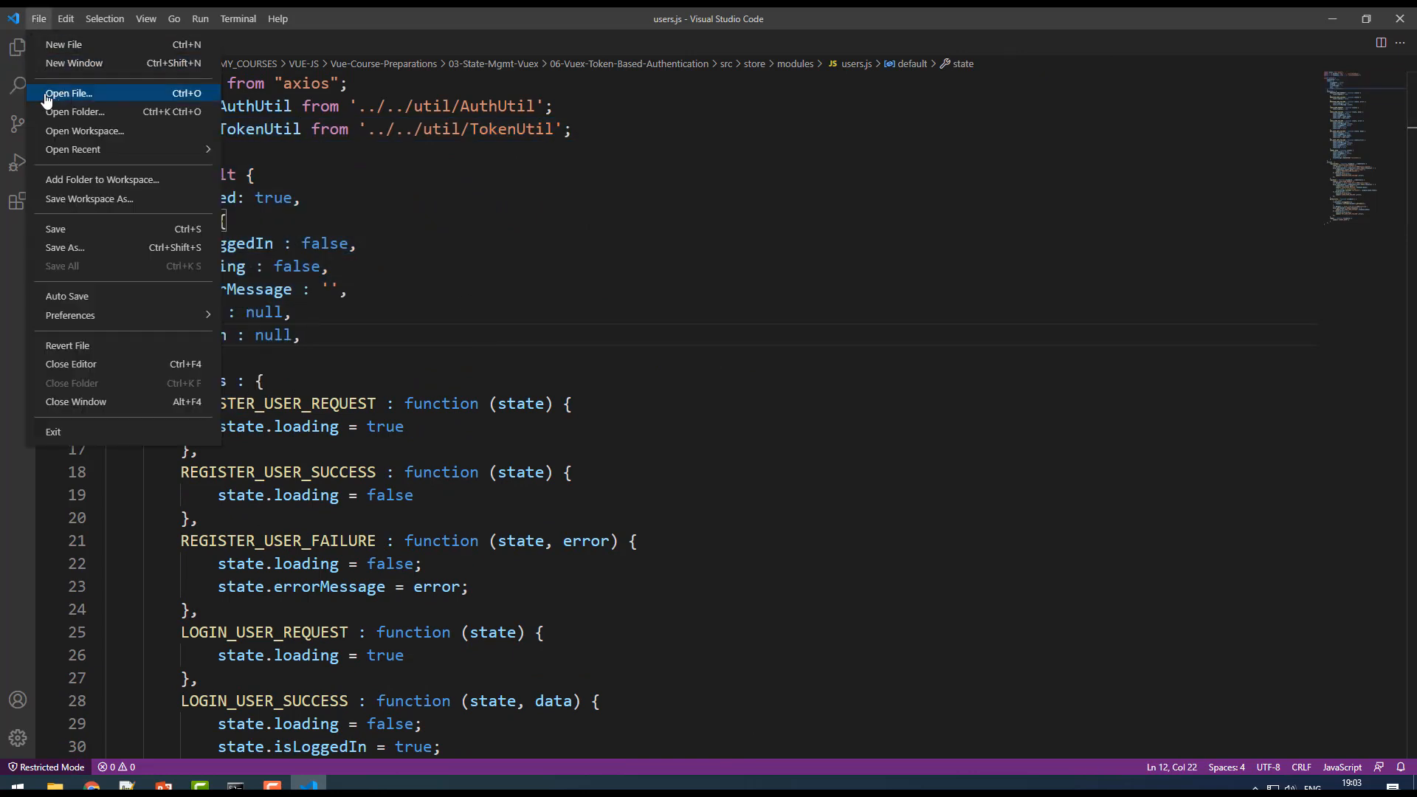
click(527, 211)
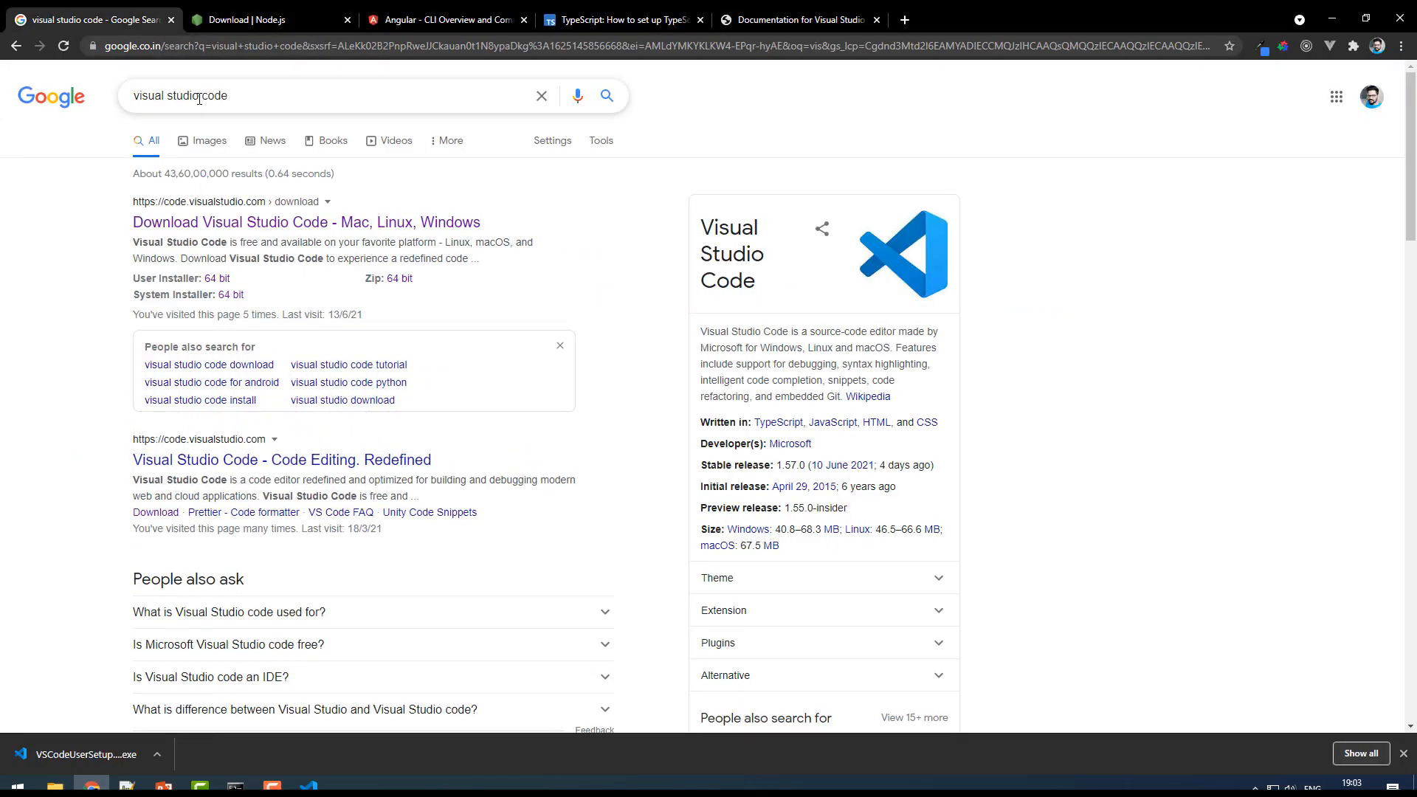
Search Google for 'webstorm ide' and open JetBrains' WebStorm product page.
text(we)
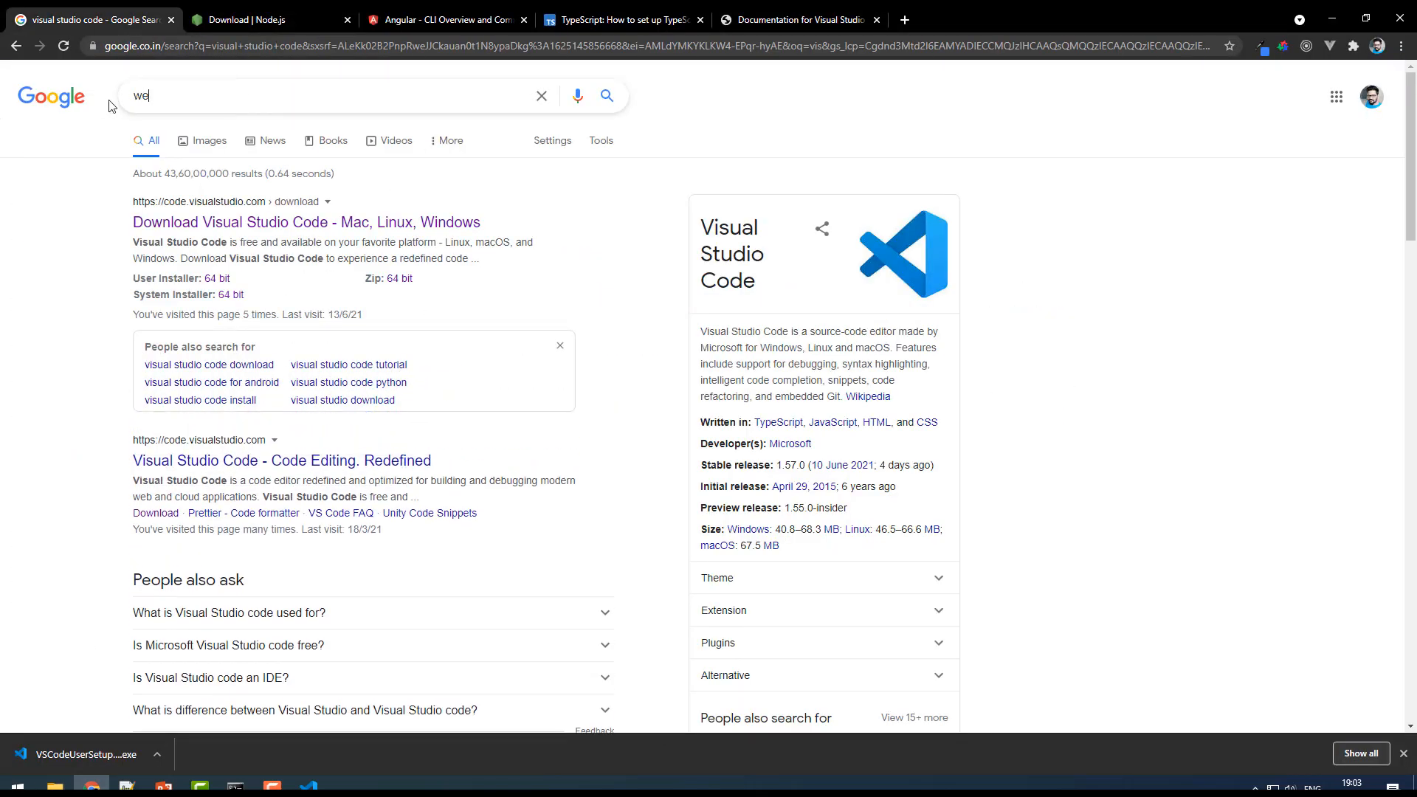
text(webstorm ide)
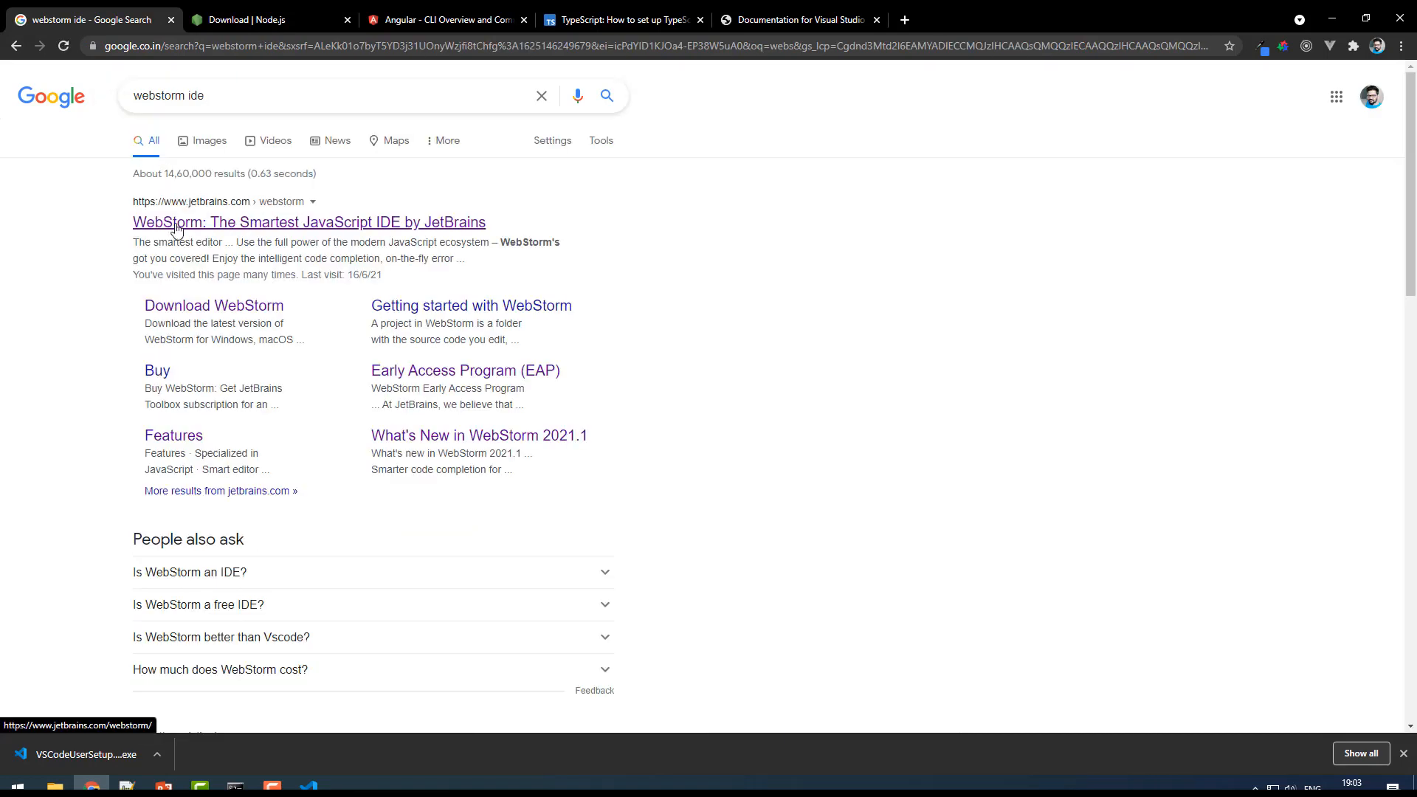
mouse_move(384, 223)
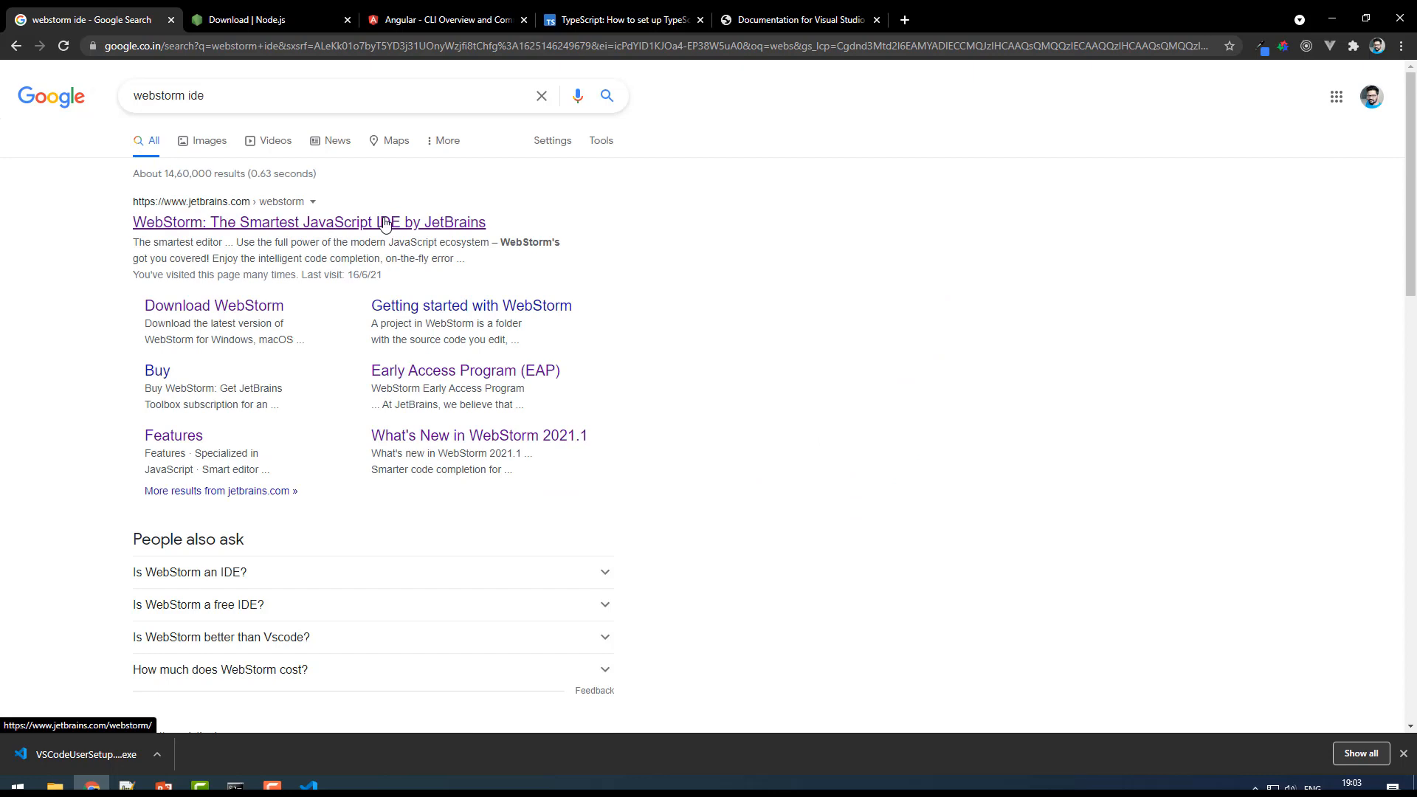
click(309, 221)
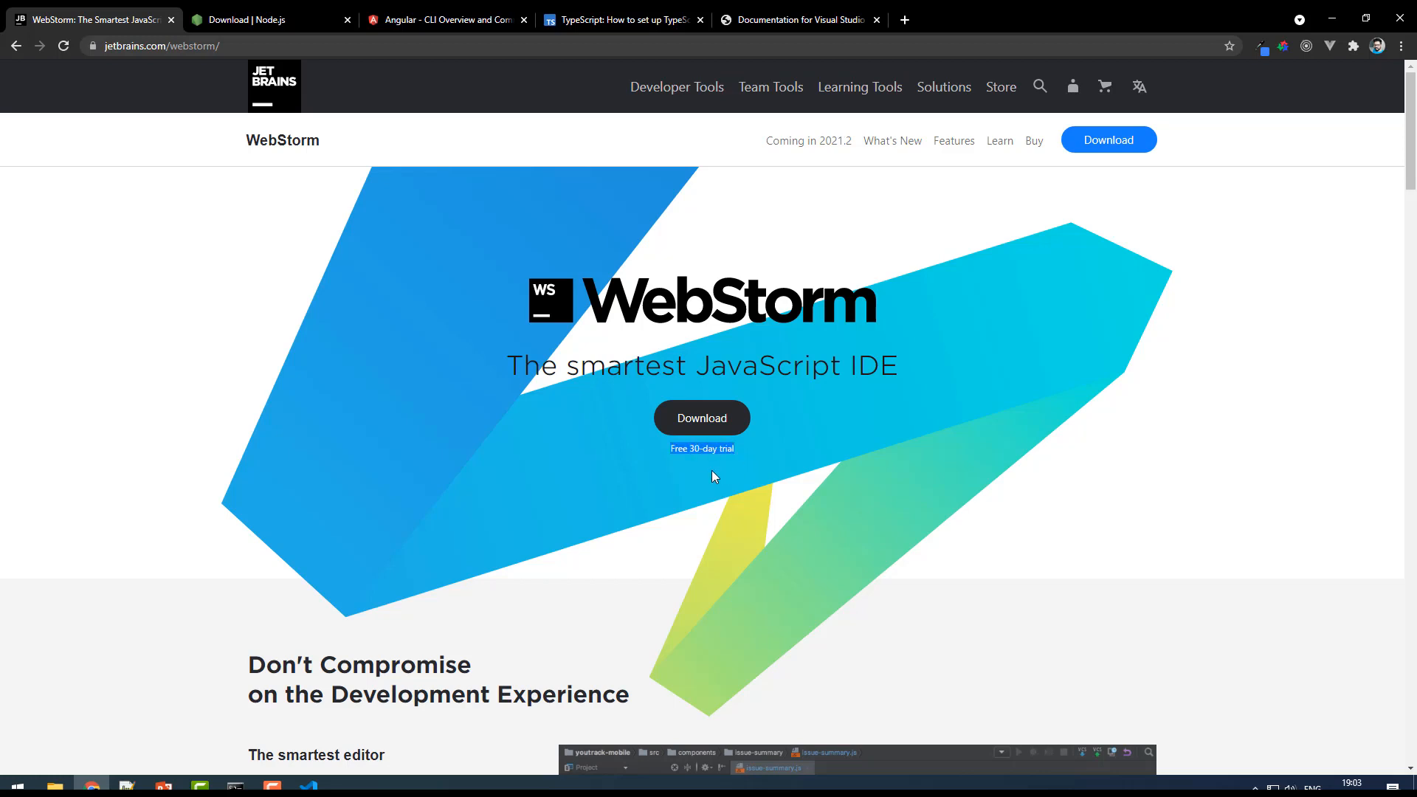
Download the WebStorm 2021.1.2 Windows installer from the JetBrains download page.
click(701, 418)
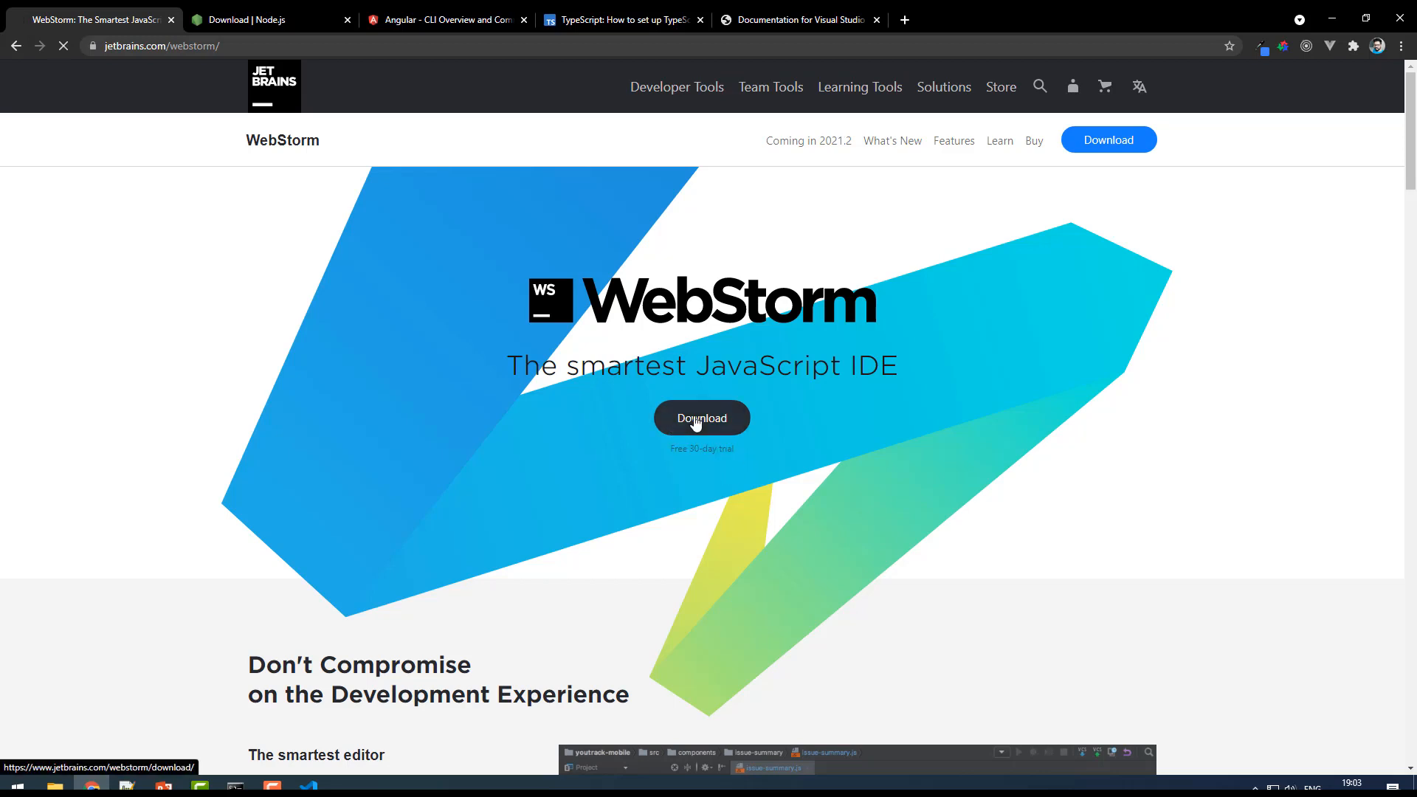
click(701, 417)
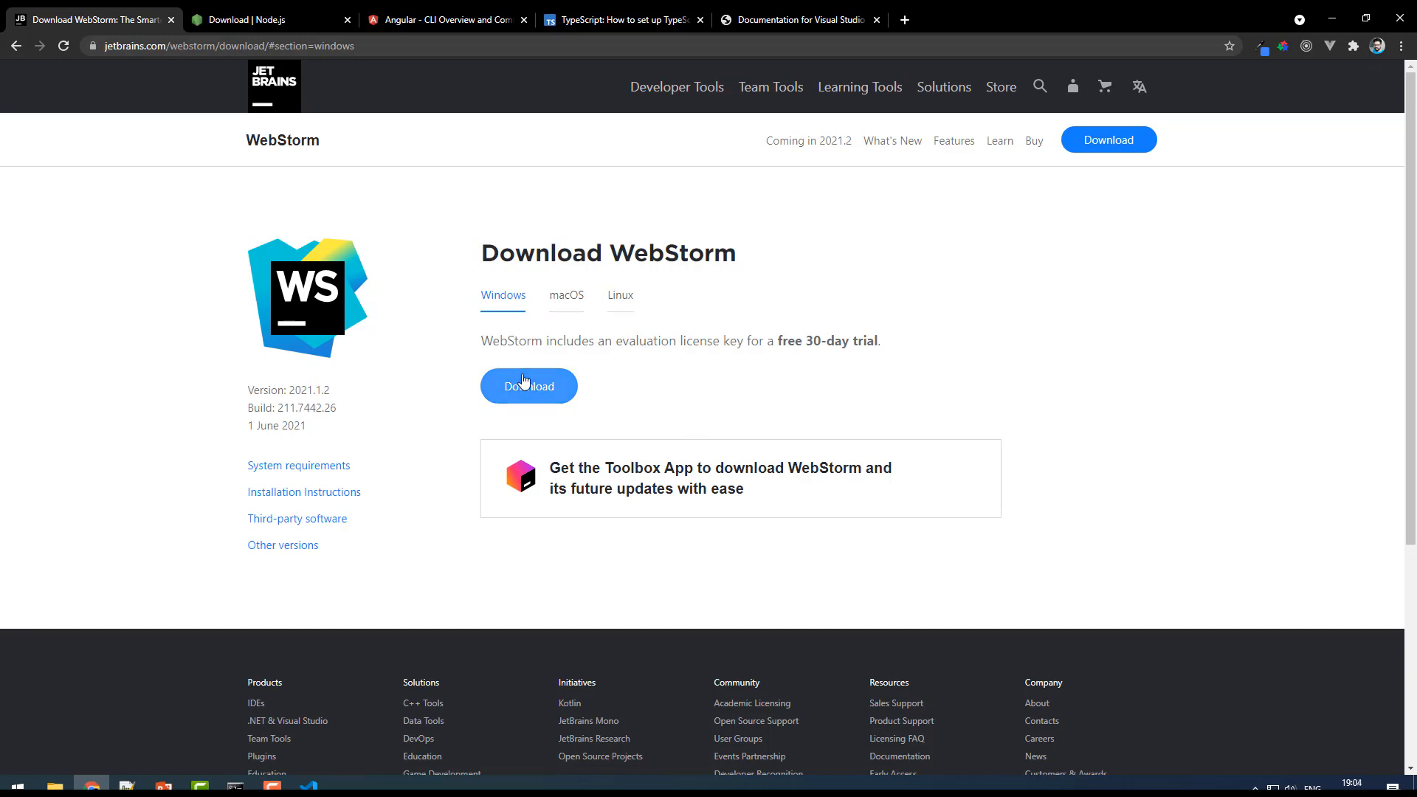
click(528, 386)
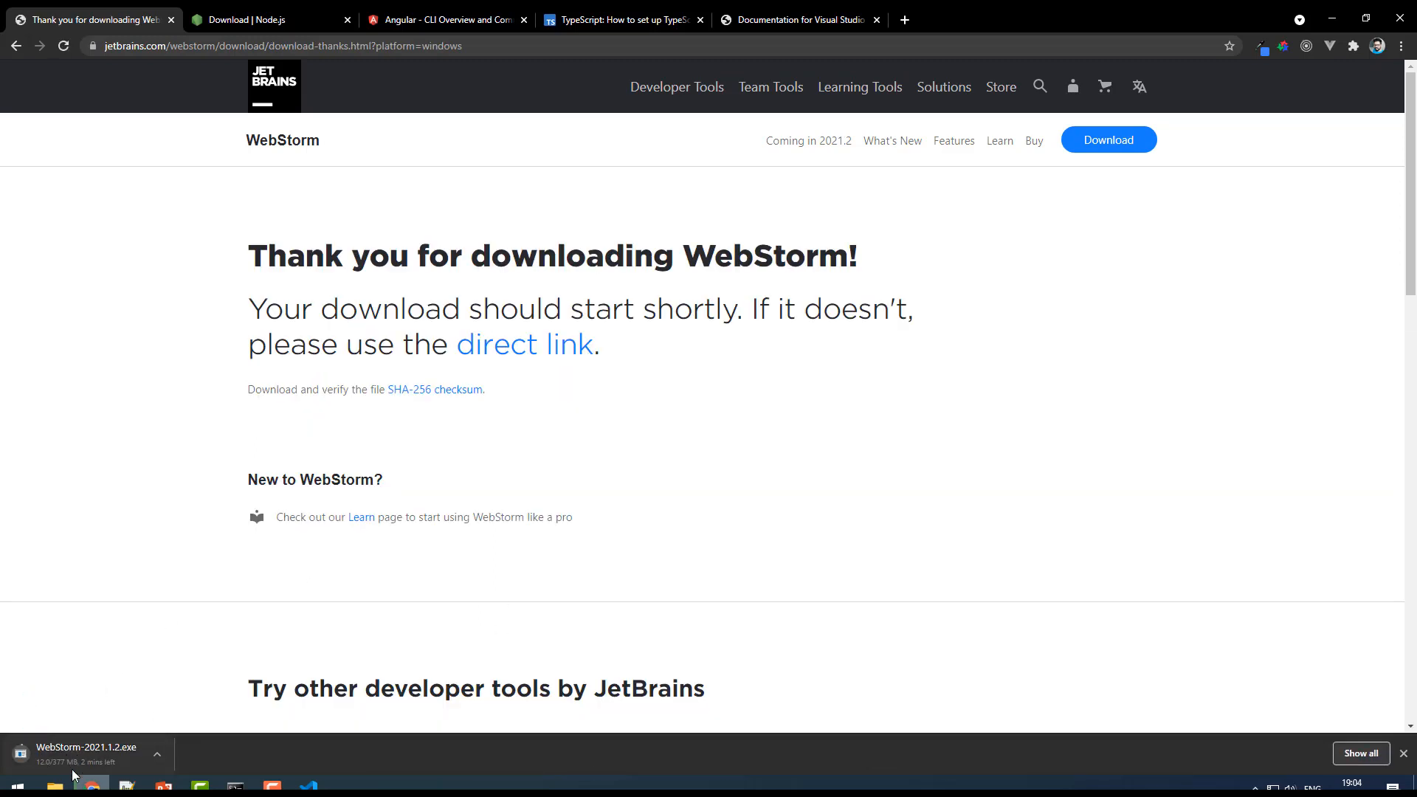
mouse_move(148, 619)
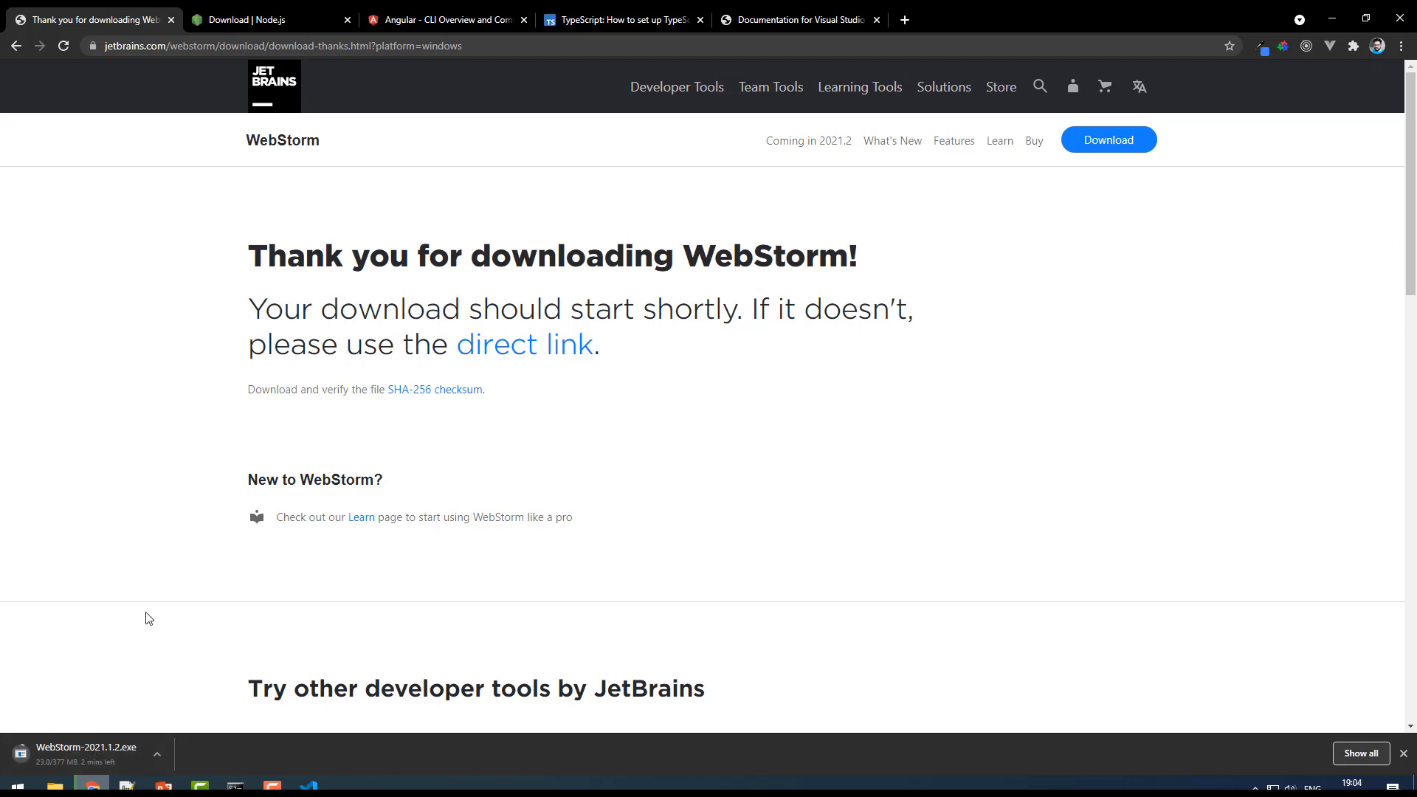
mouse_move(118, 760)
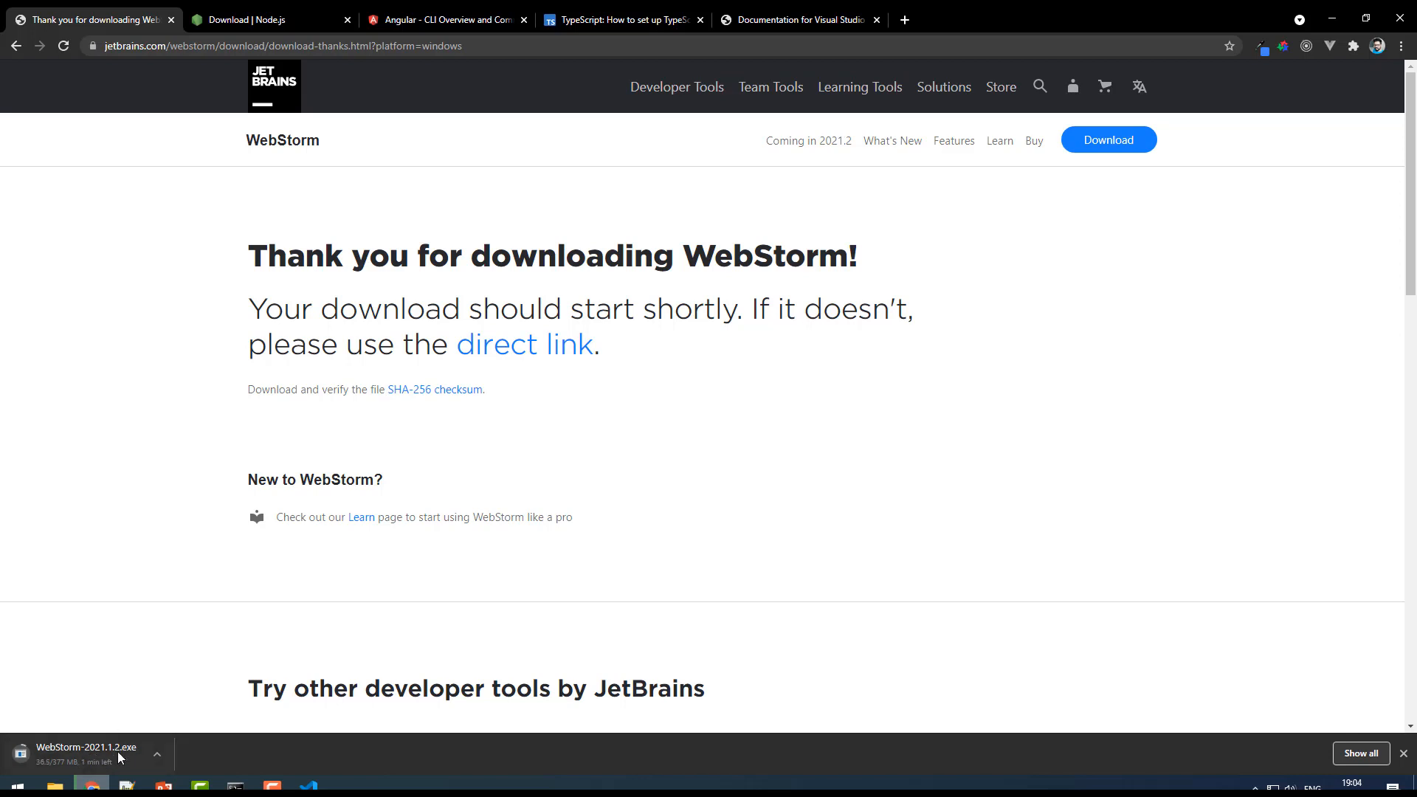
mouse_move(106, 633)
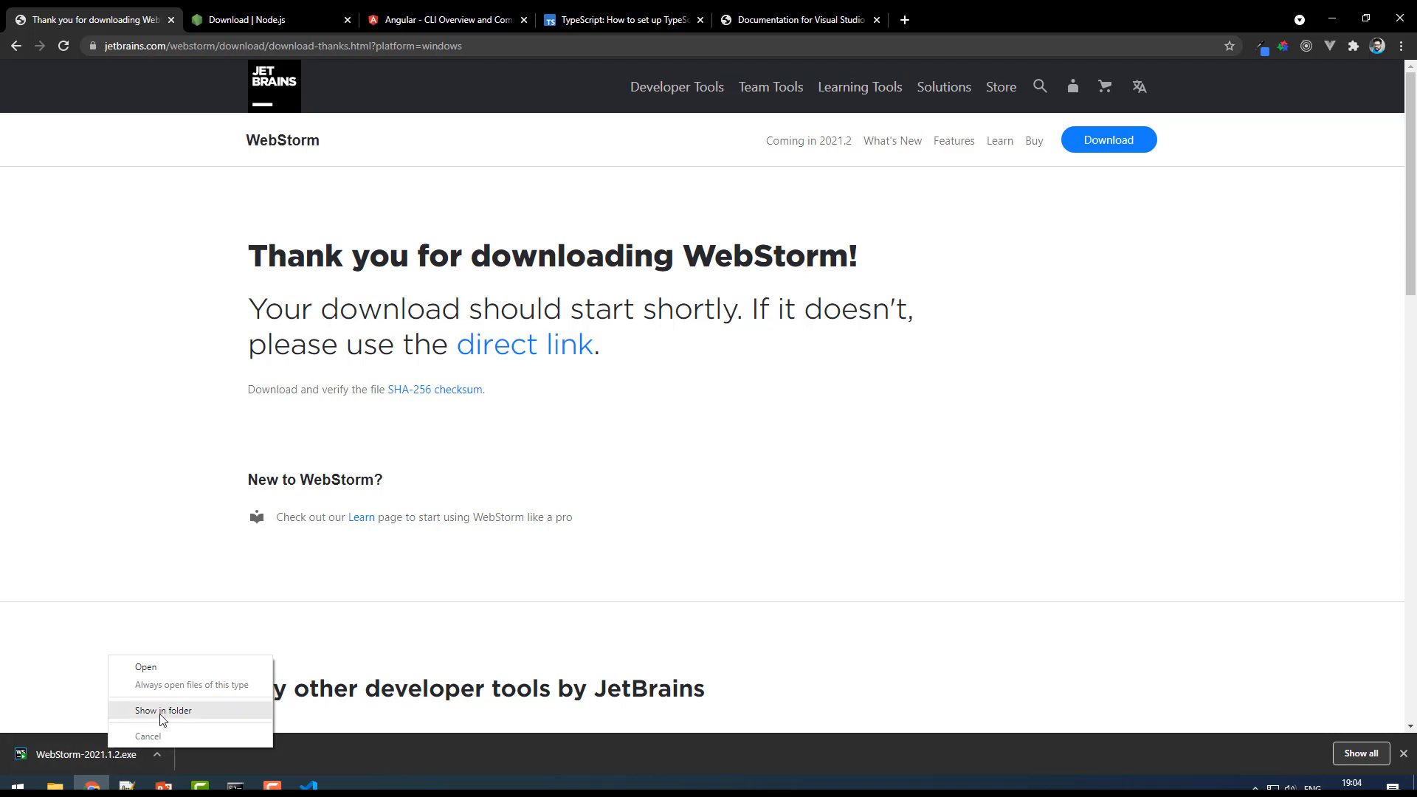
Run WebStorm-2021.1.2.exe from Downloads, allowing it past the security prompt.
click(164, 710)
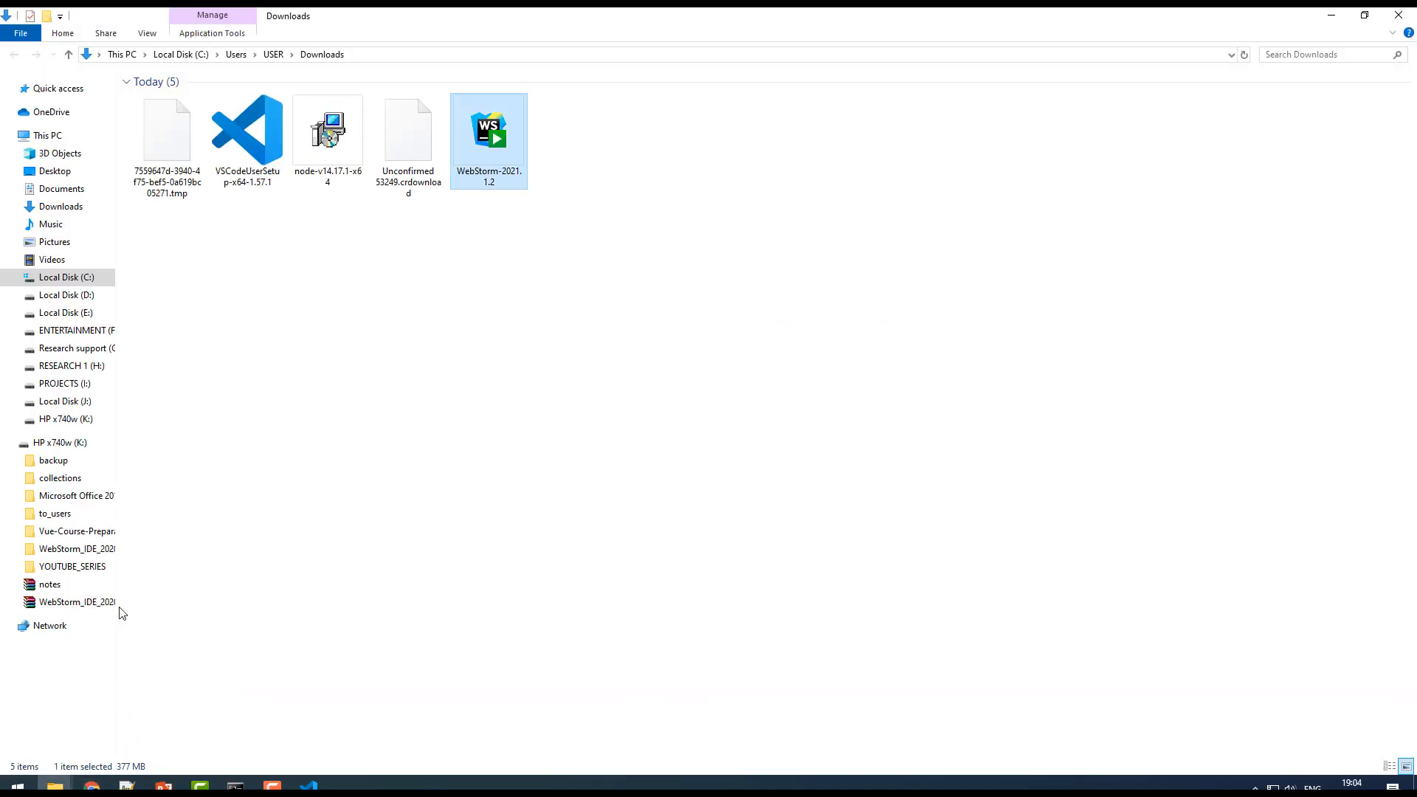
click(1244, 54)
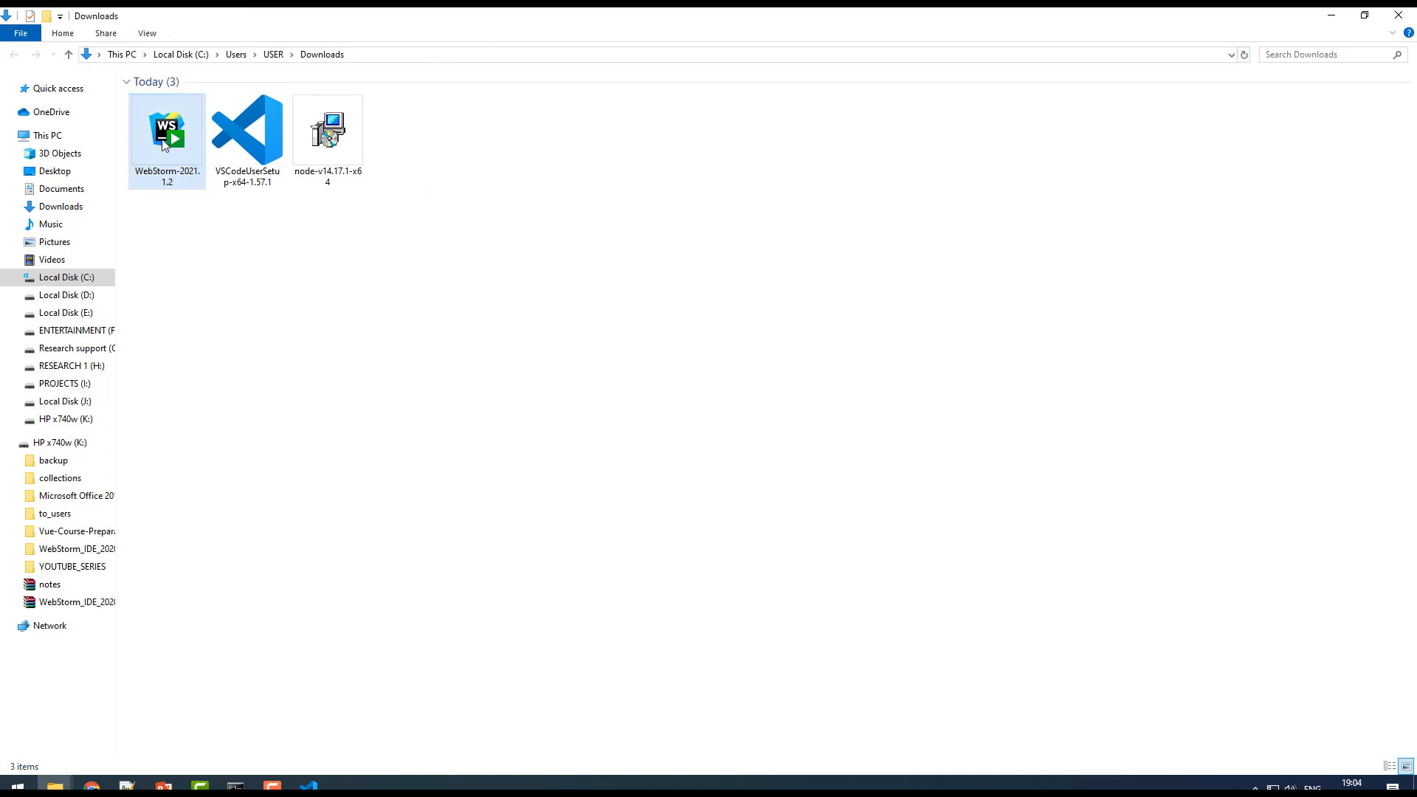
mouse_move(173, 145)
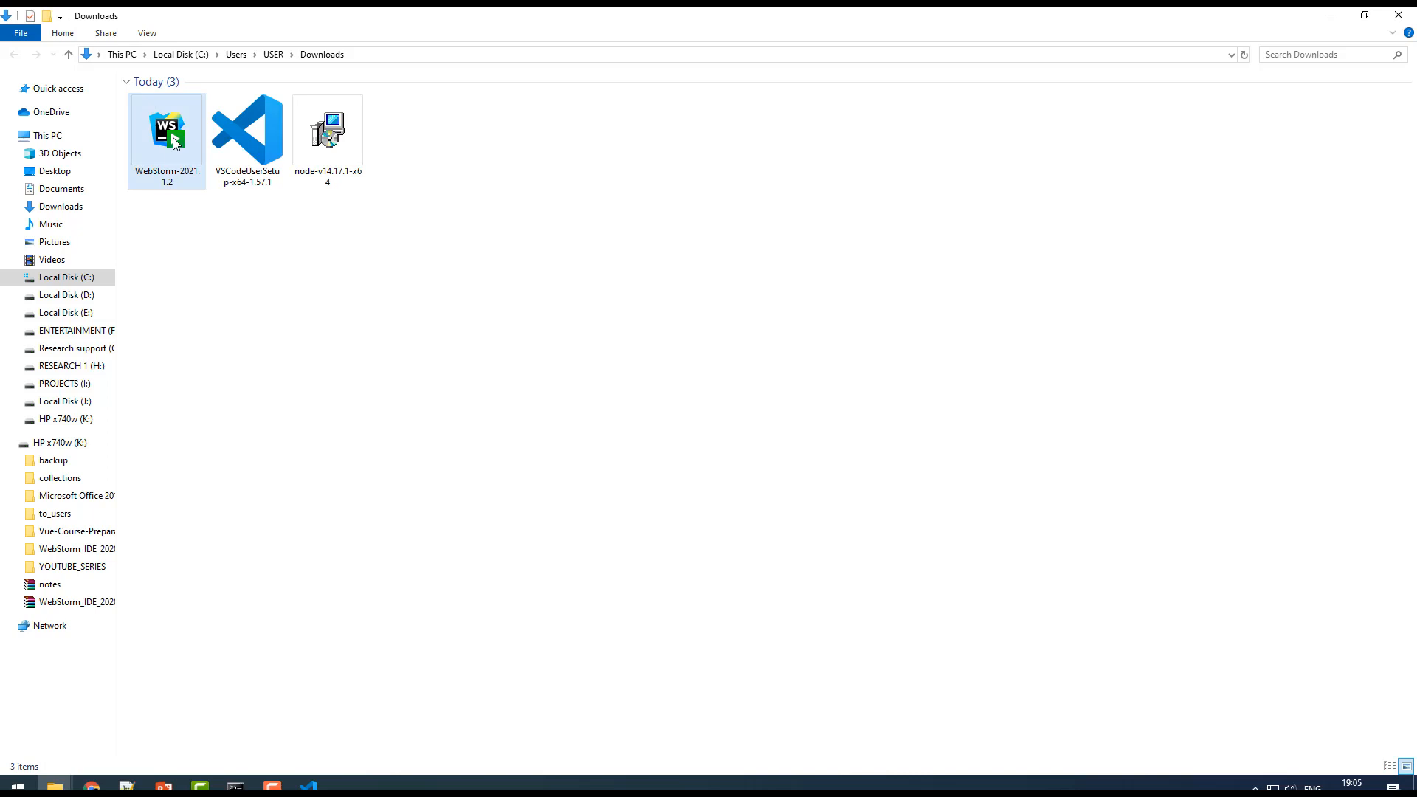
click(166, 127)
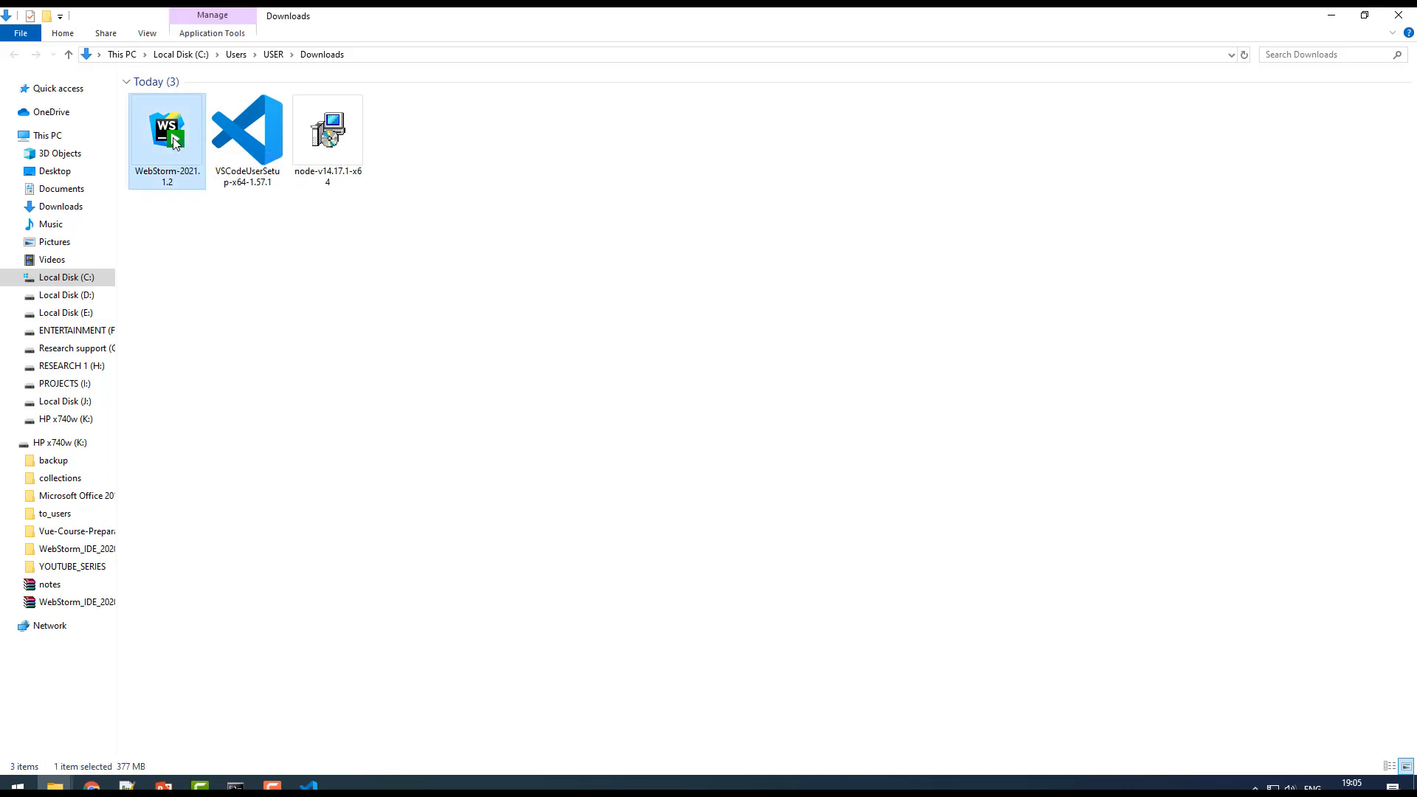
double_click(166, 128)
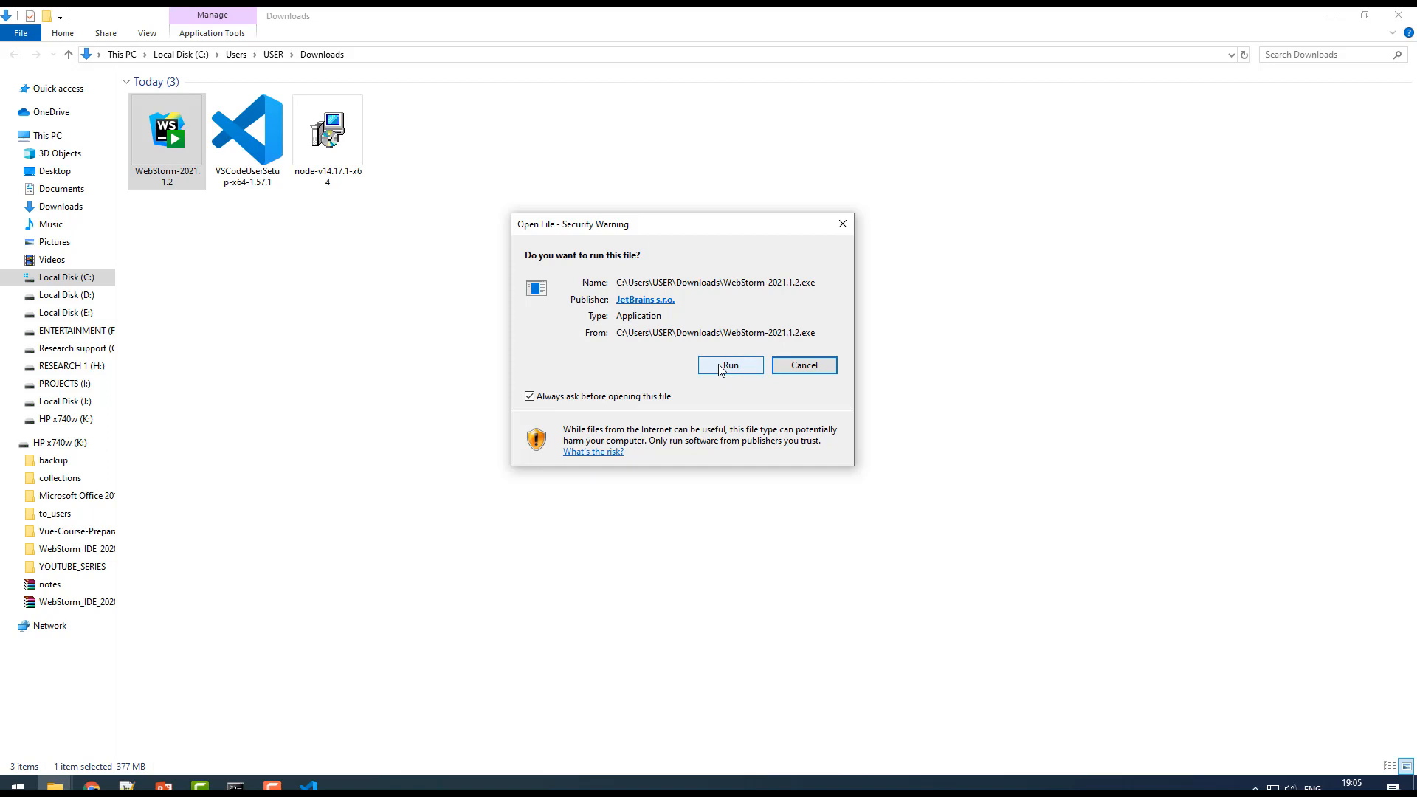
click(729, 365)
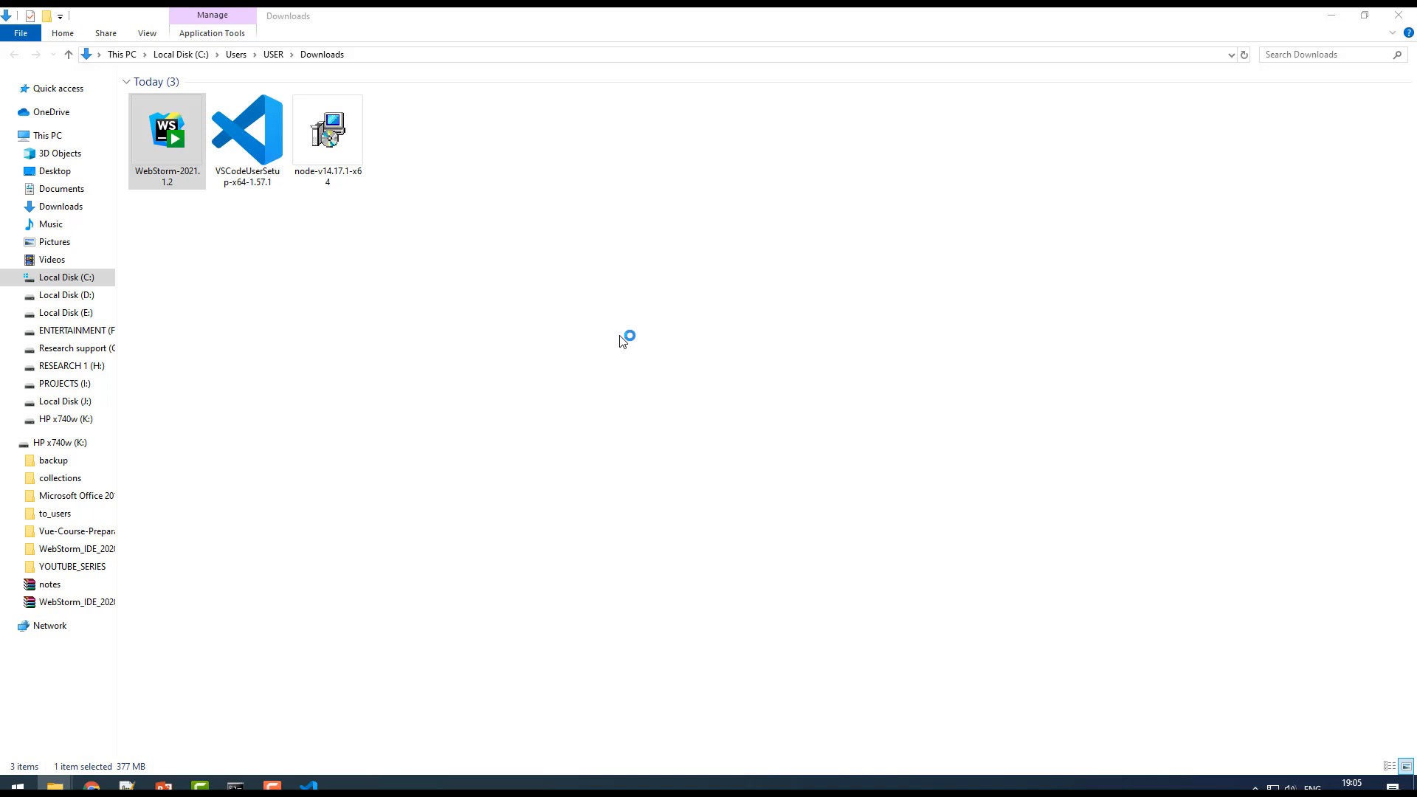
double_click(166, 126)
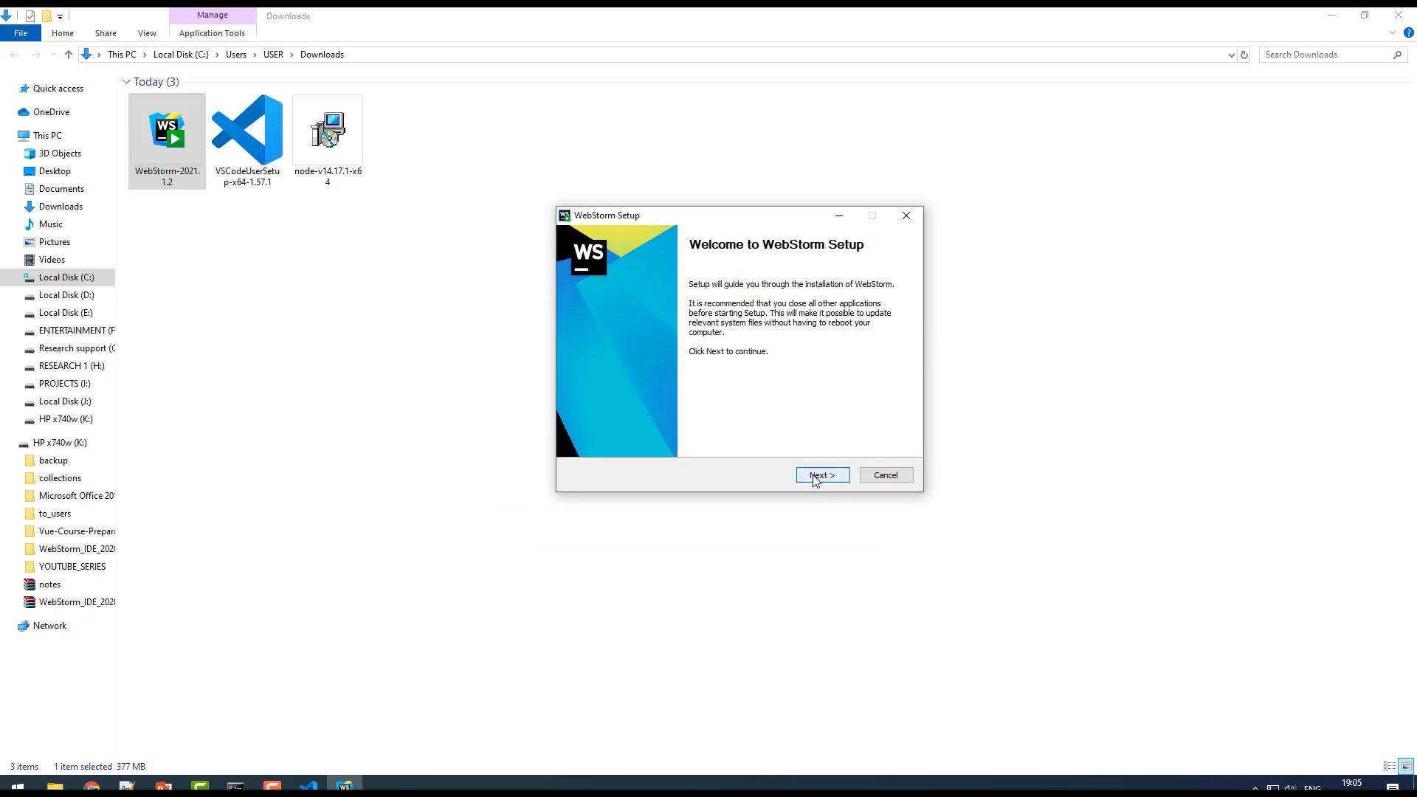
Advance from the welcome page with the default destination folder to Installation Options.
click(820, 475)
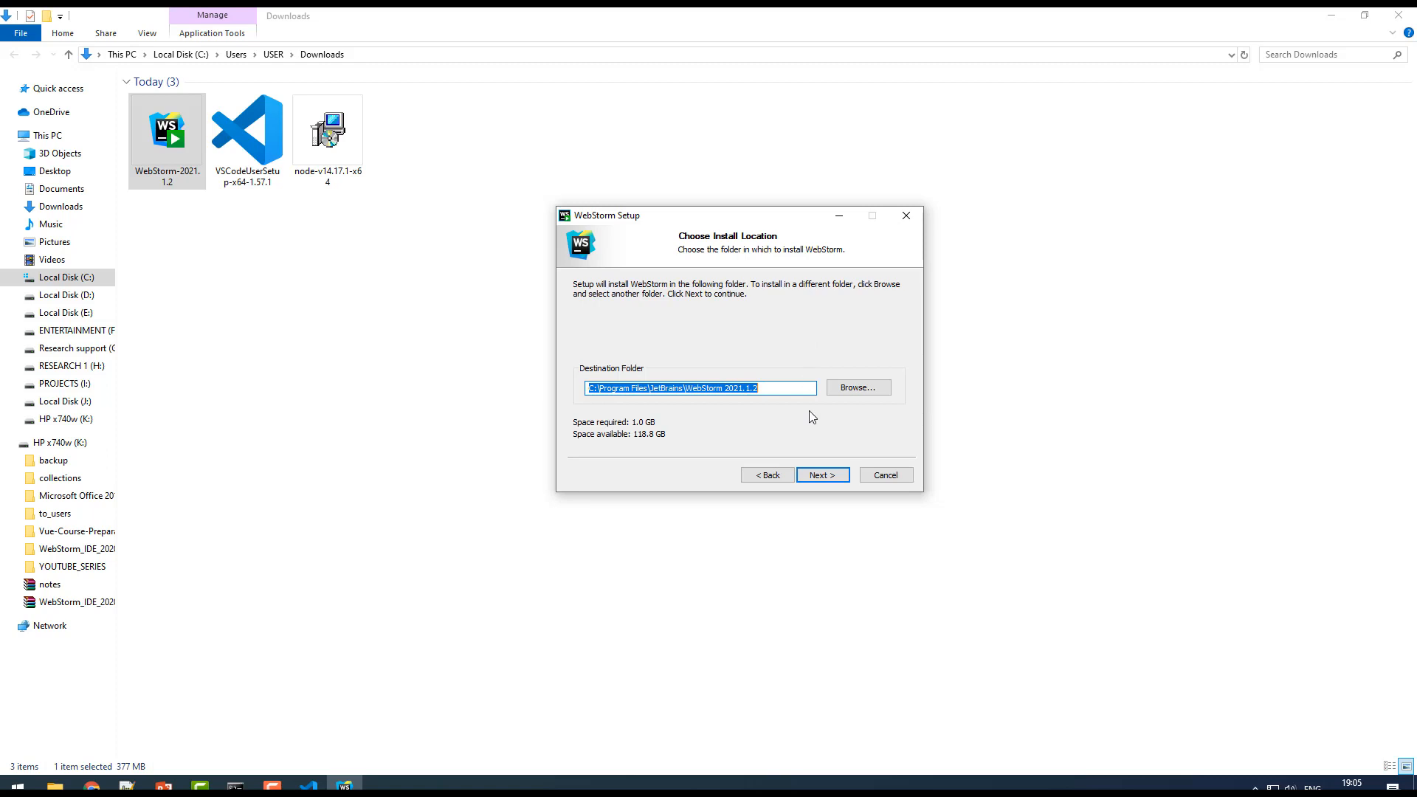
click(821, 474)
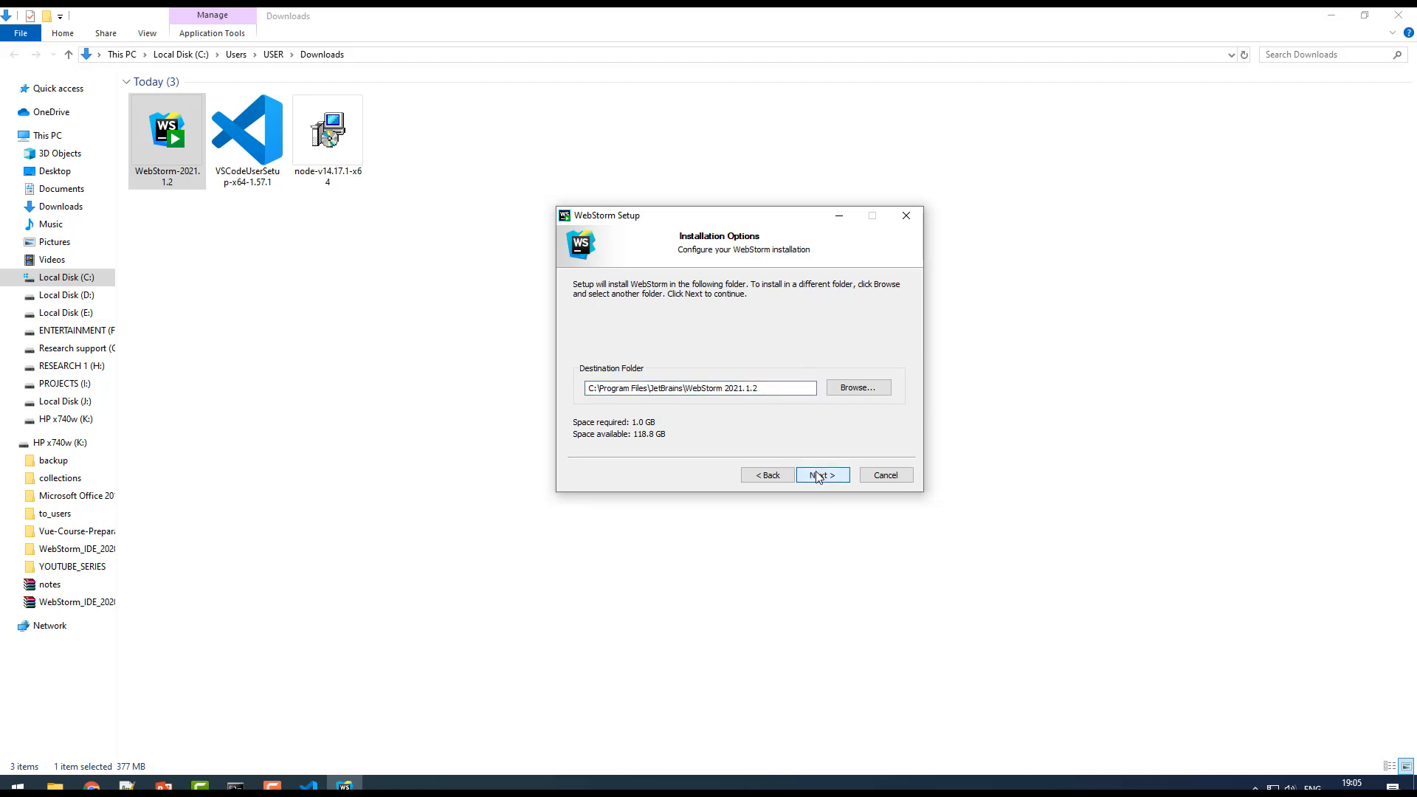
click(821, 475)
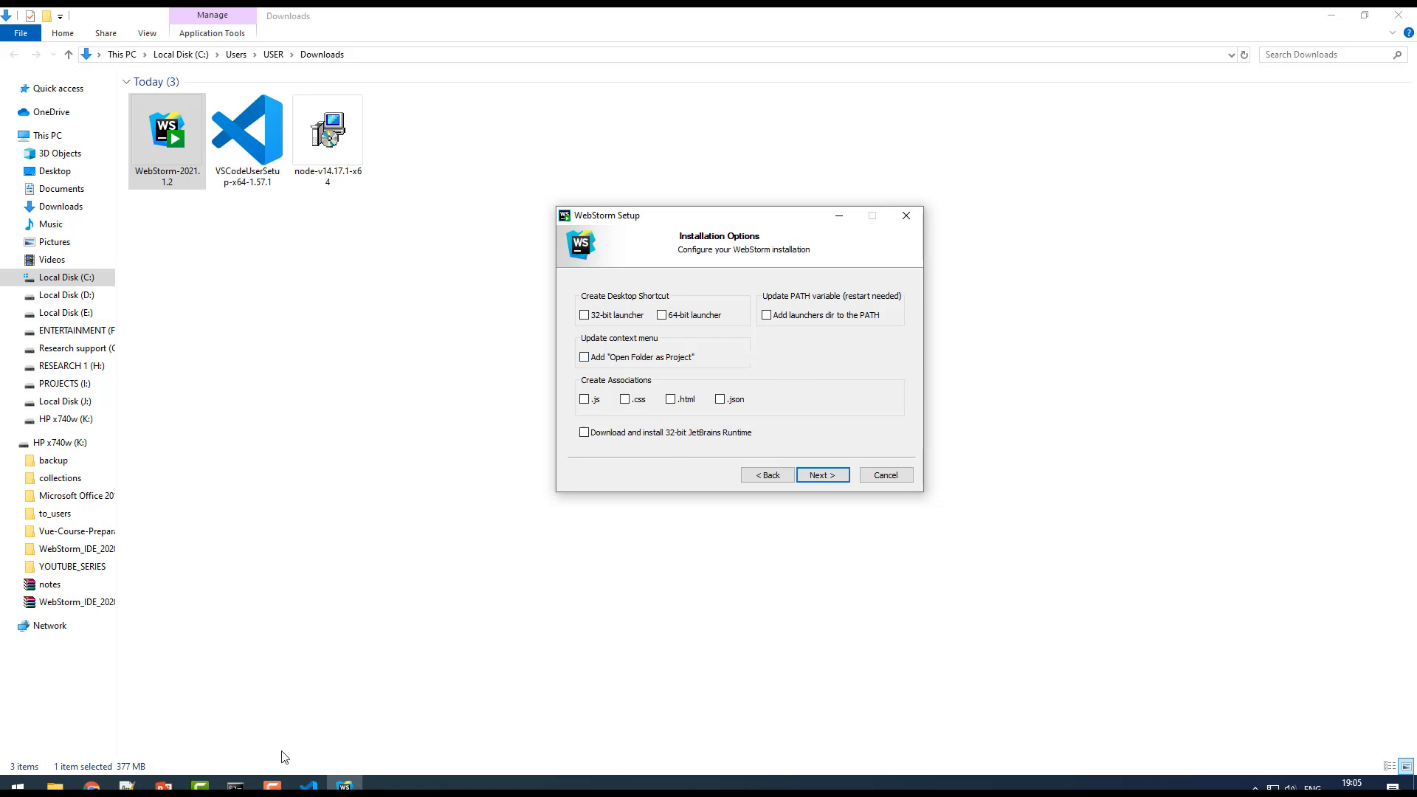
mouse_move(714, 223)
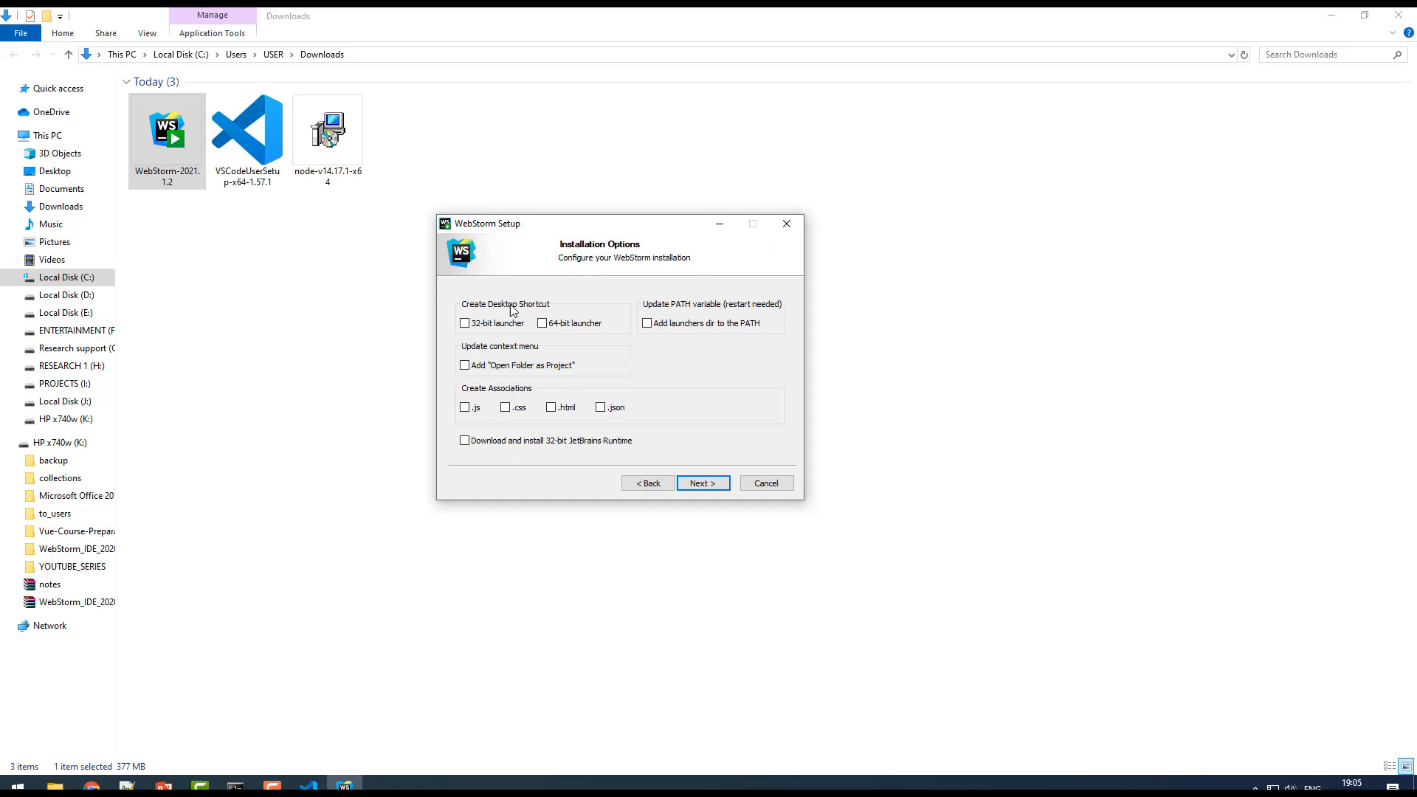
Choose the 64-bit desktop shortcut, Open Folder as Project, and file associations, then continue.
click(702, 482)
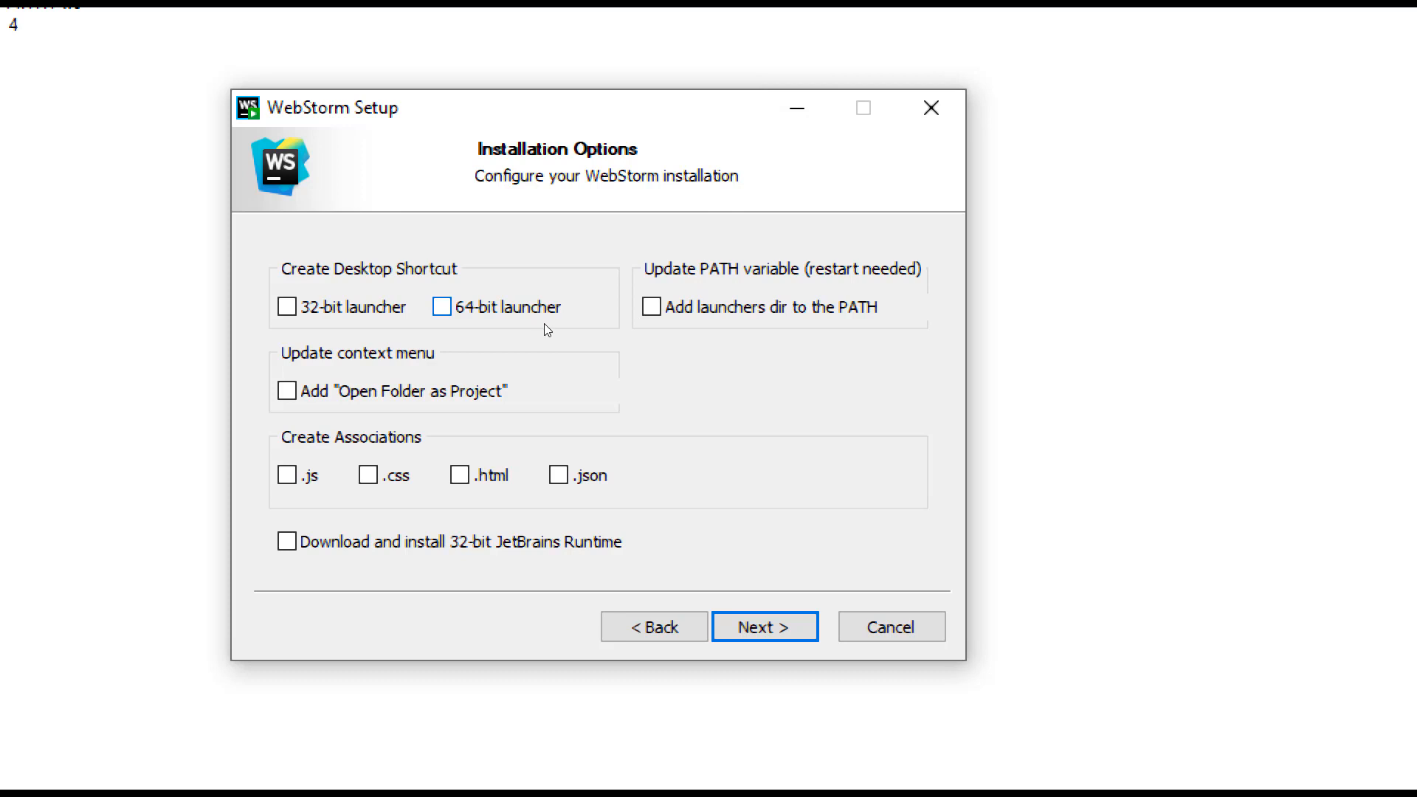
click(442, 306)
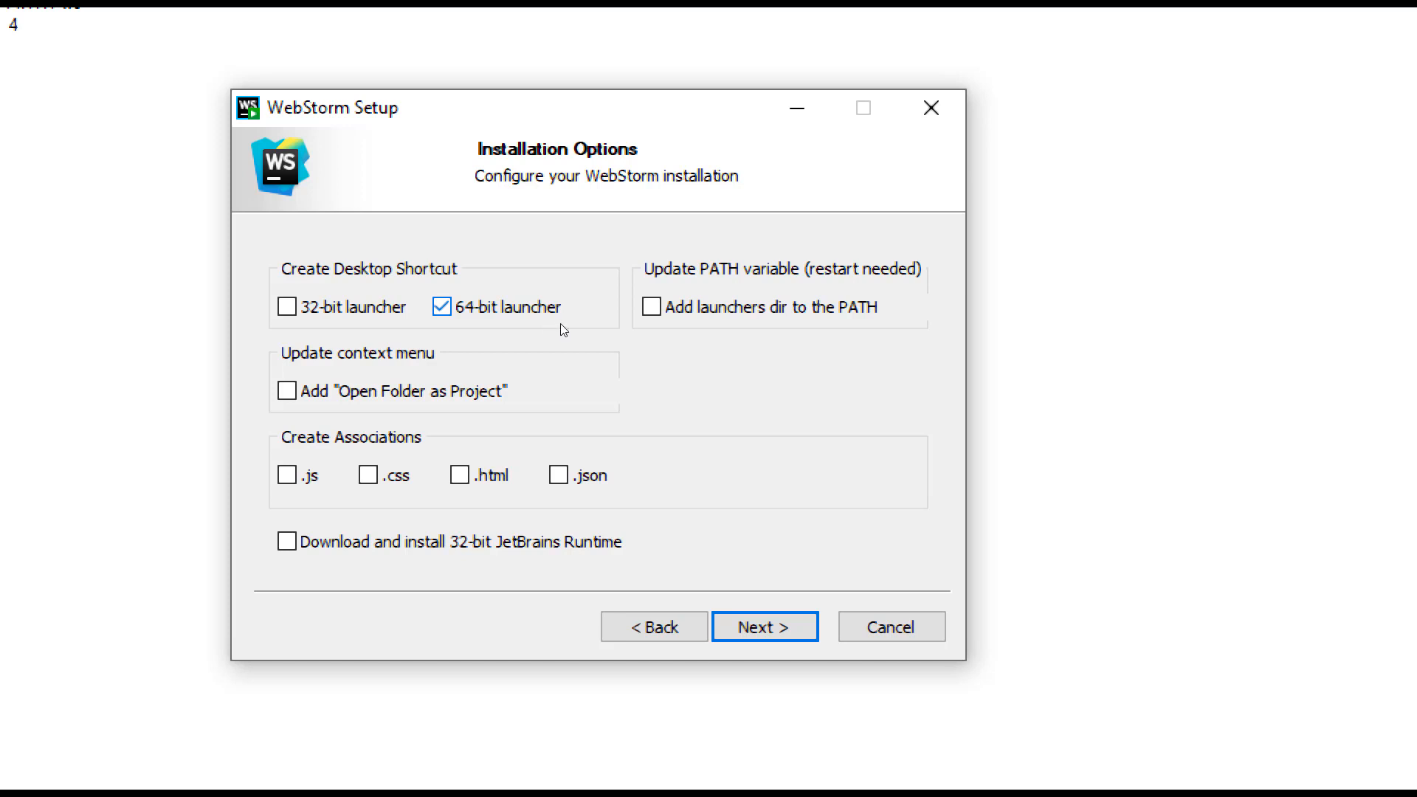
mouse_move(538, 343)
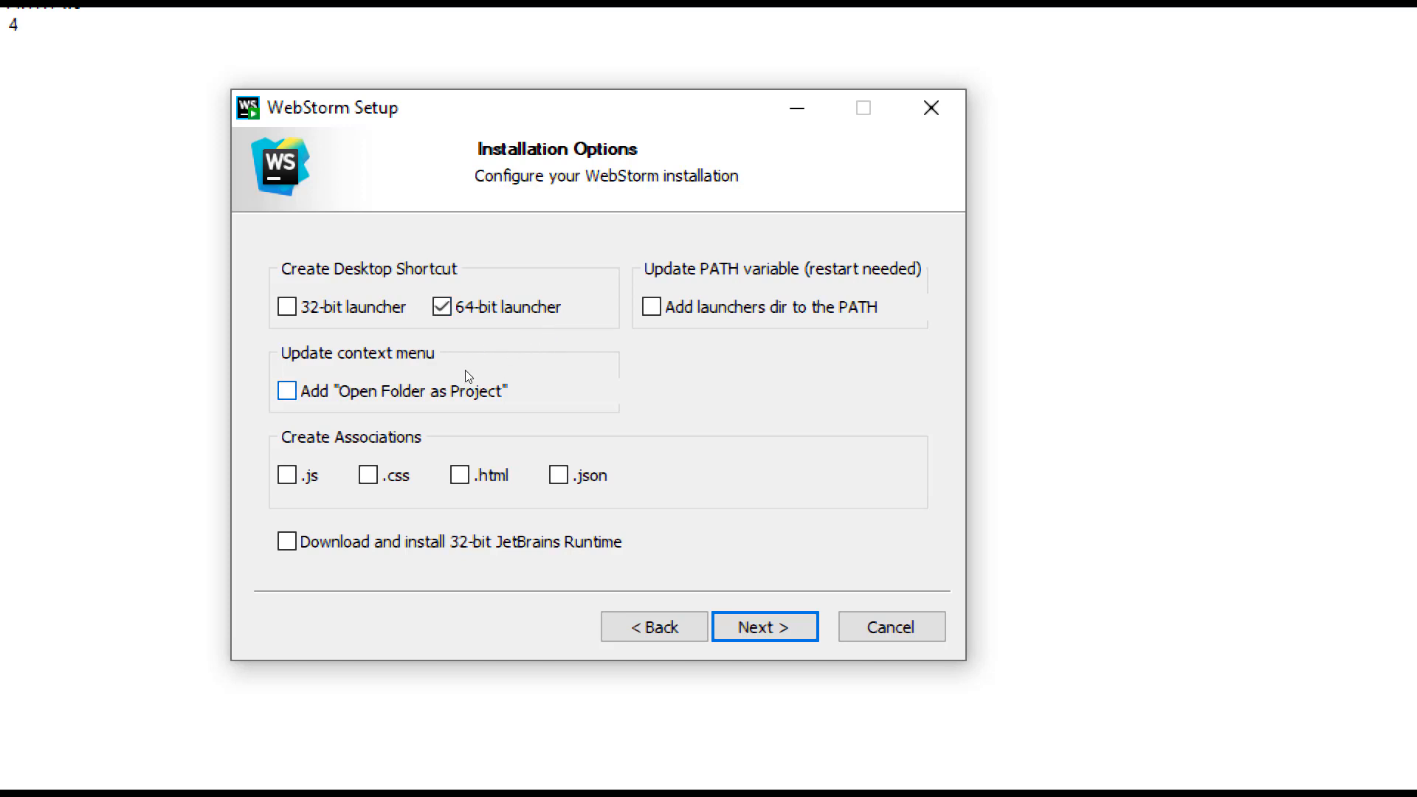
click(286, 390)
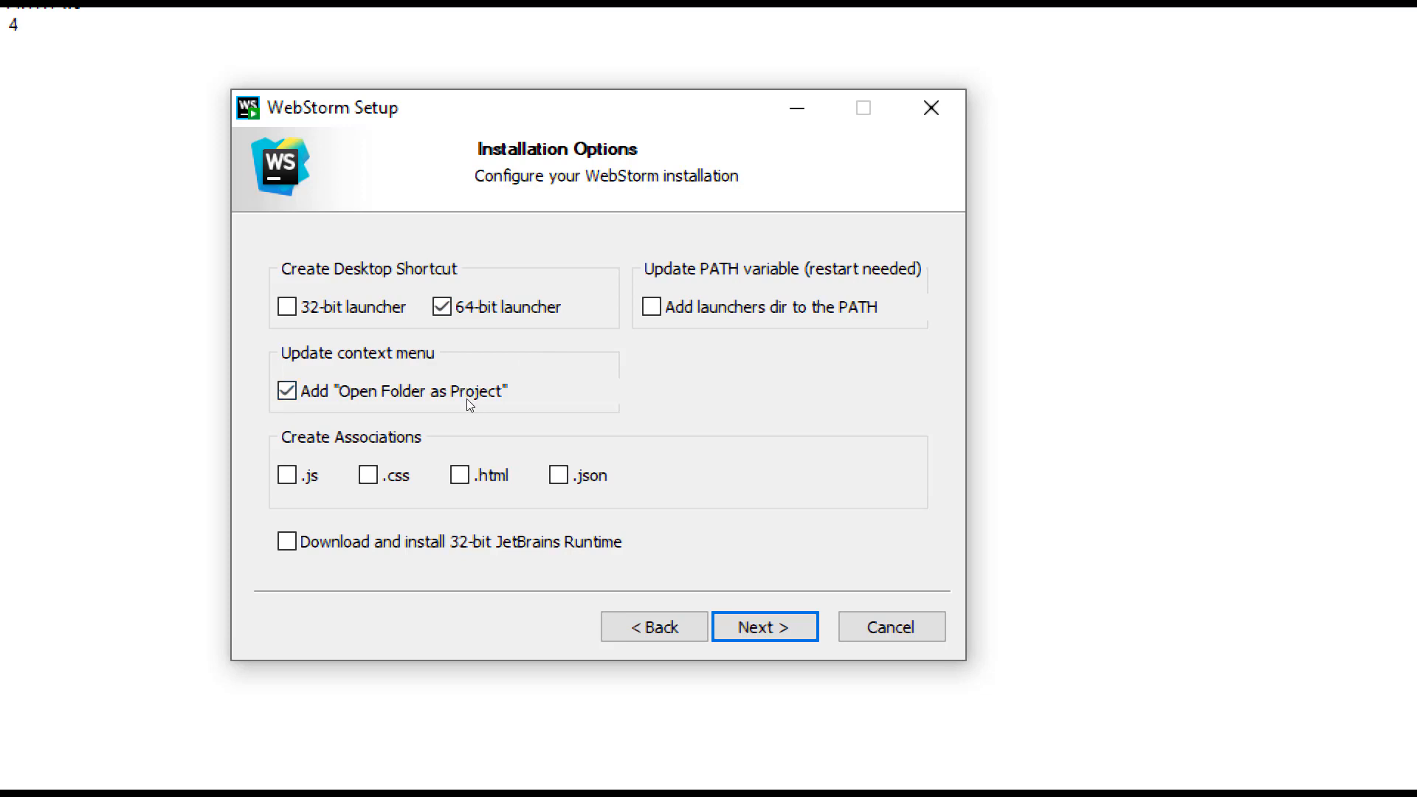
mouse_move(461, 418)
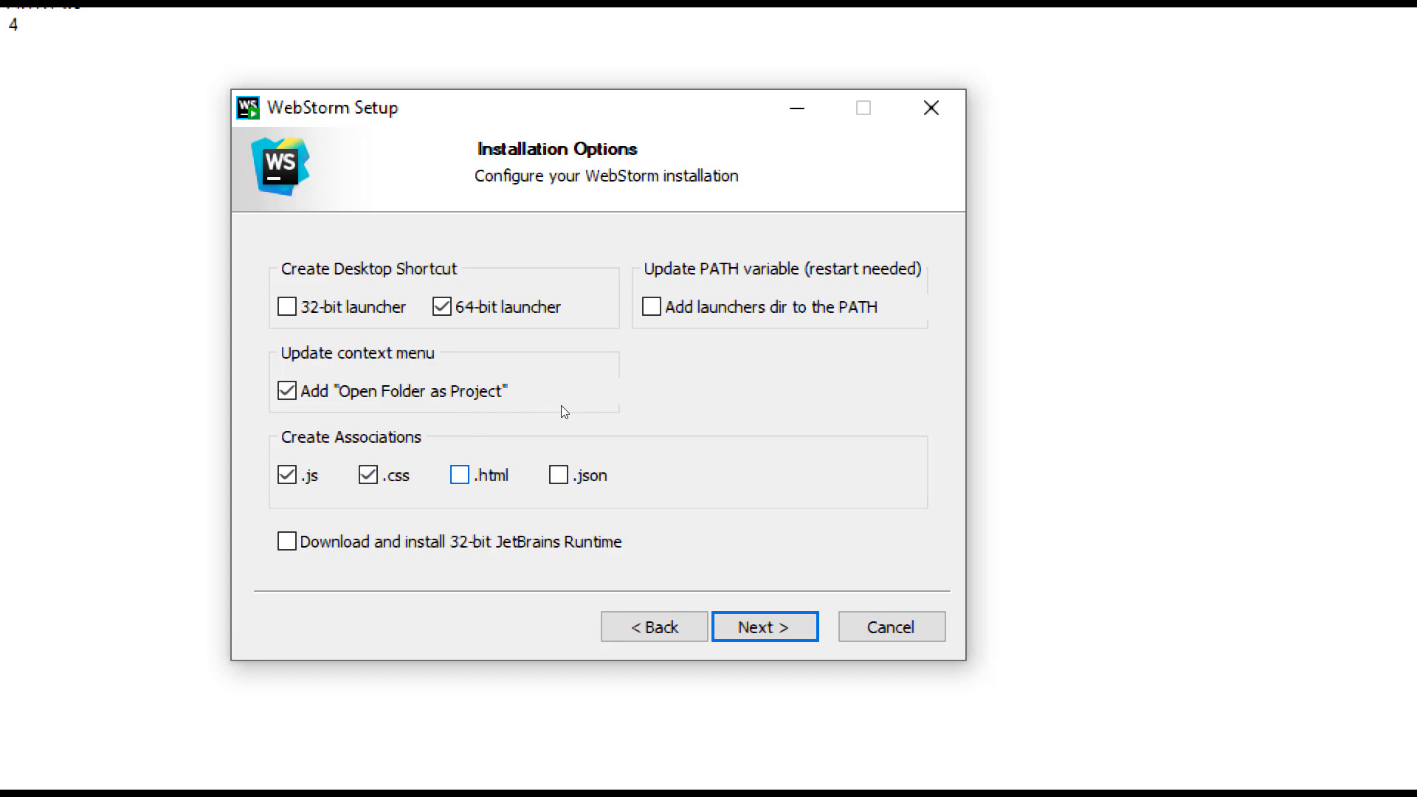
click(558, 474)
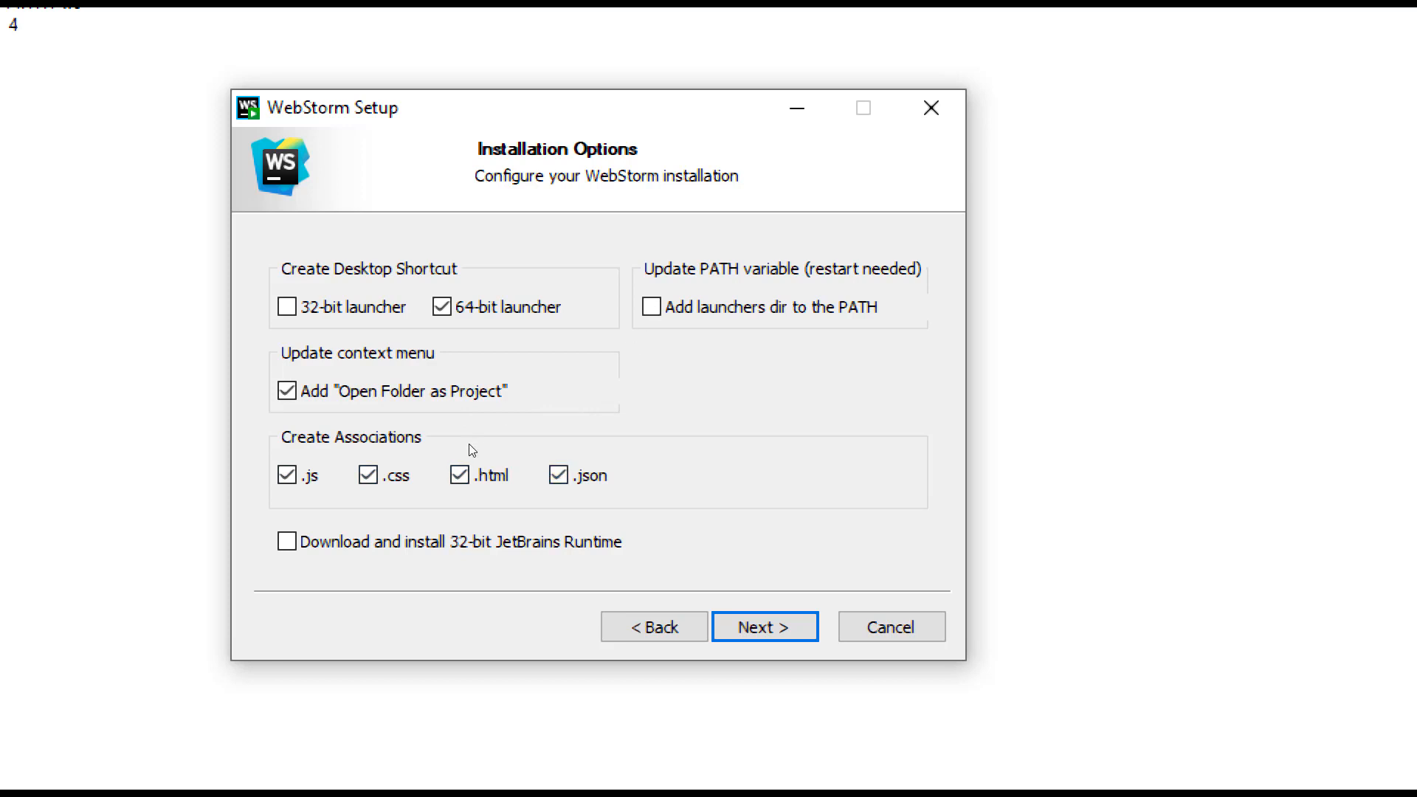
mouse_move(455, 304)
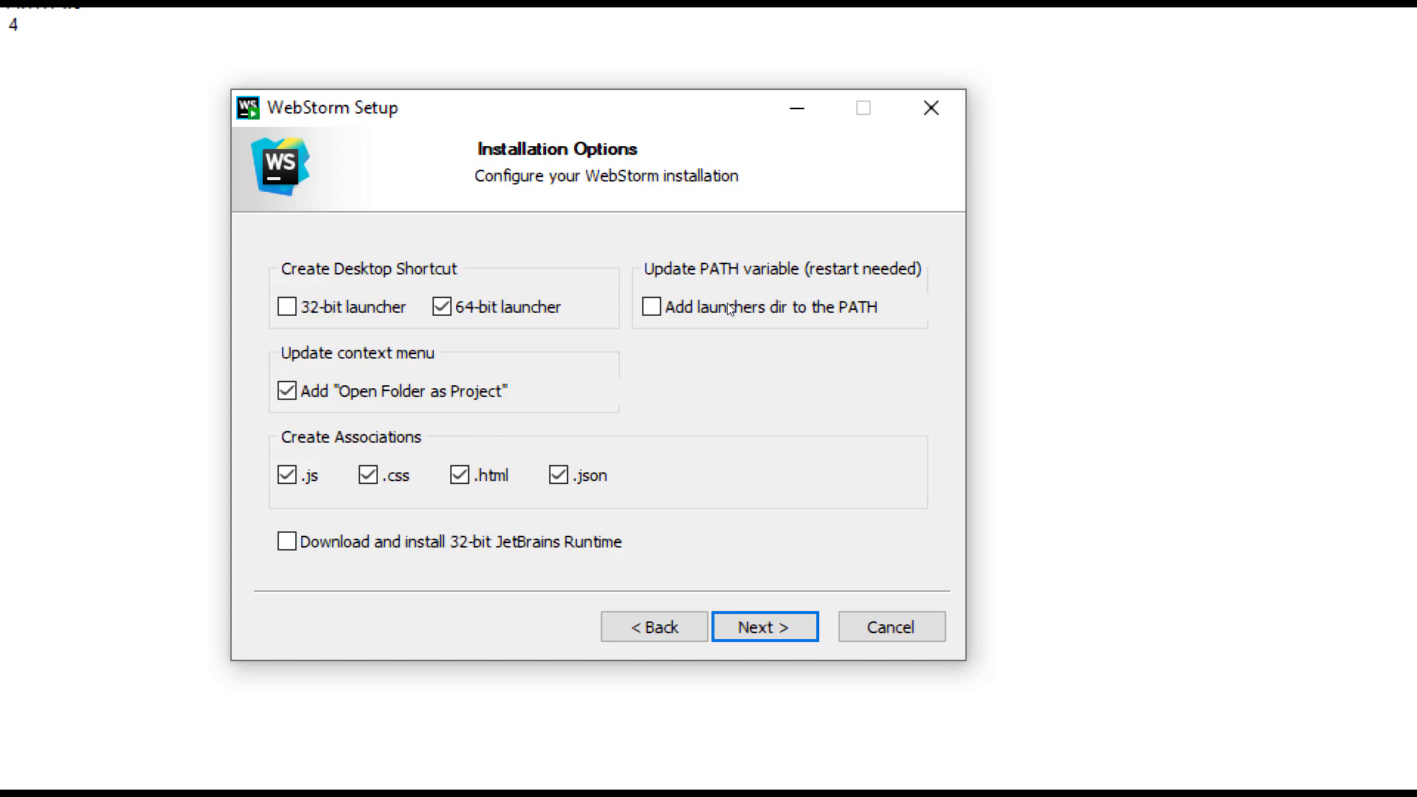
mouse_move(735, 312)
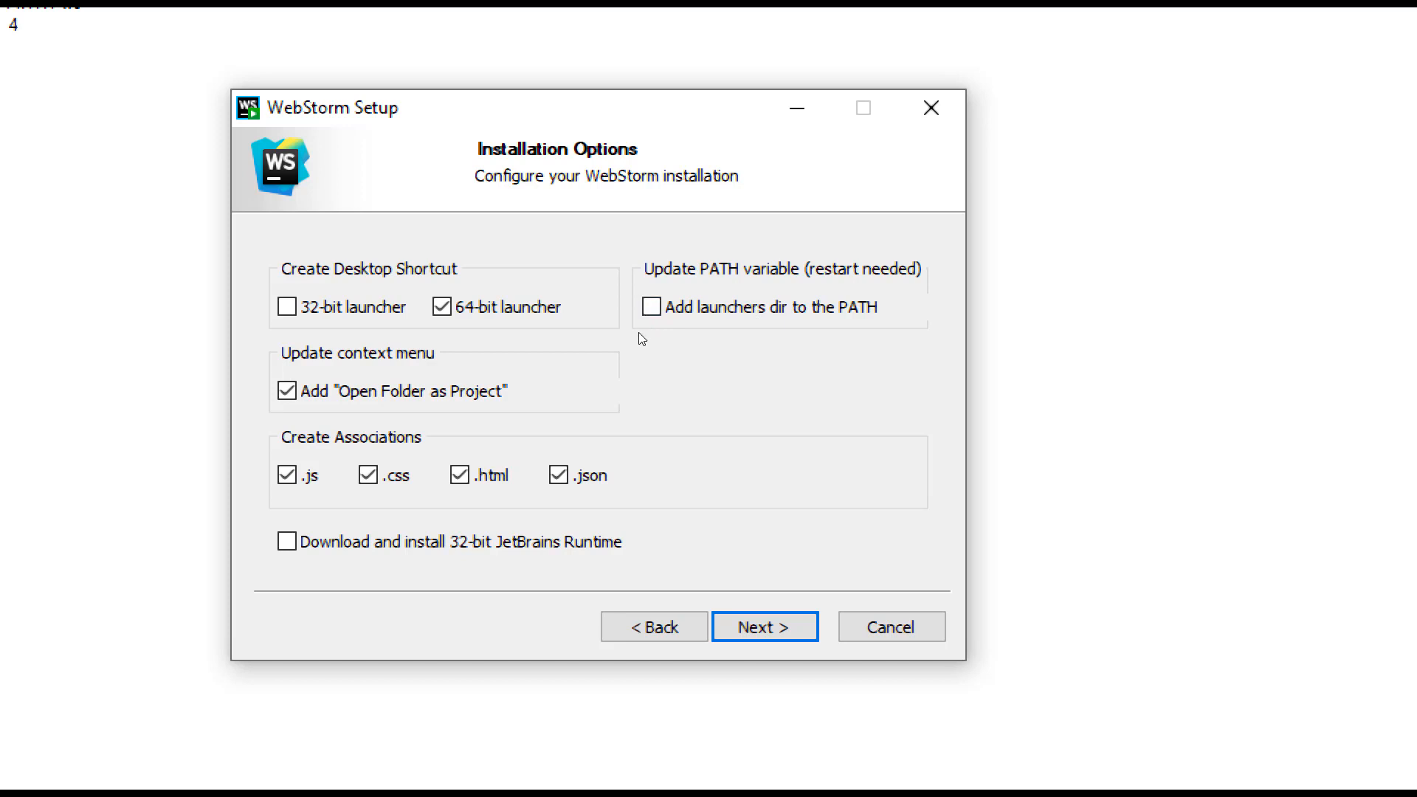
click(558, 474)
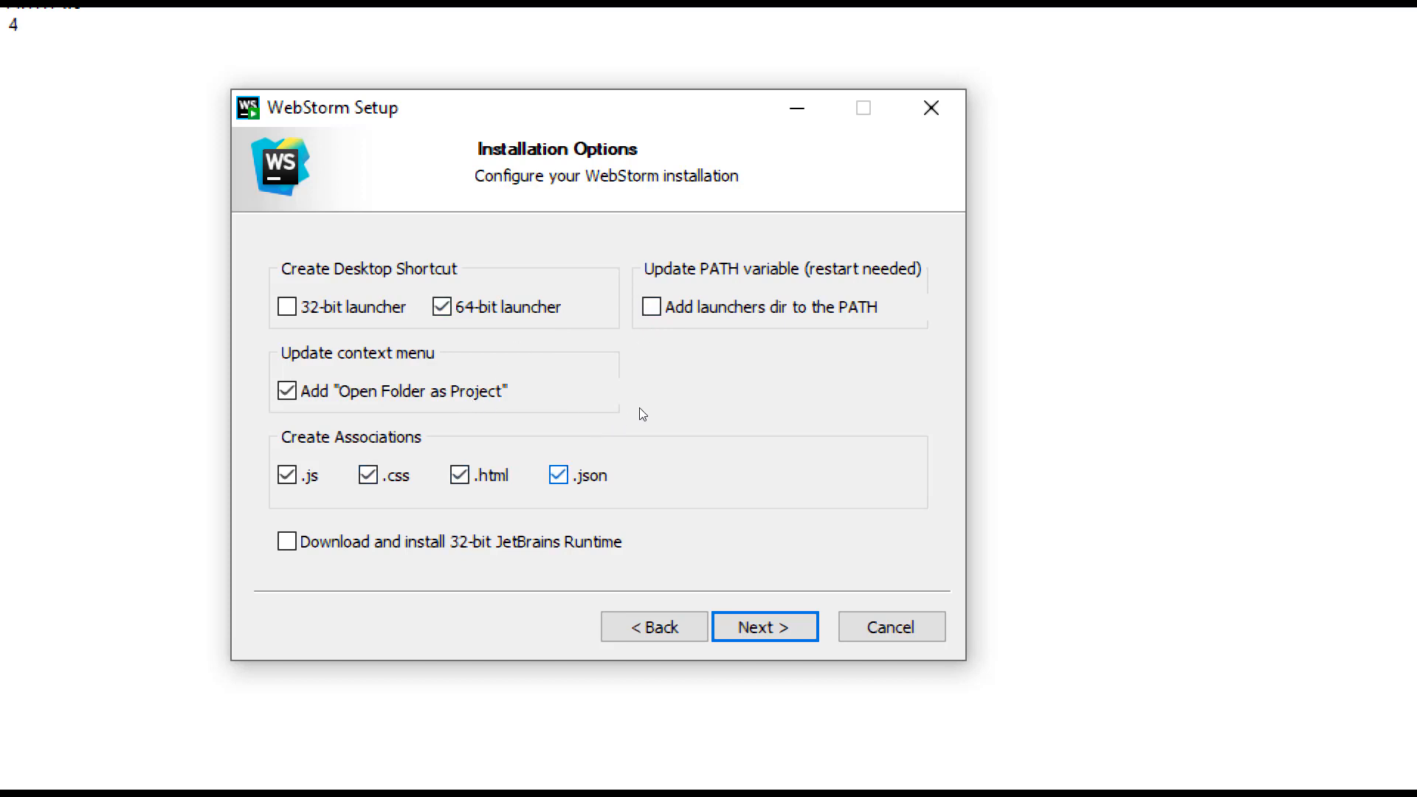
click(762, 626)
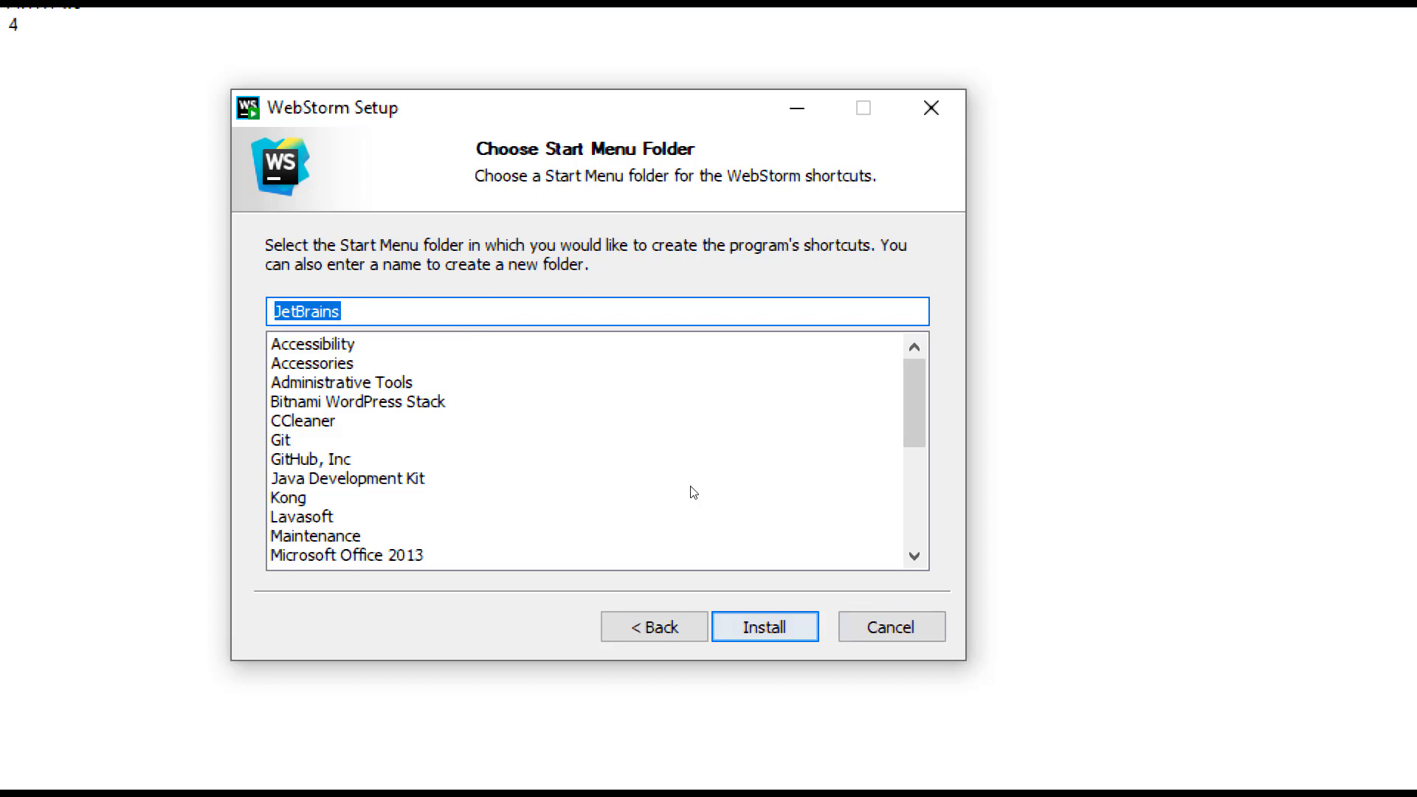
Install WebStorm, tick Run WebStorm, and finish setup so WebStorm launches.
click(764, 627)
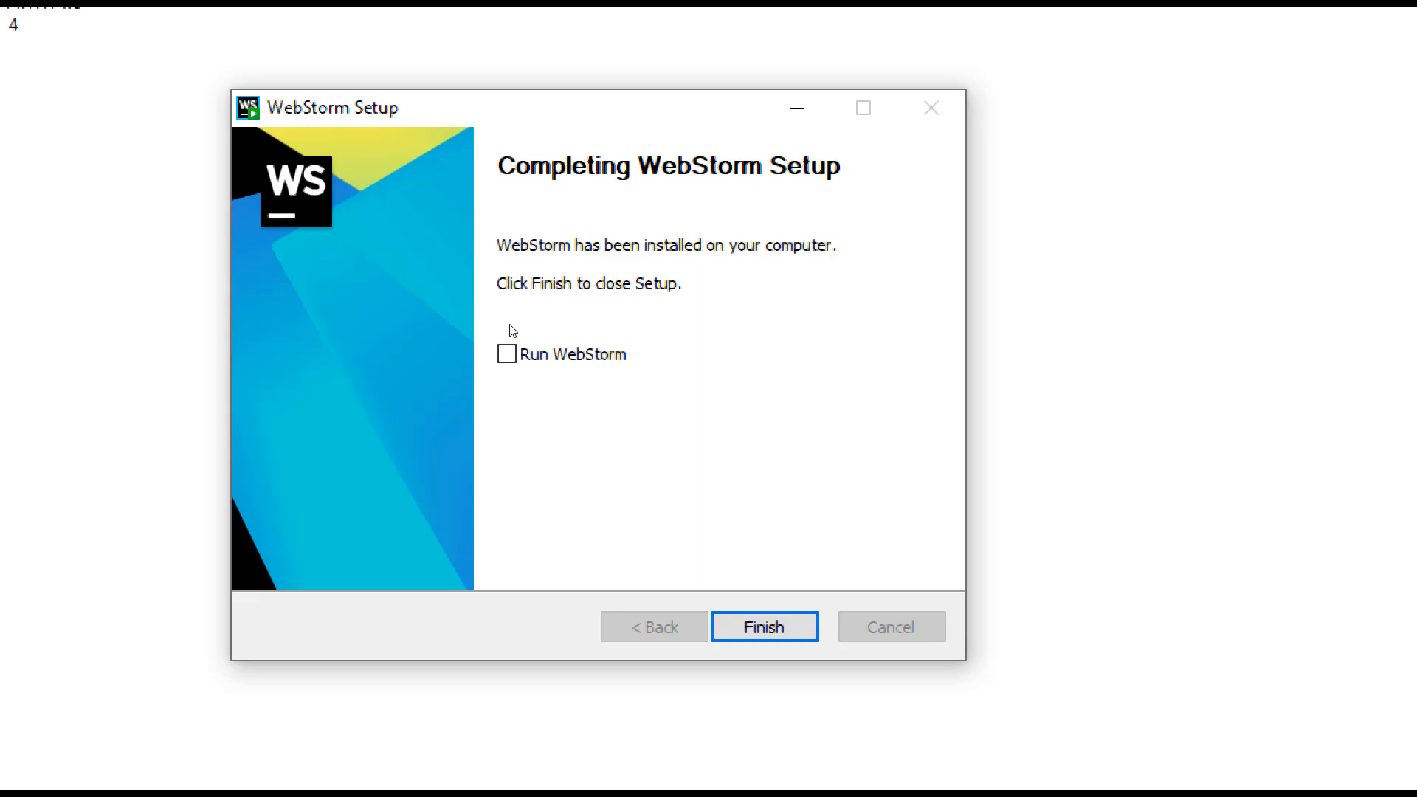
click(507, 354)
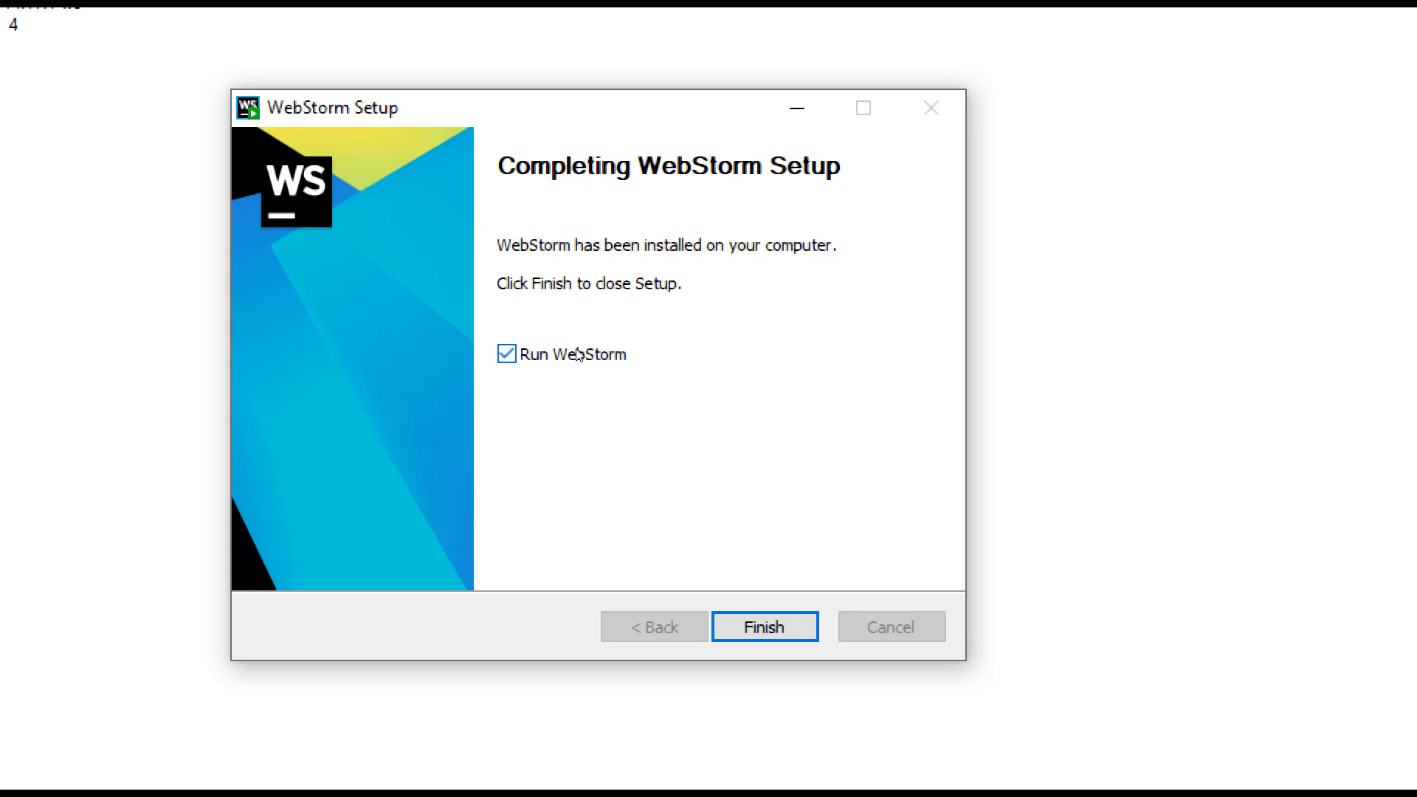
click(764, 627)
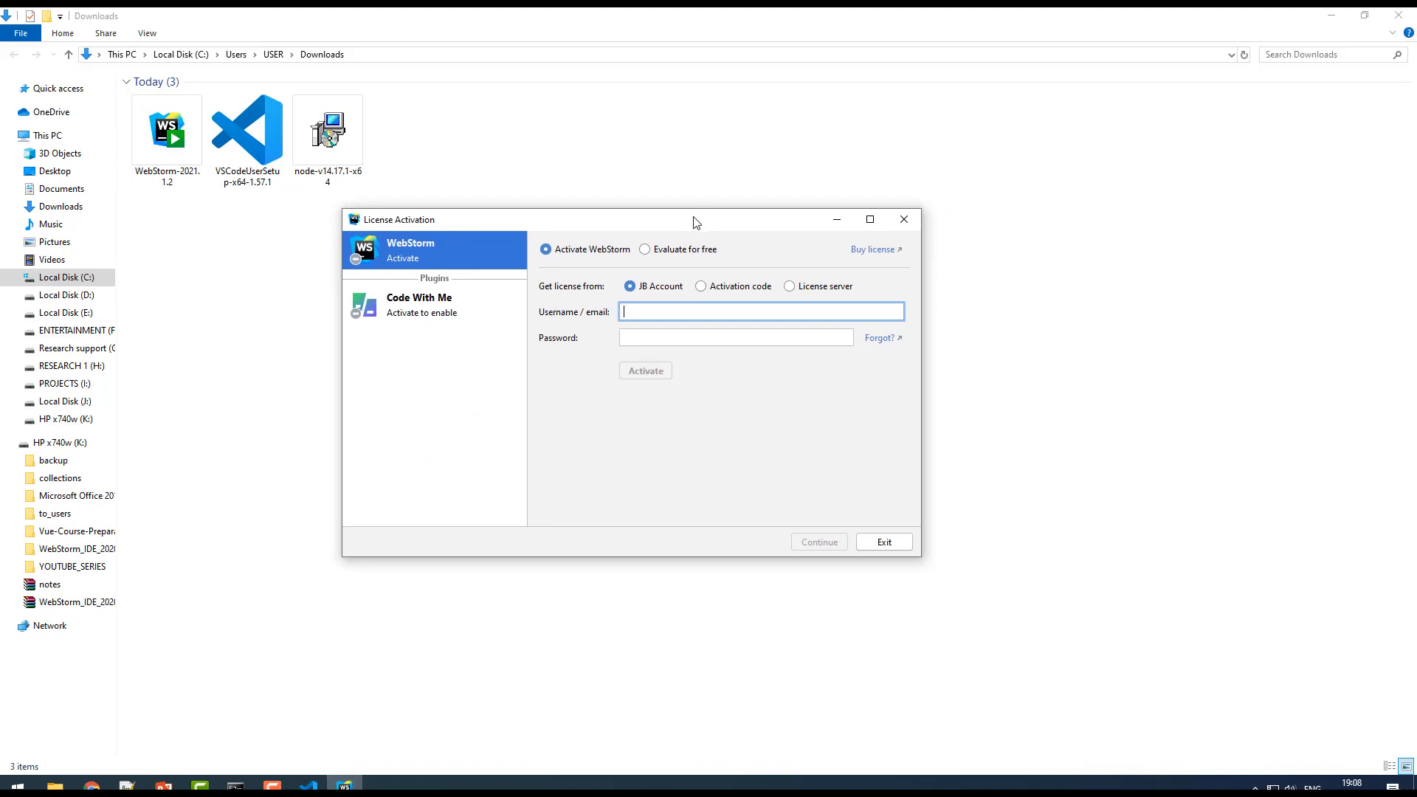
mouse_move(669, 332)
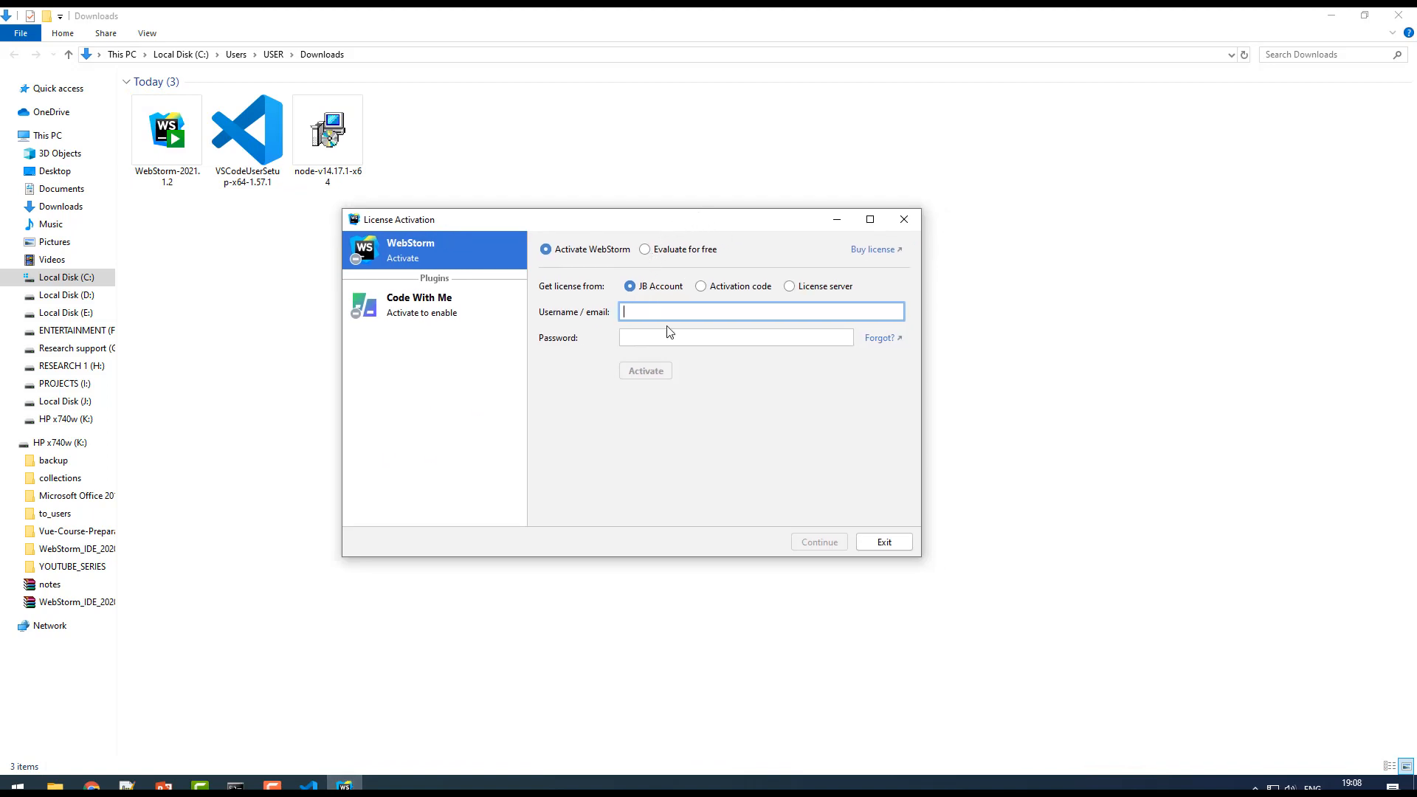
Activate the free 30-day WebStorm evaluation and continue into the project editor.
click(701, 285)
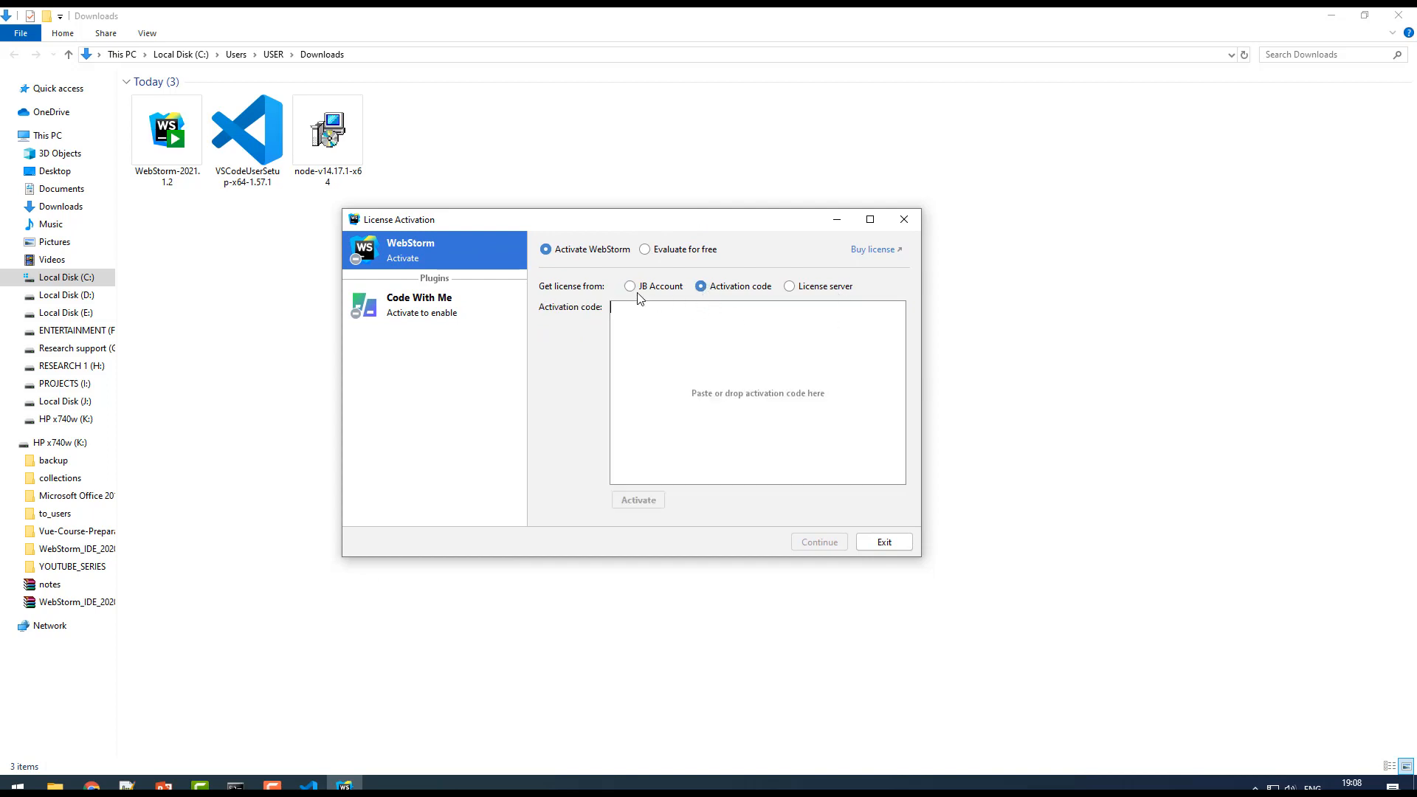
click(630, 285)
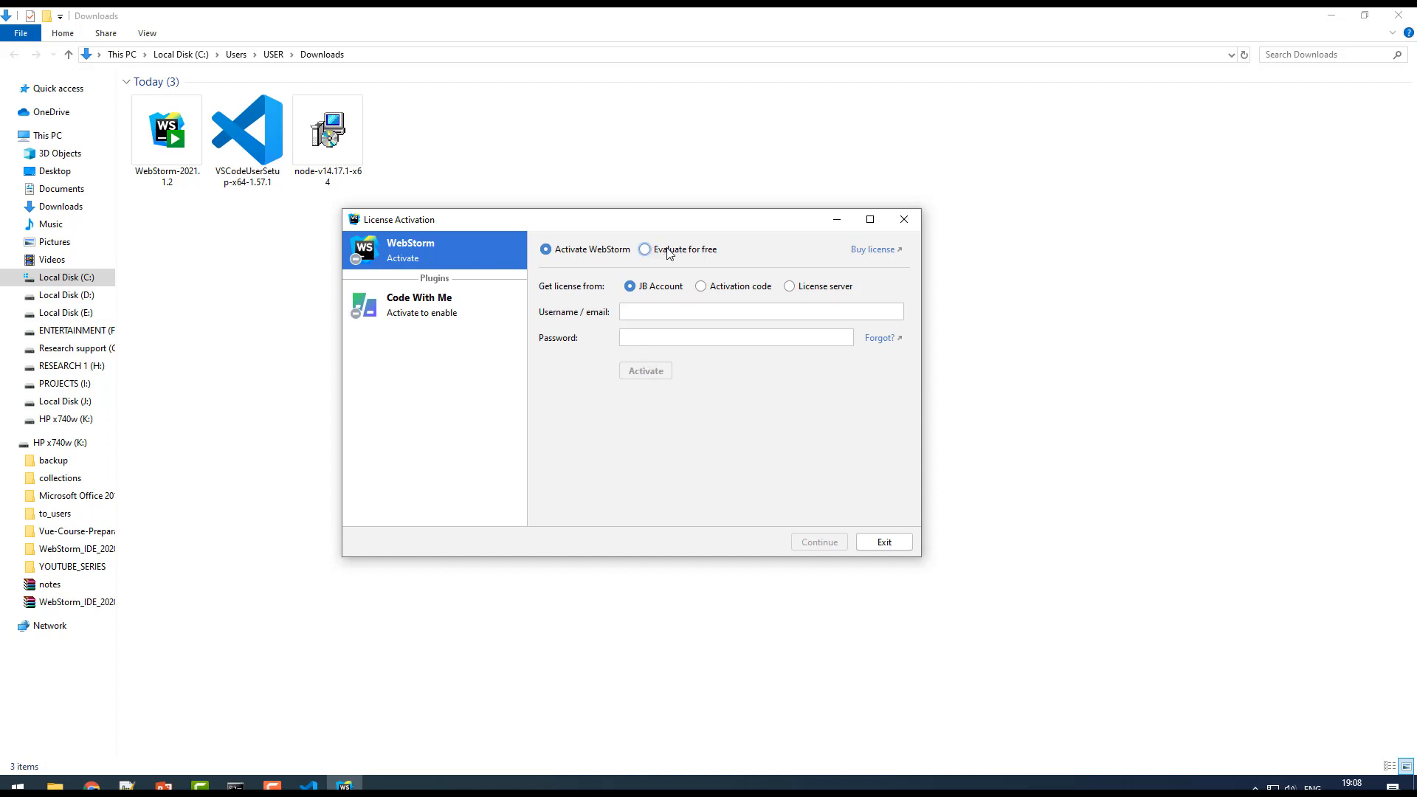
click(644, 249)
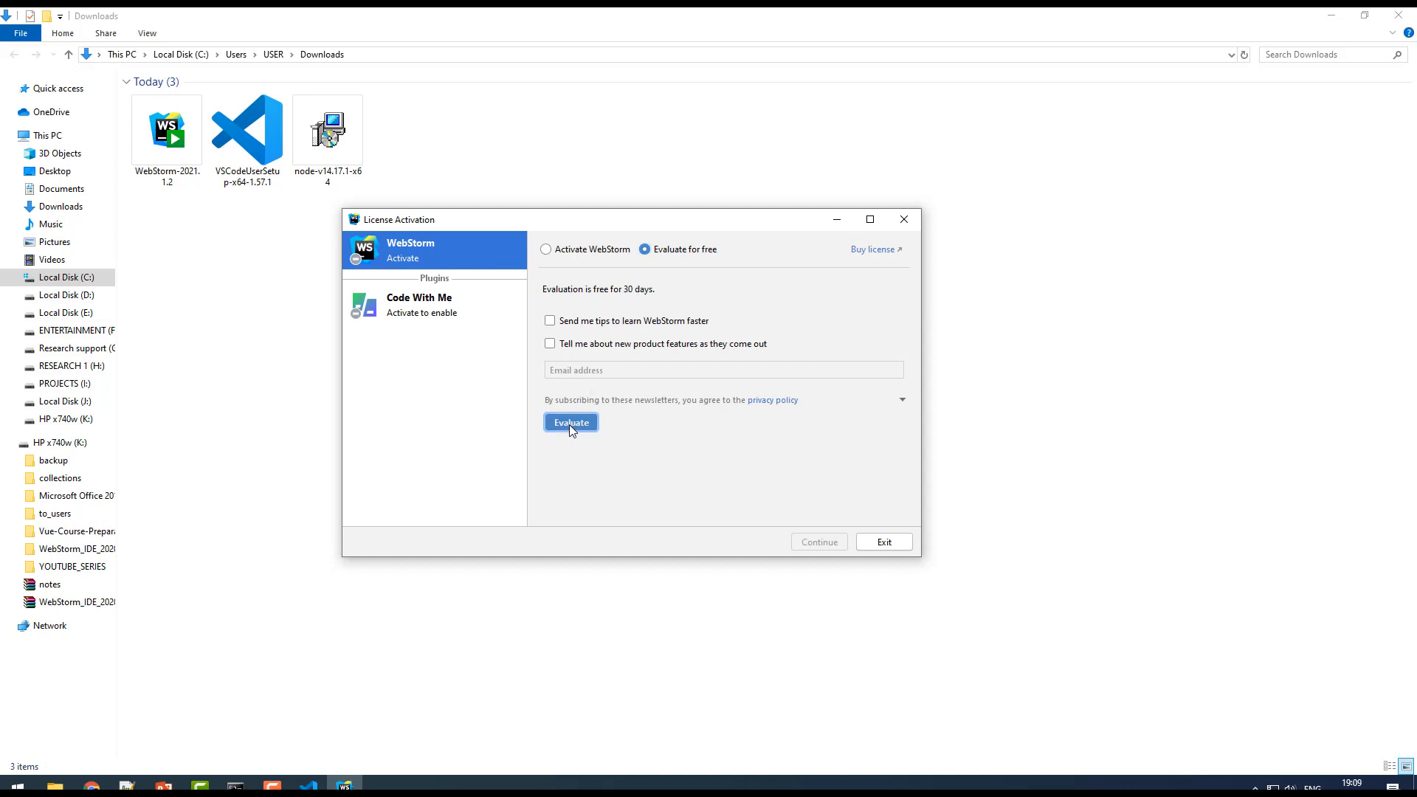
click(570, 422)
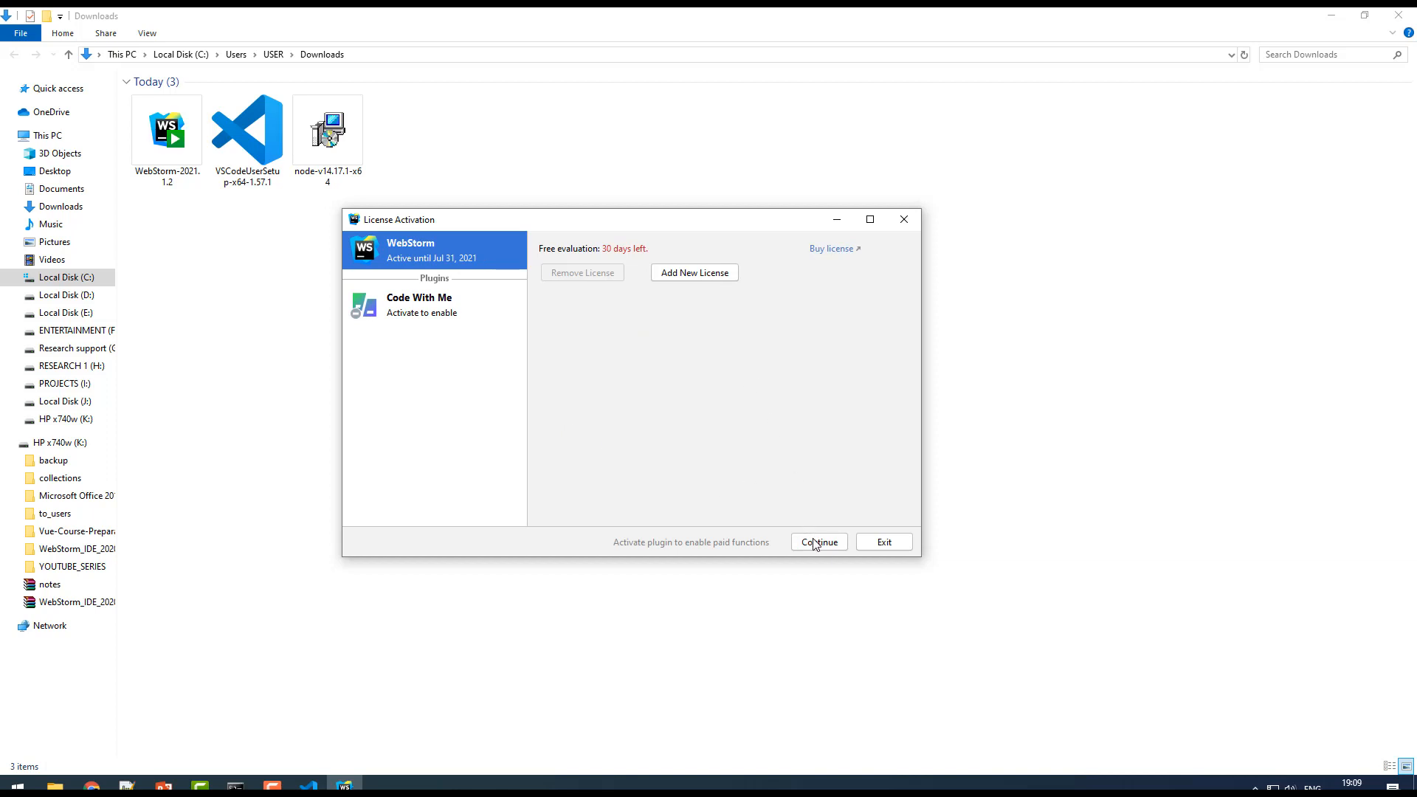
click(816, 542)
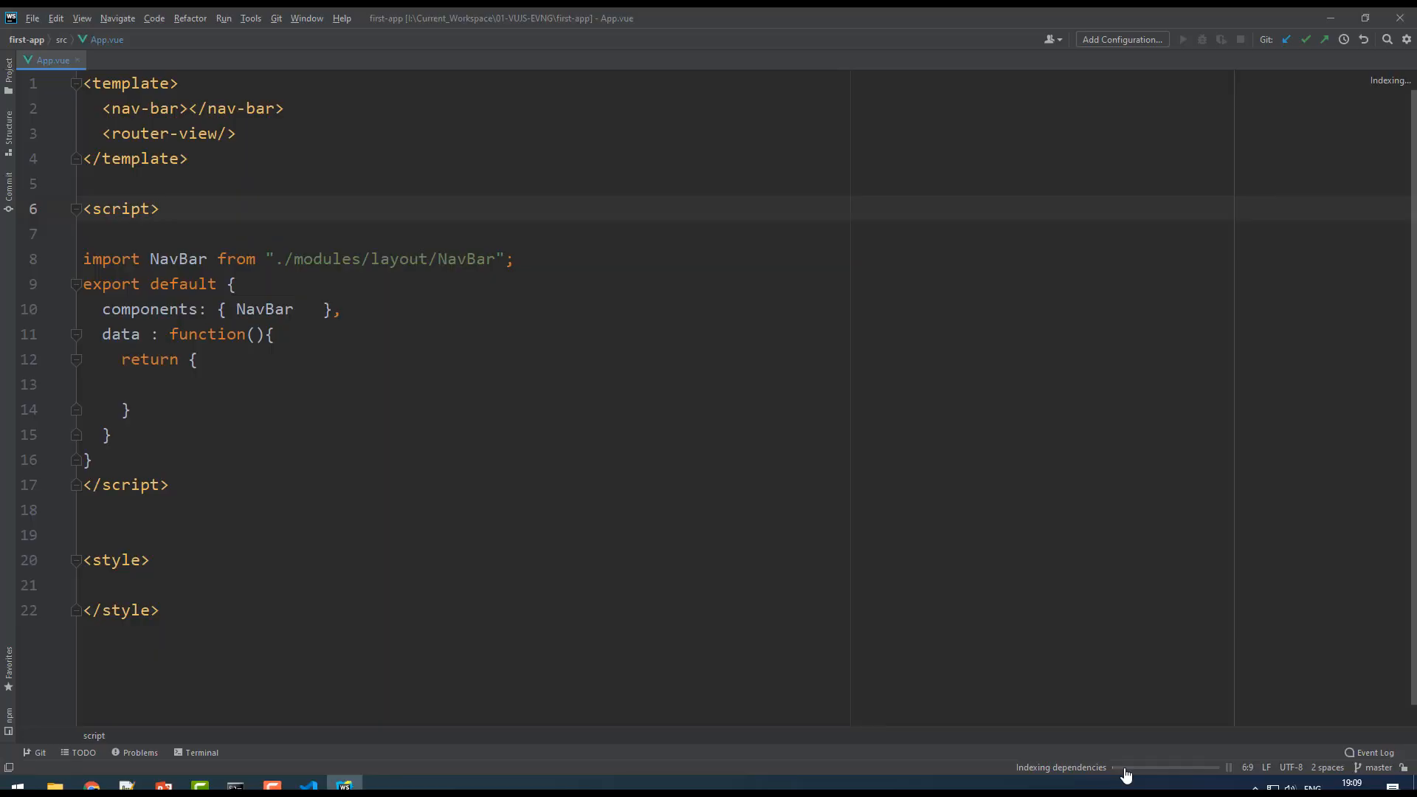
Let the first-app project finish indexing, then select all the code in App.vue.
click(1124, 767)
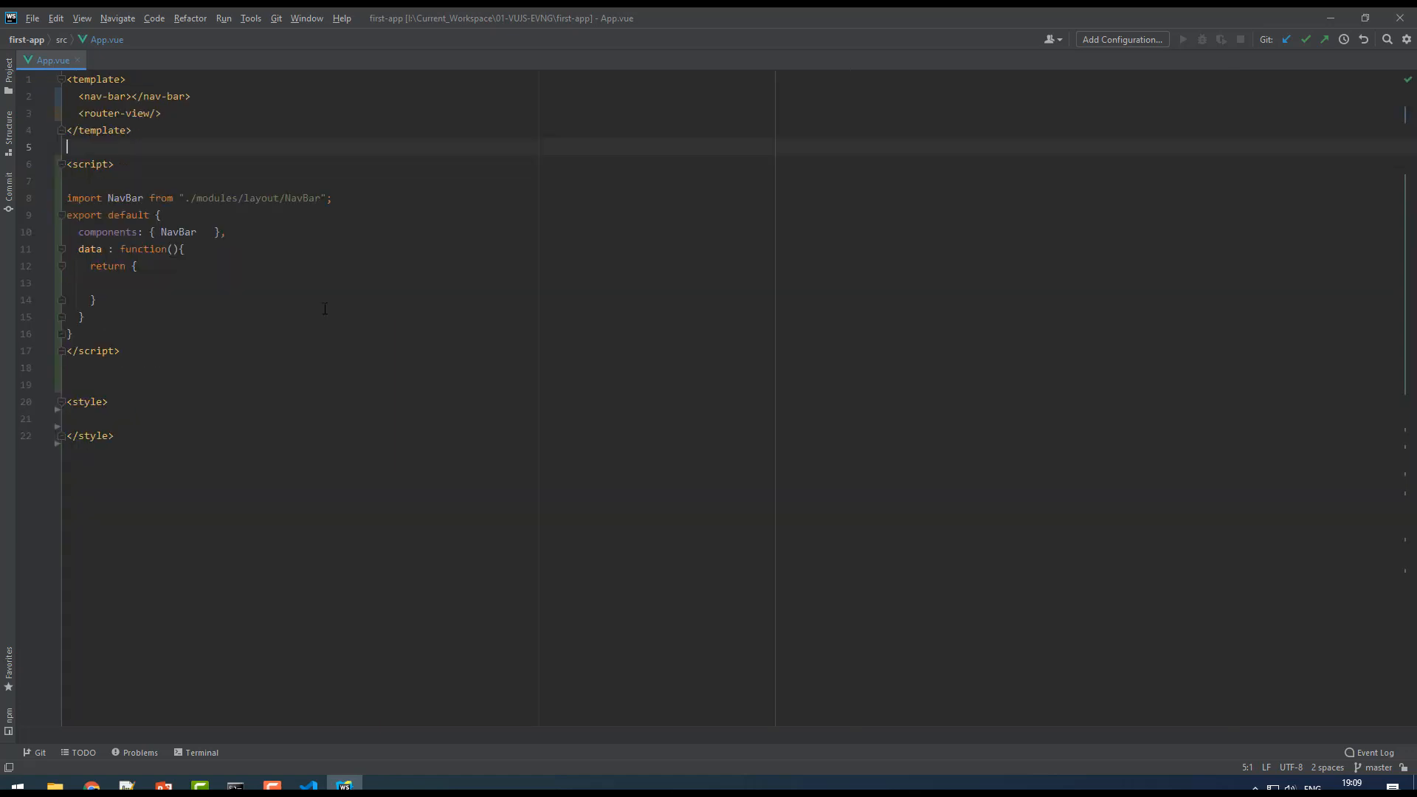
key(ctrl+a)
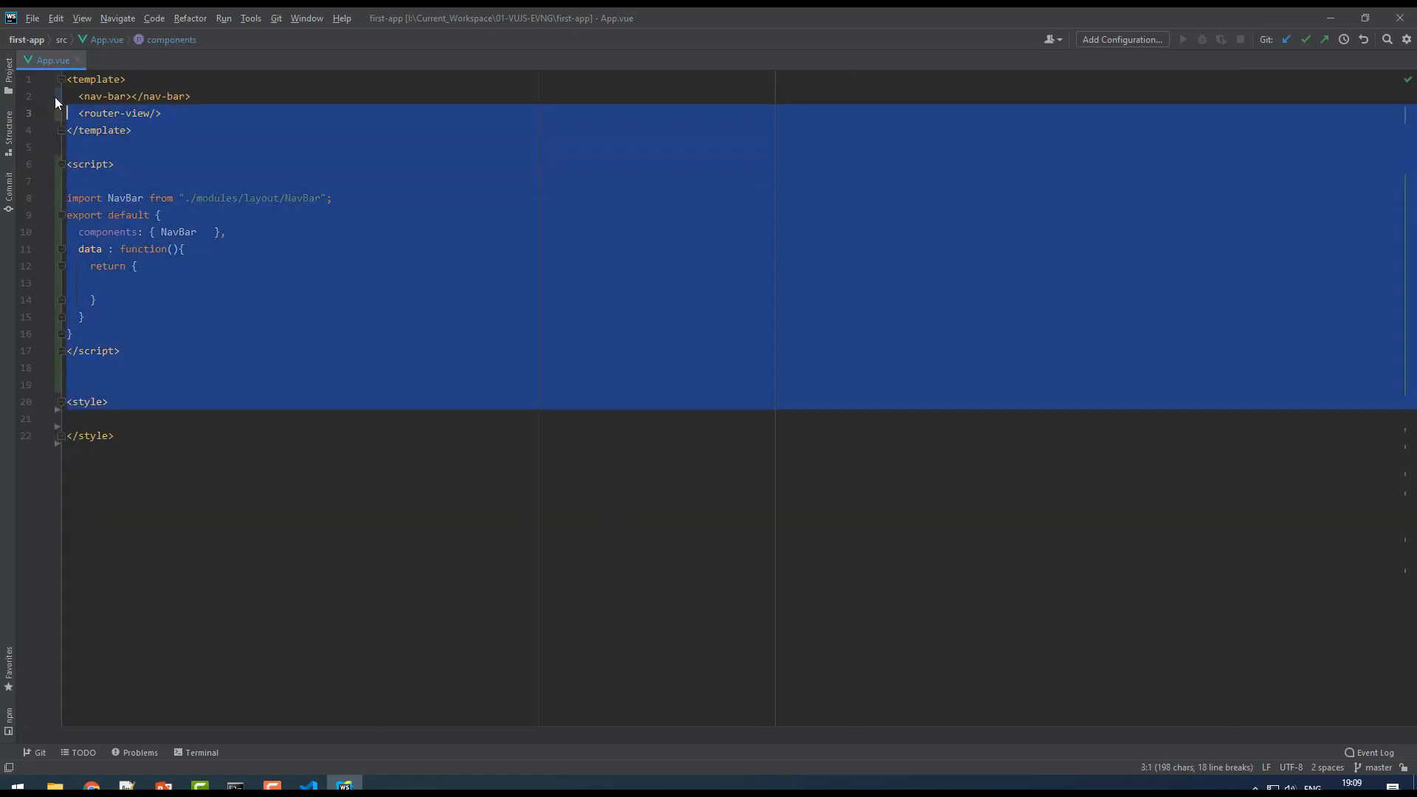
Clear the App.vue selection and bring up the File menu.
click(141, 337)
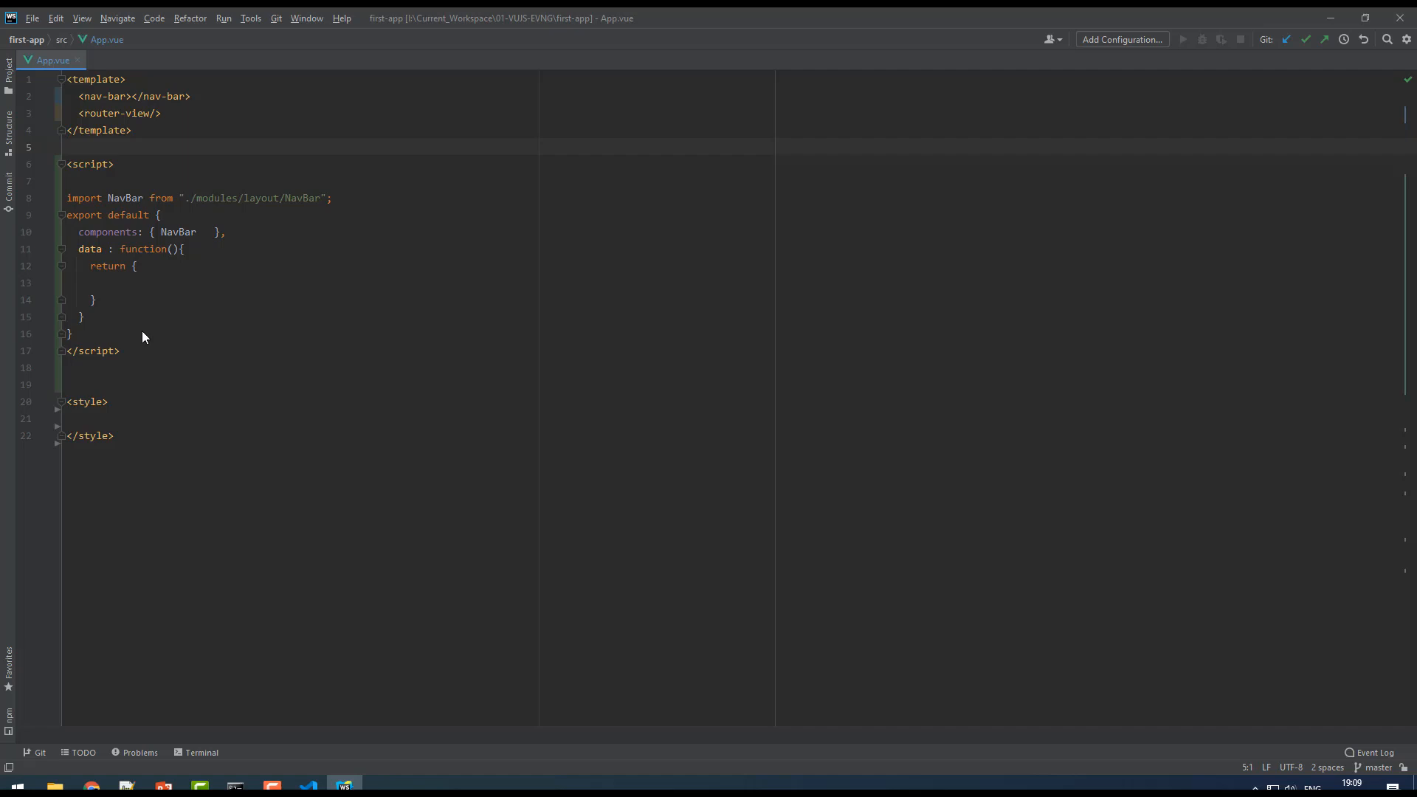
mouse_move(144, 317)
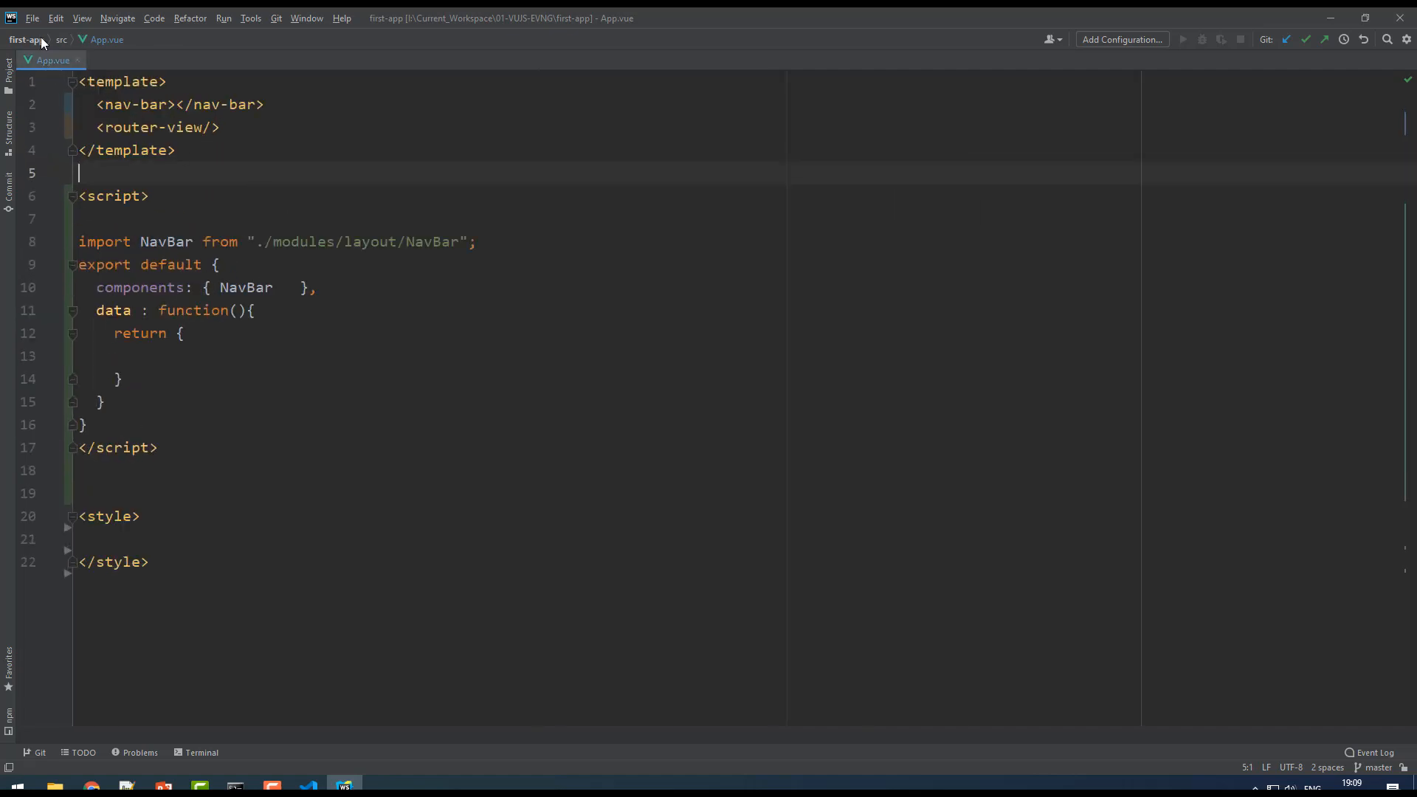
mouse_move(31, 17)
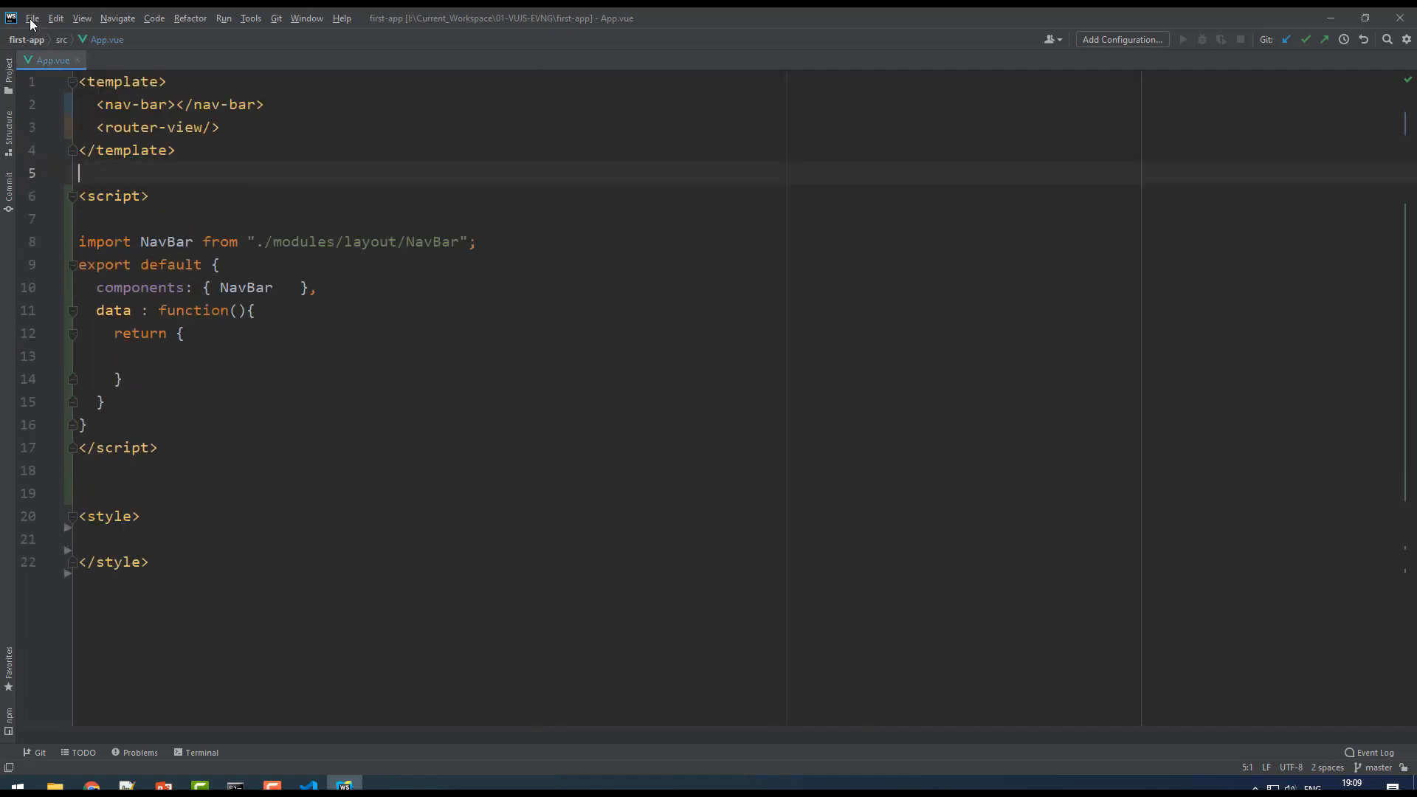
click(32, 17)
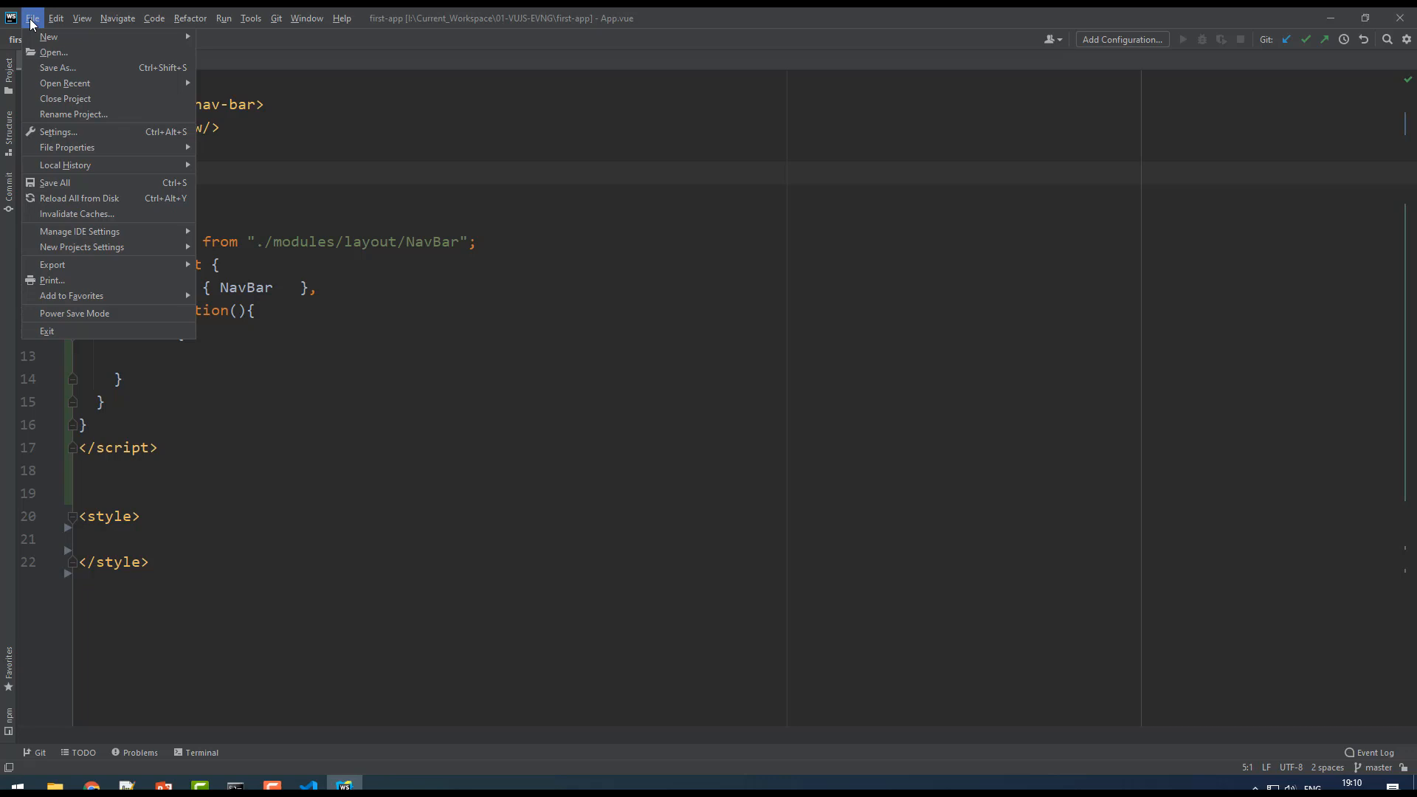
mouse_move(57, 132)
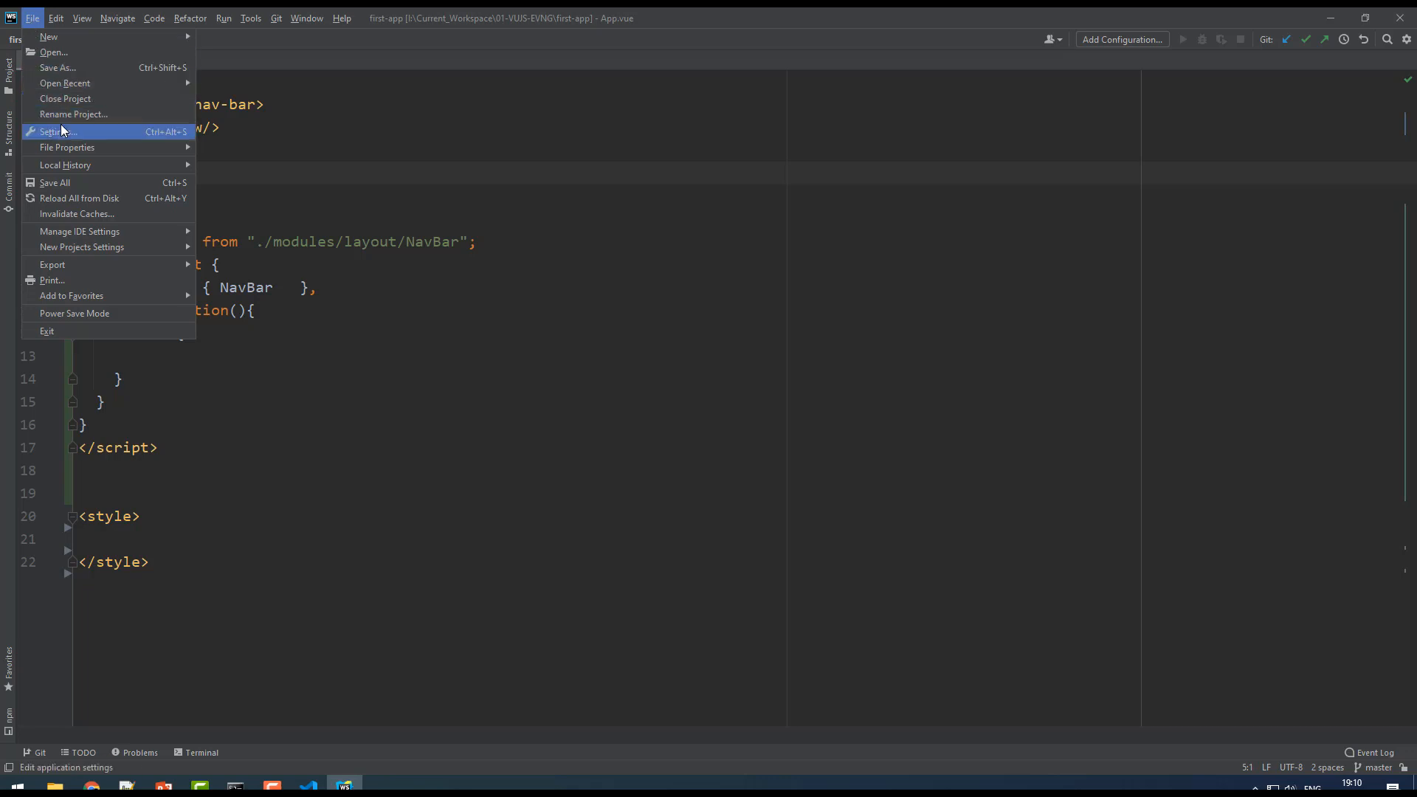
In Settings > Editor > Font, choose Consolas at size 23.
click(61, 132)
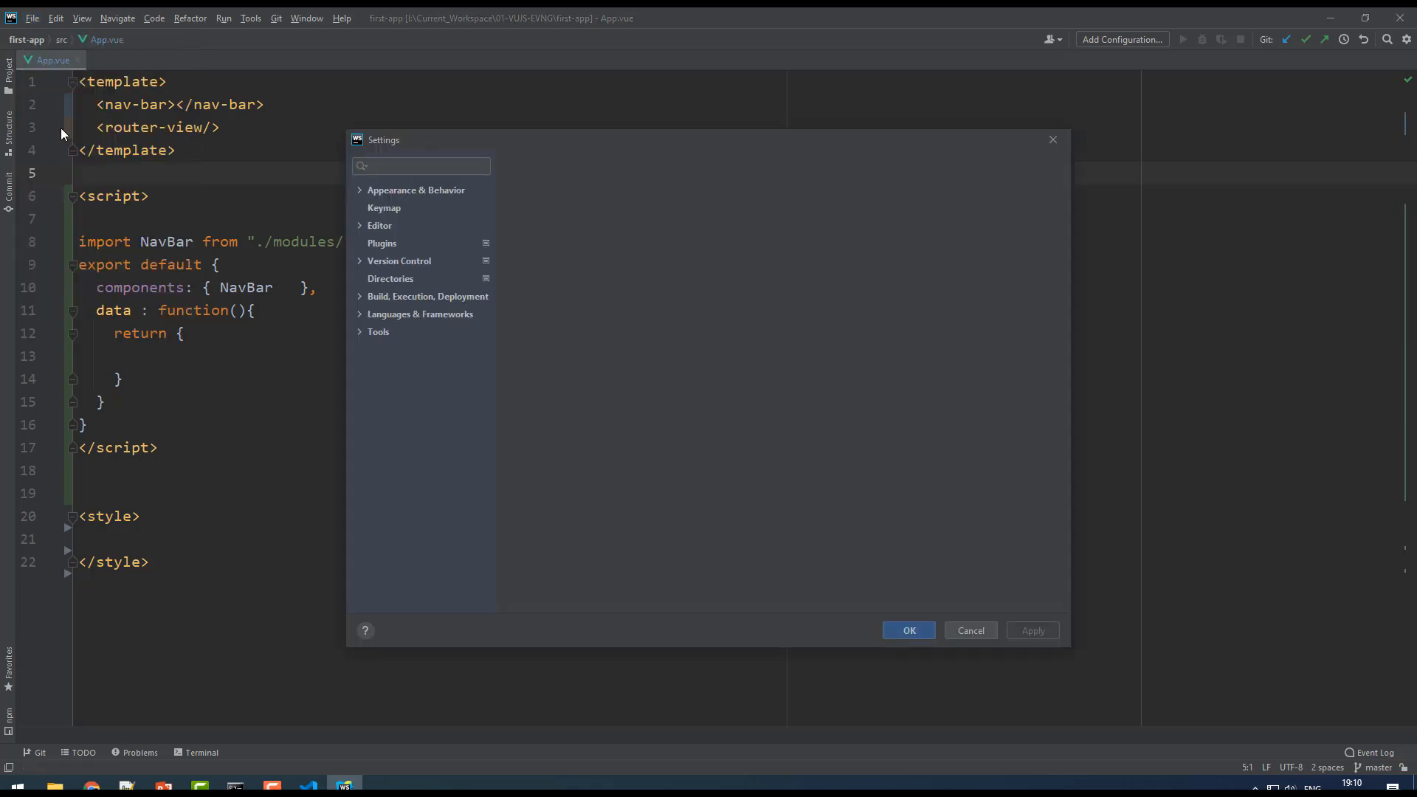
click(359, 225)
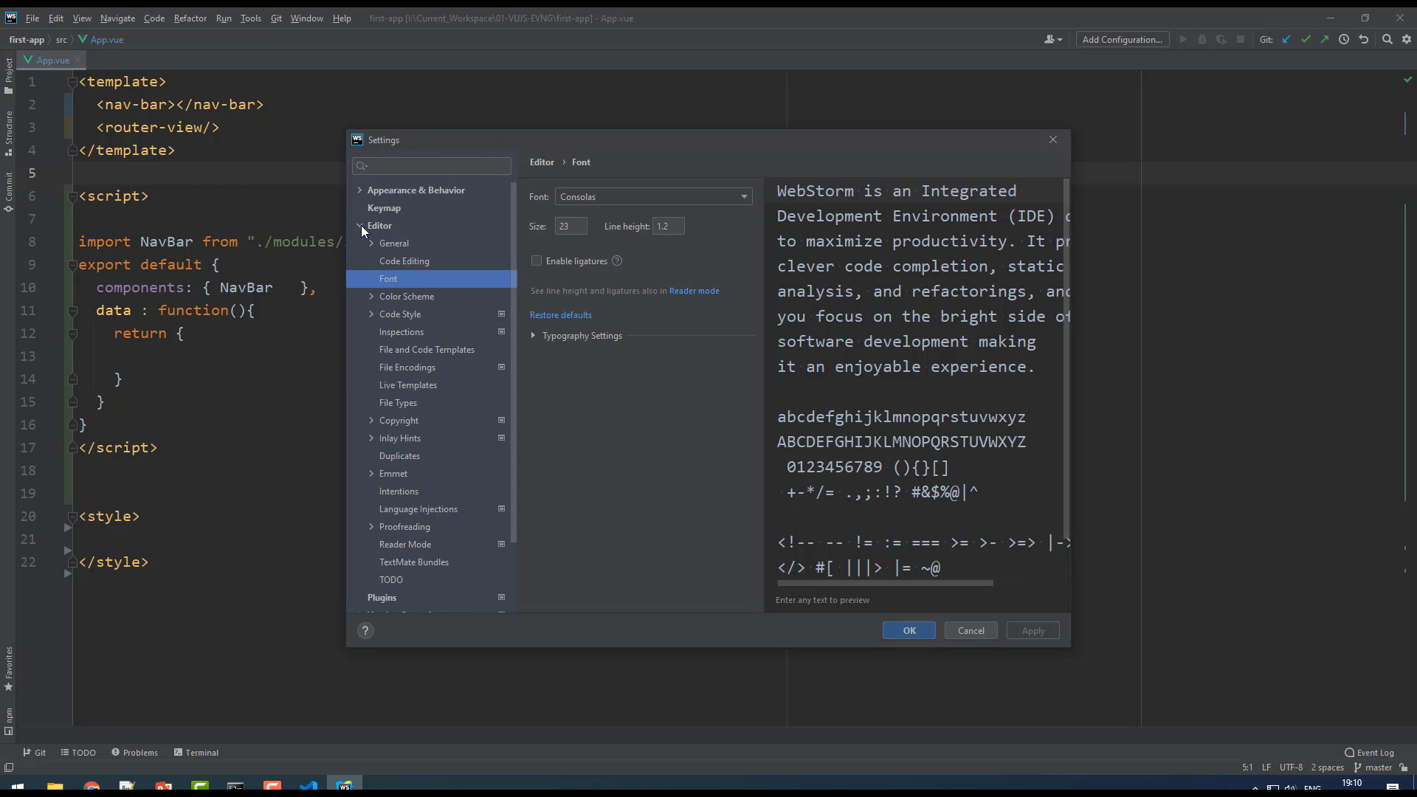
mouse_move(380, 229)
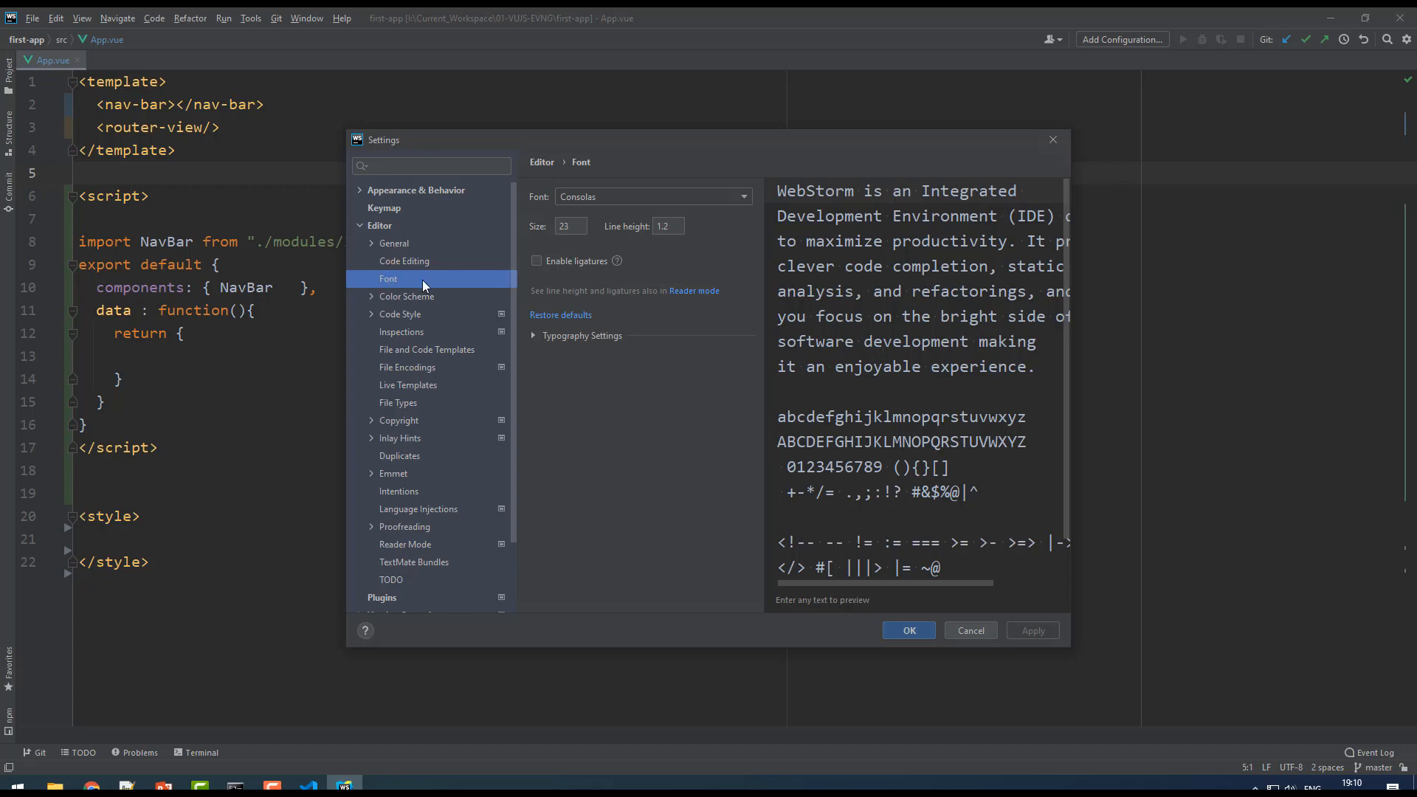
triple_click(569, 225)
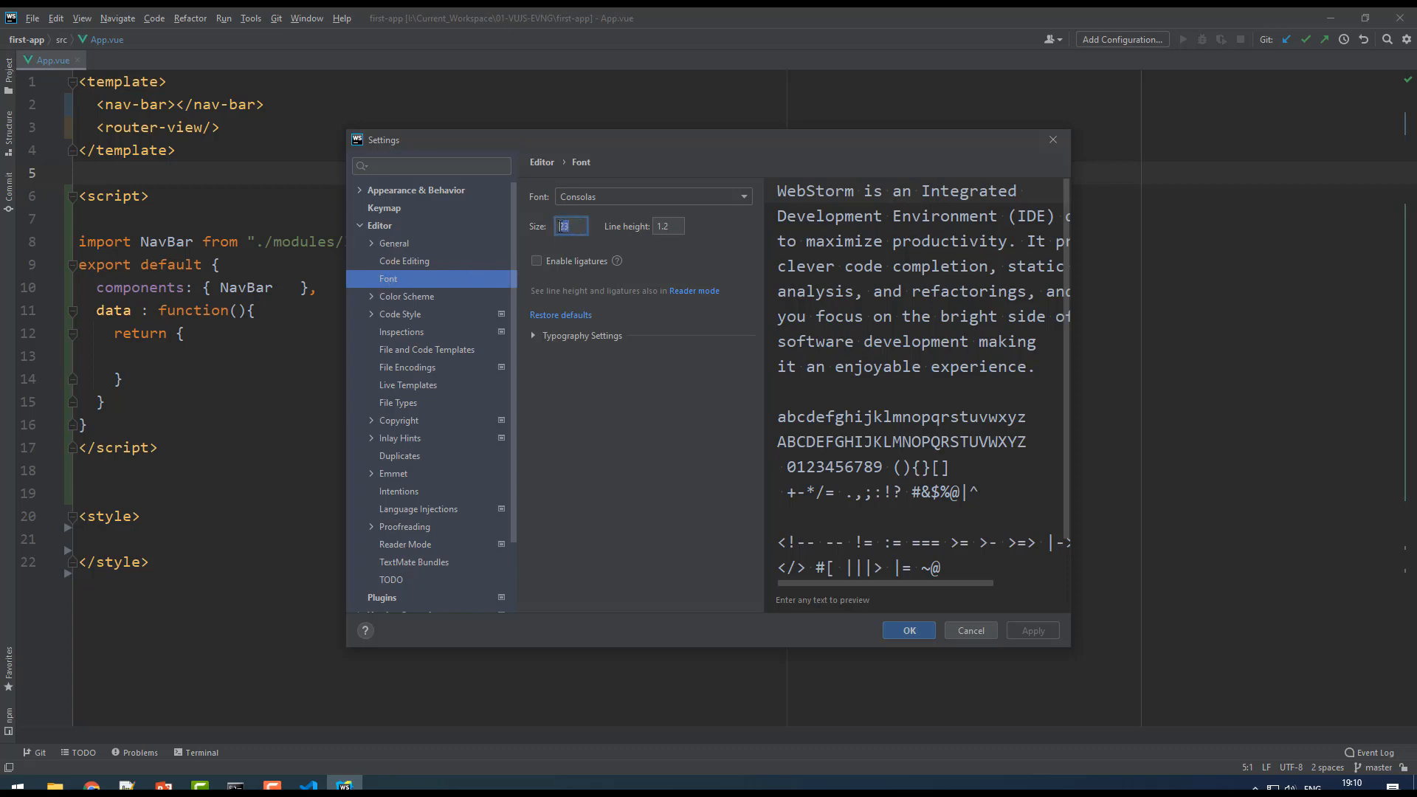
text(1)
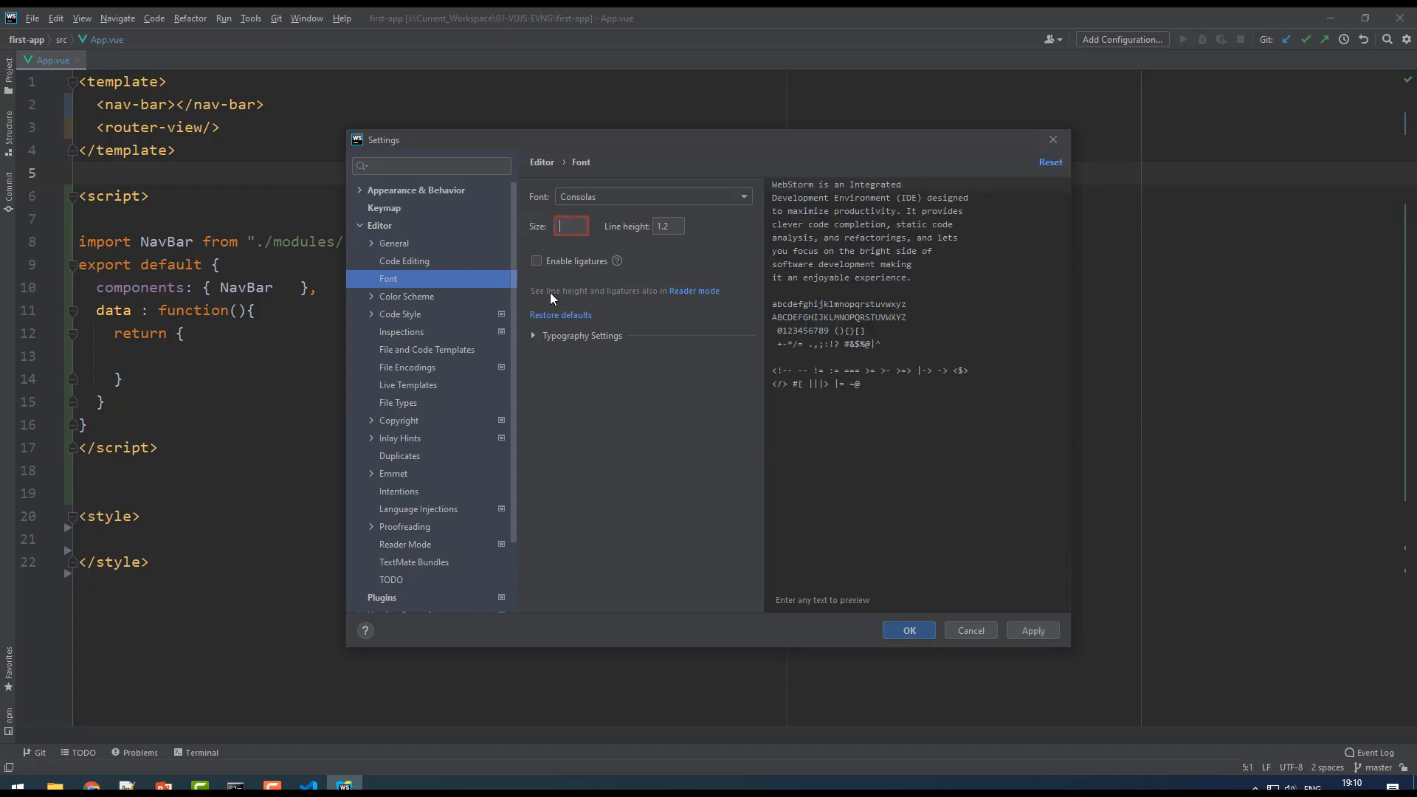
text(23)
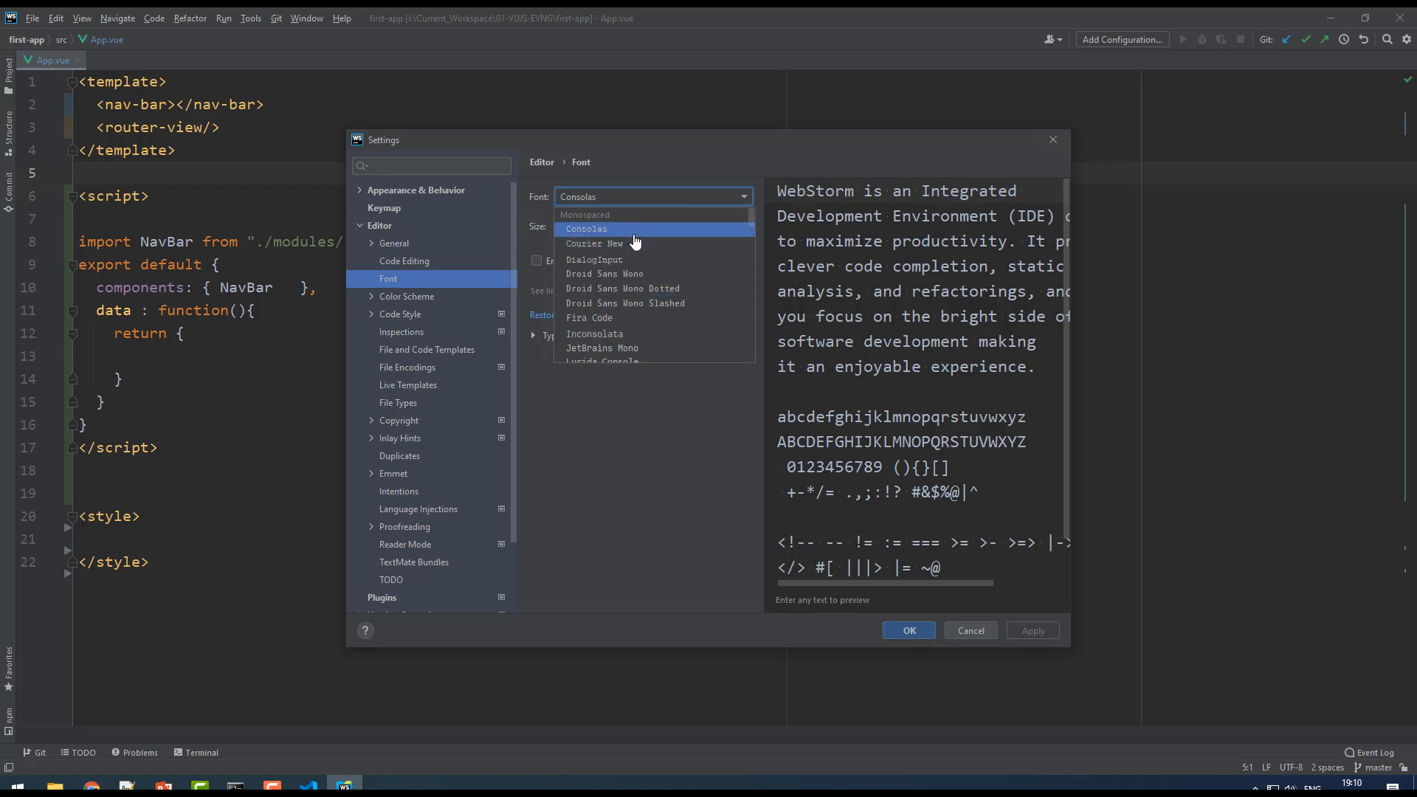
click(586, 229)
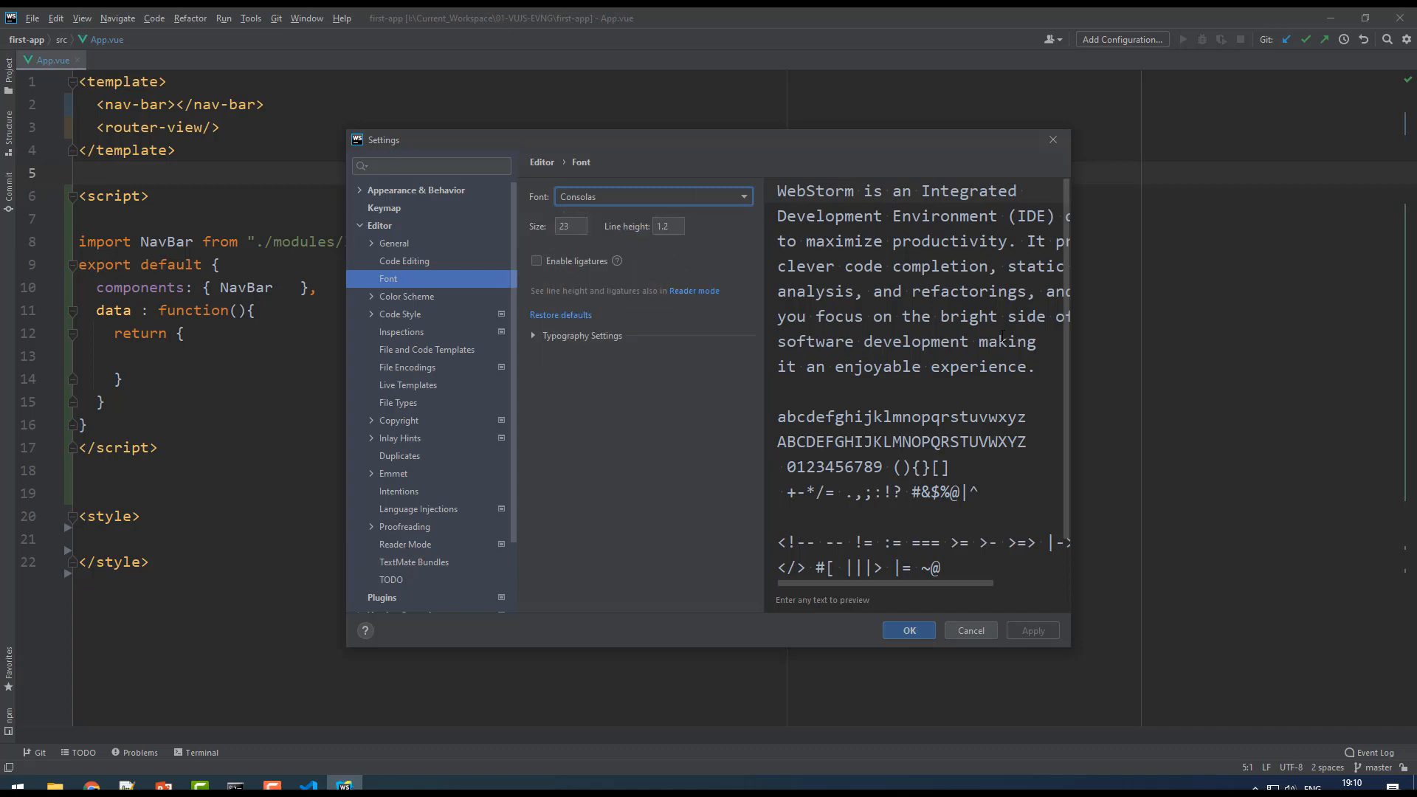
mouse_move(474, 315)
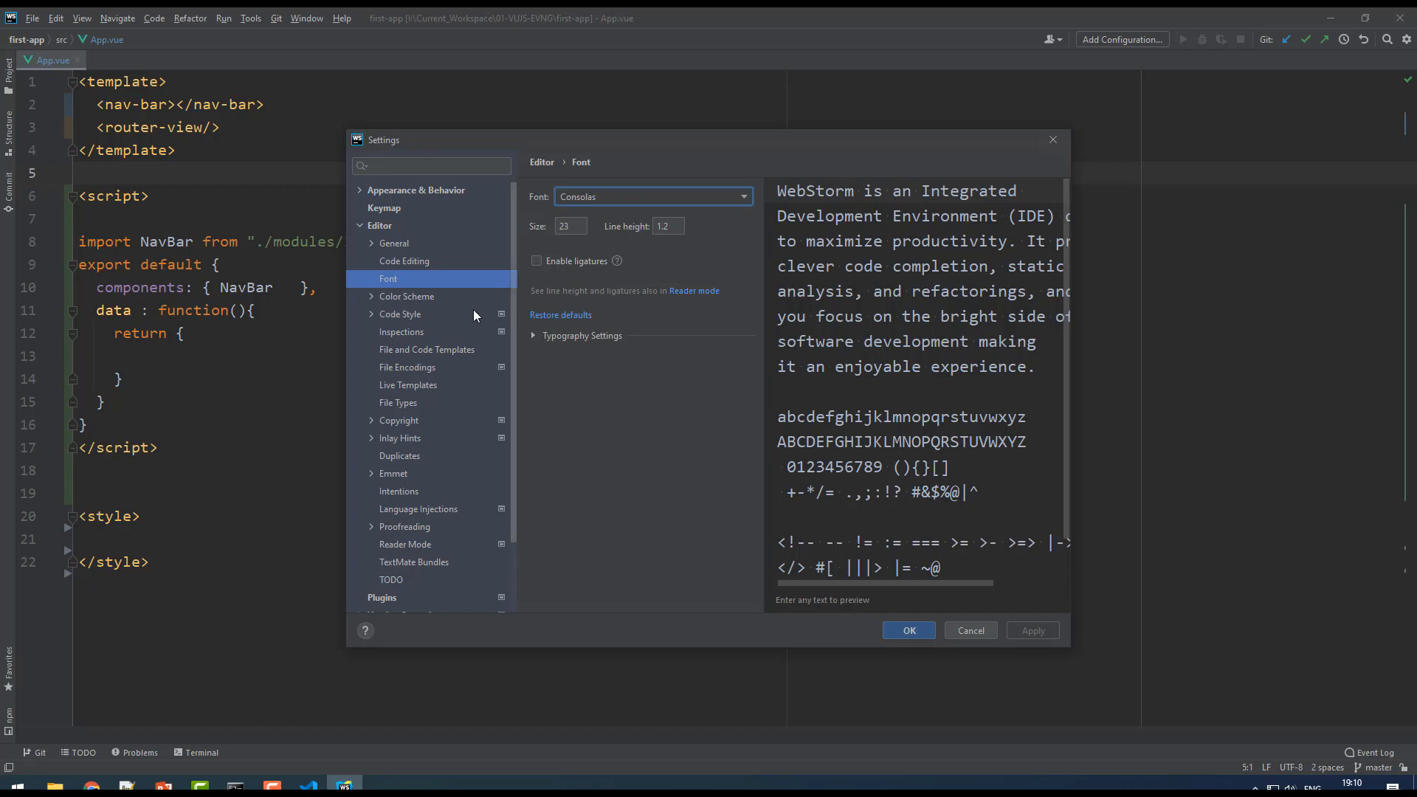
mouse_move(425, 395)
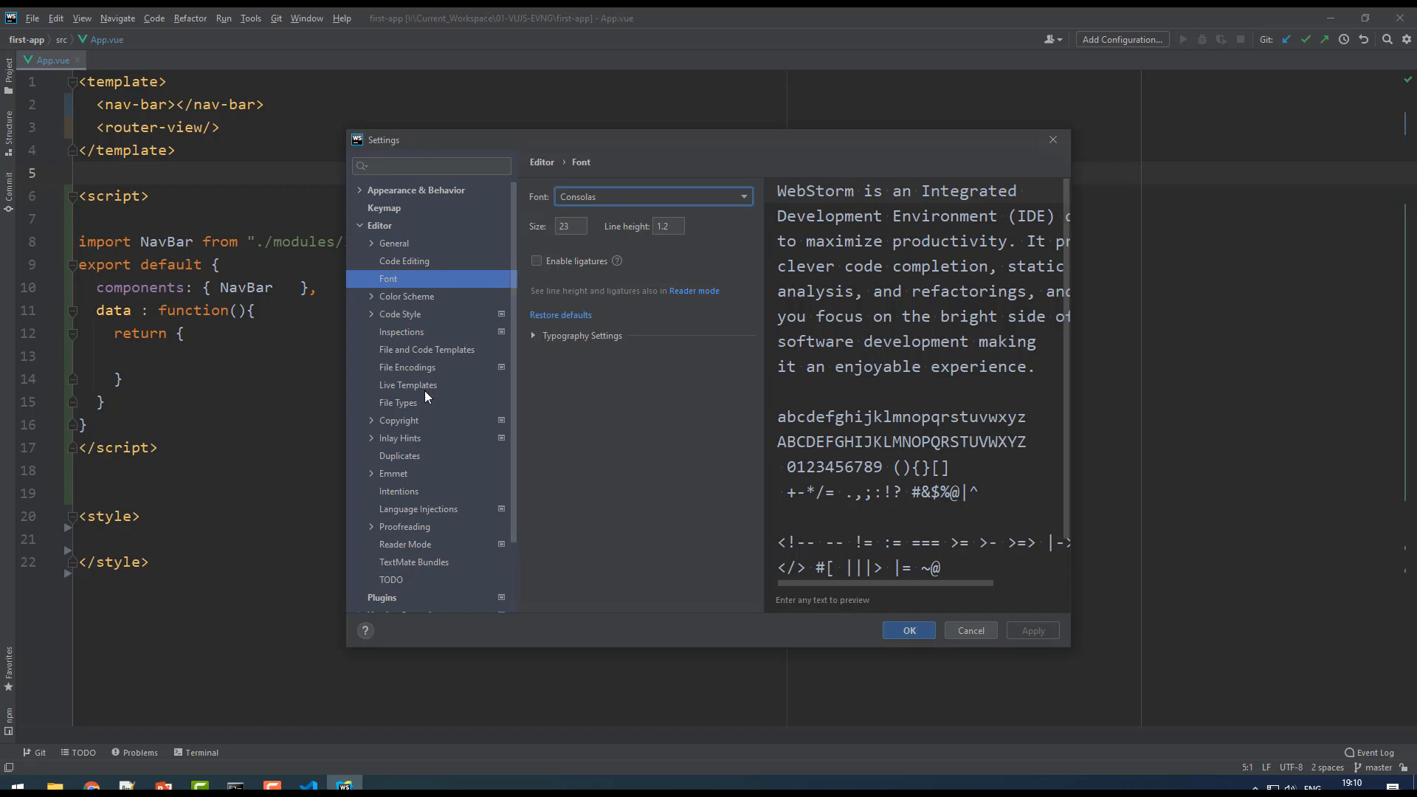
mouse_move(390, 258)
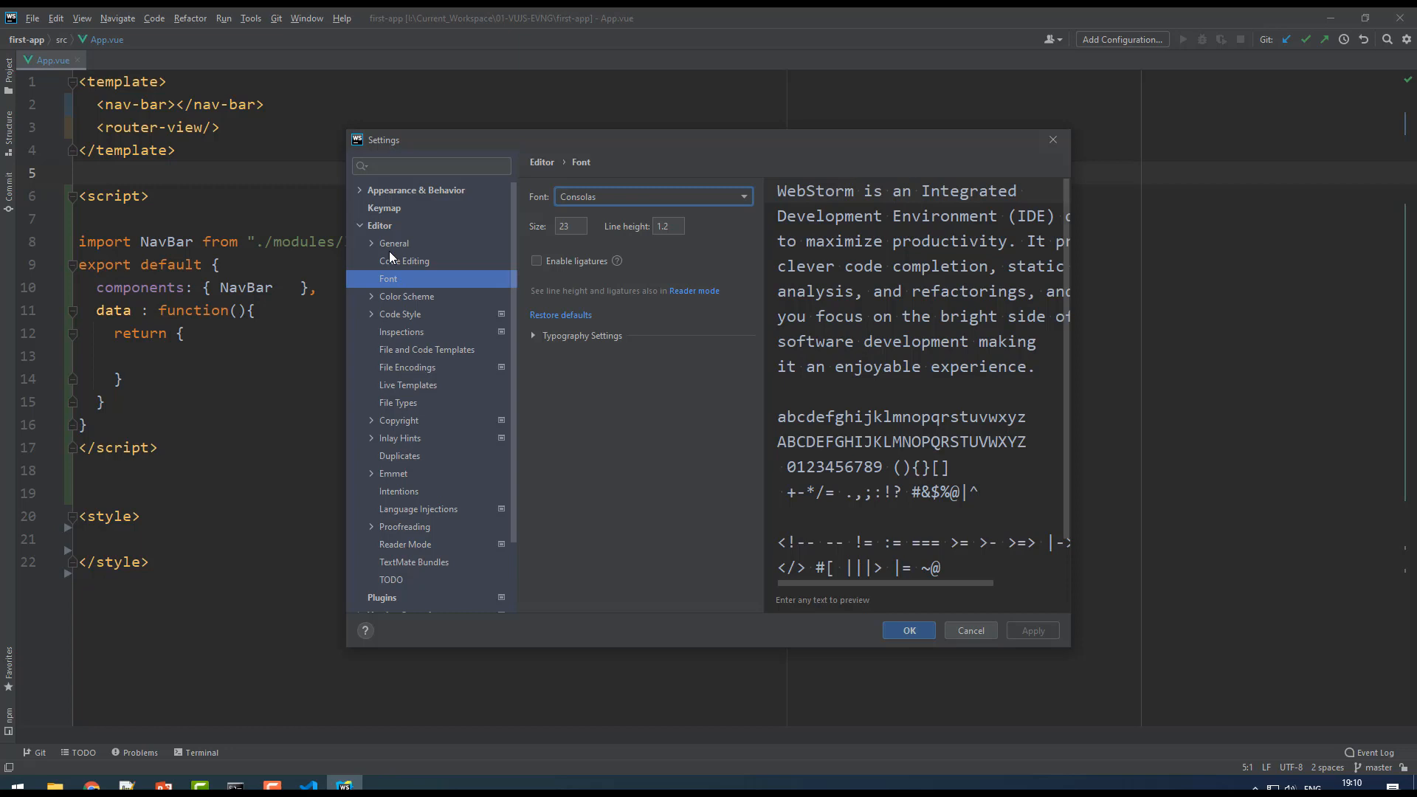
Enable 'Change font size with Ctrl+Mouse Wheel' in Editor > General and apply.
click(393, 243)
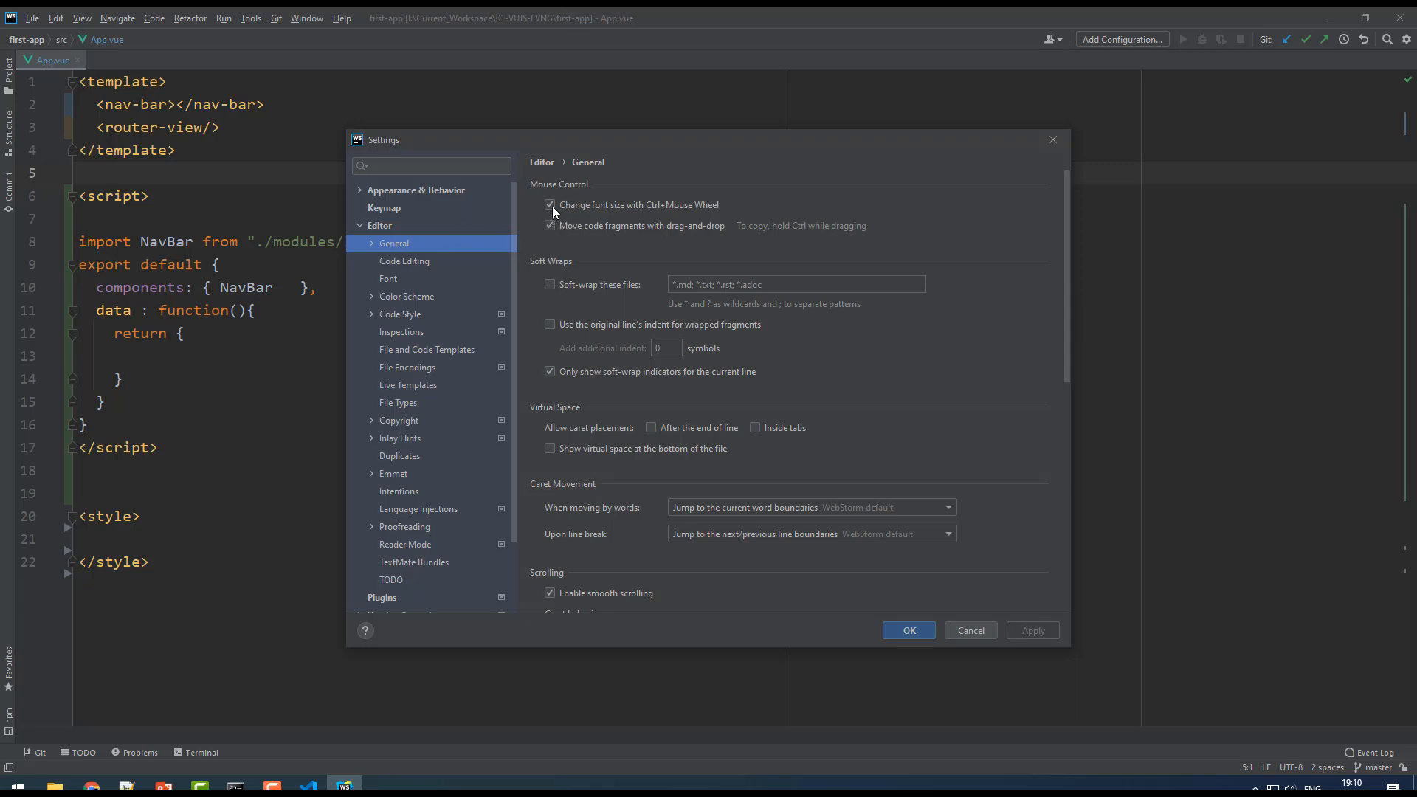
mouse_move(696, 198)
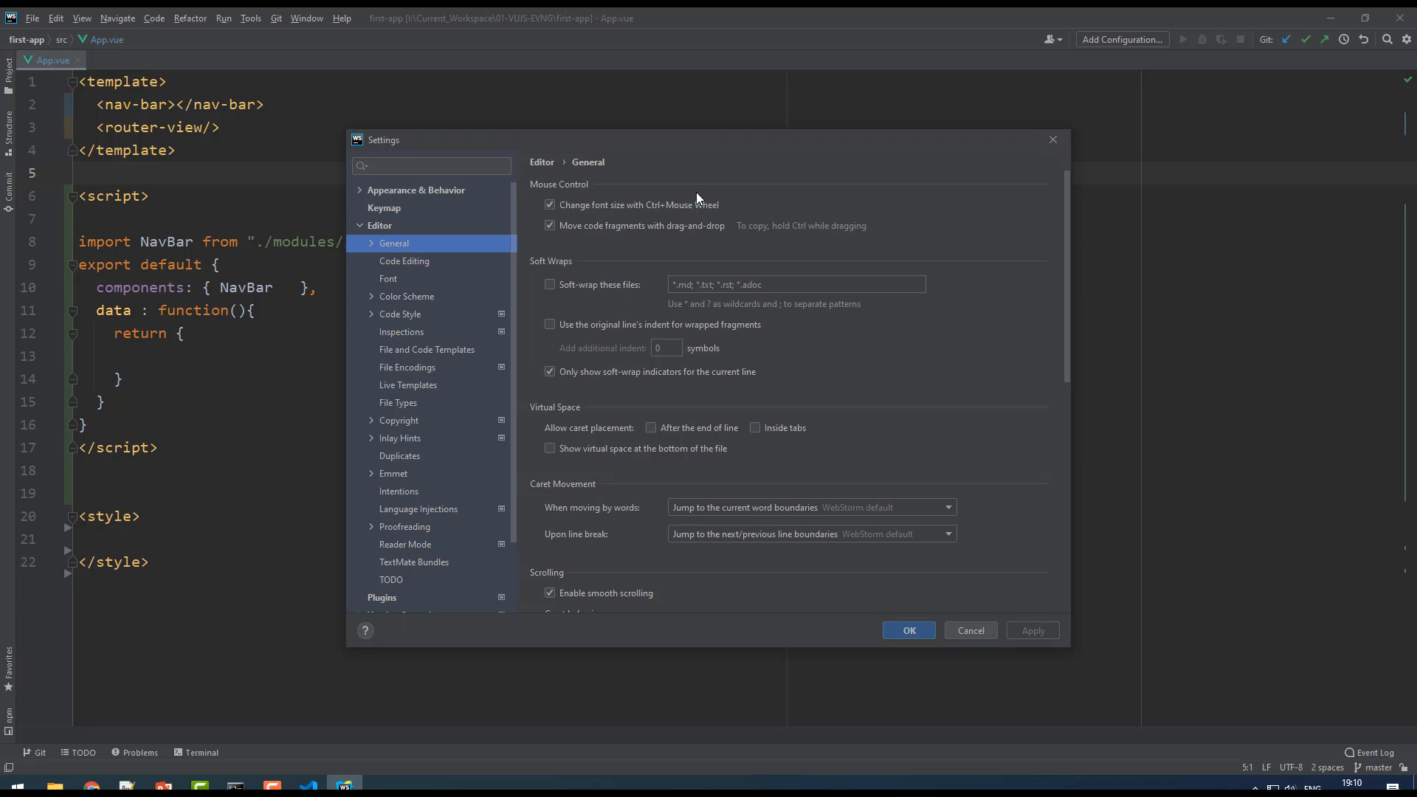
click(549, 204)
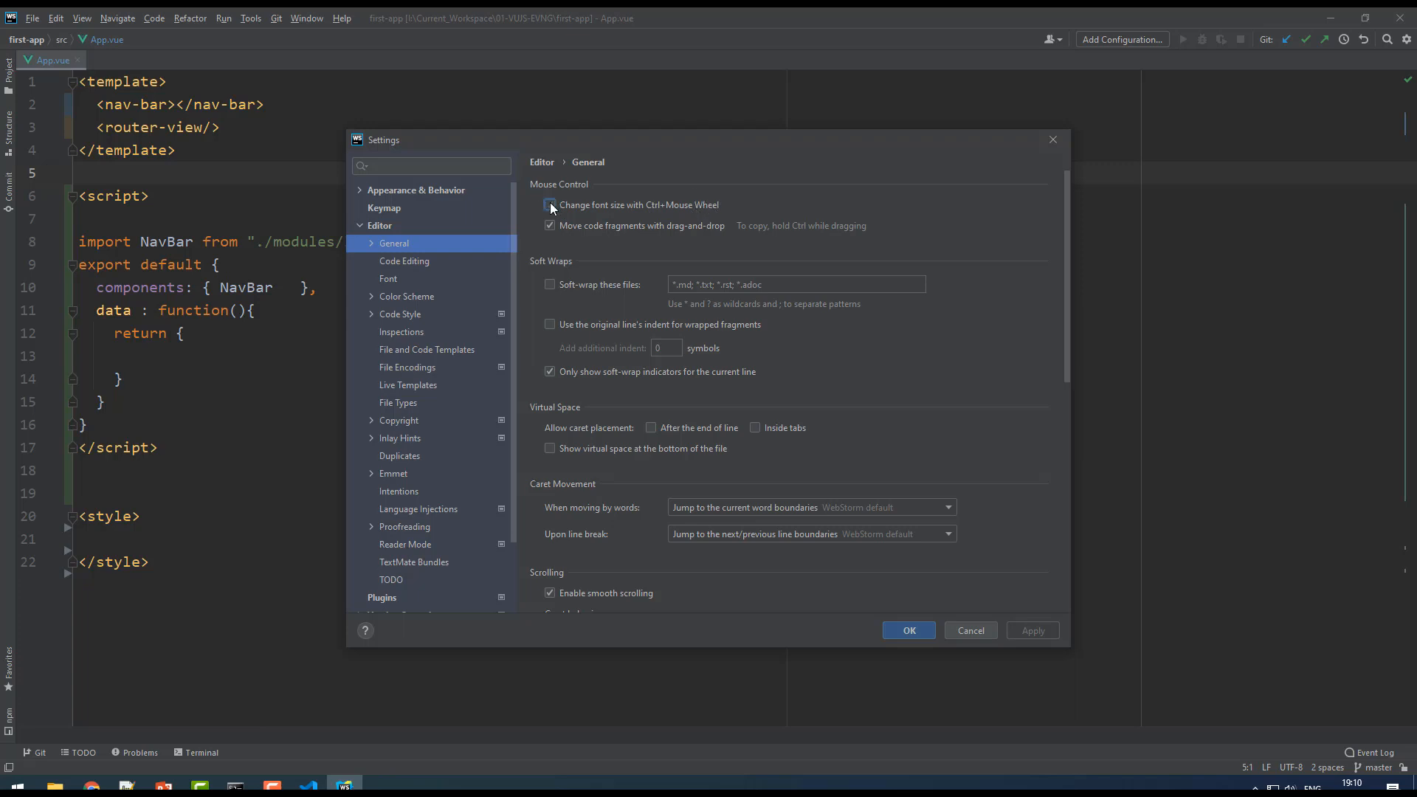
click(549, 205)
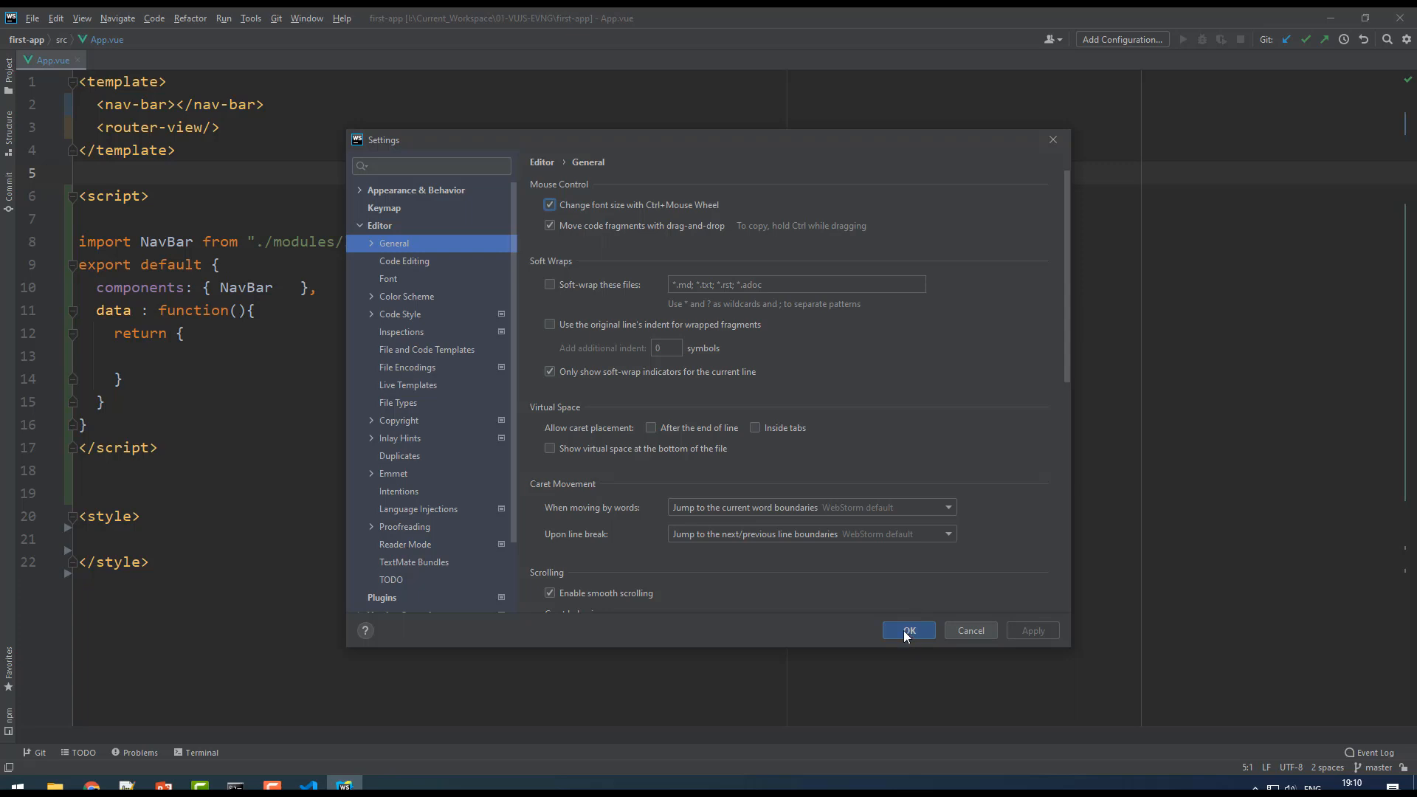
mouse_move(902, 631)
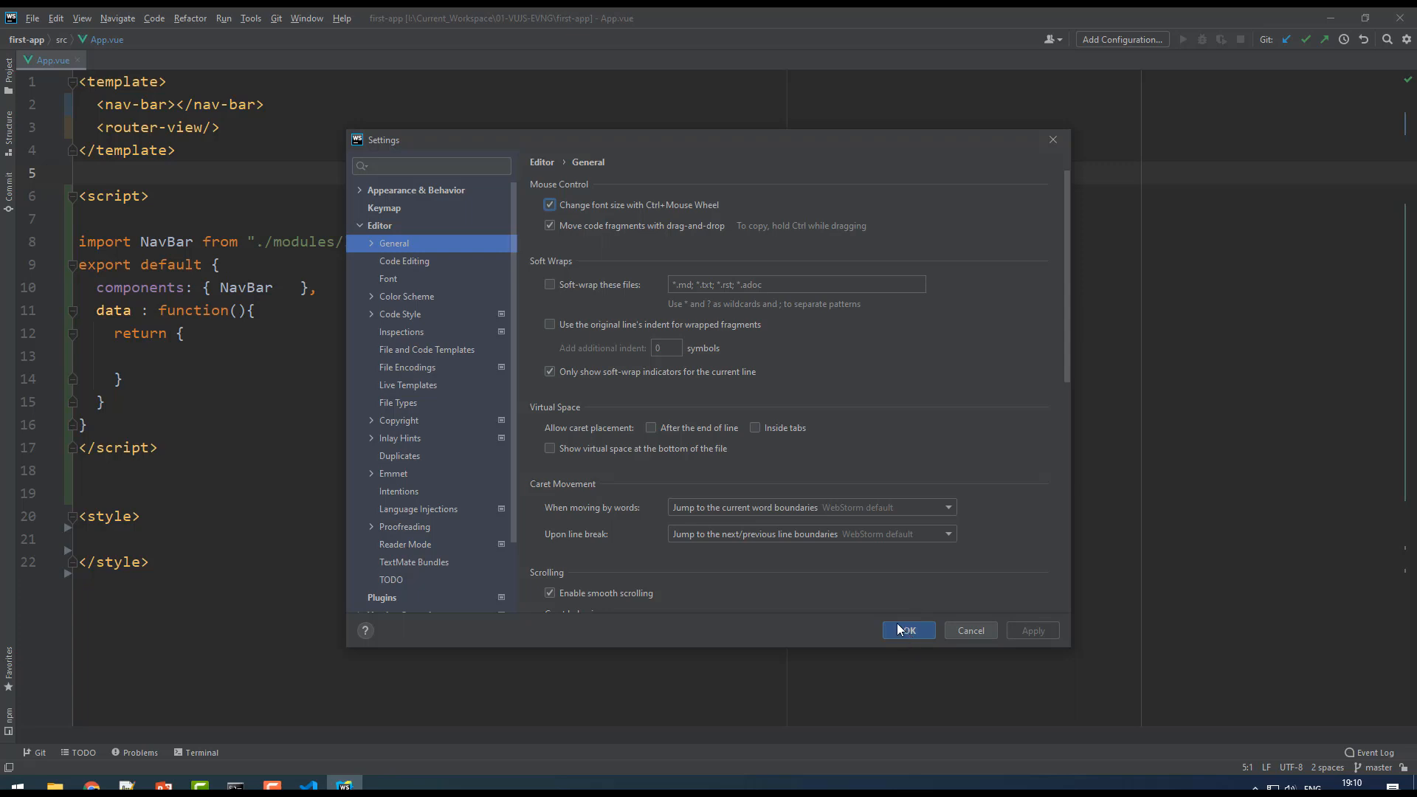
mouse_move(437, 378)
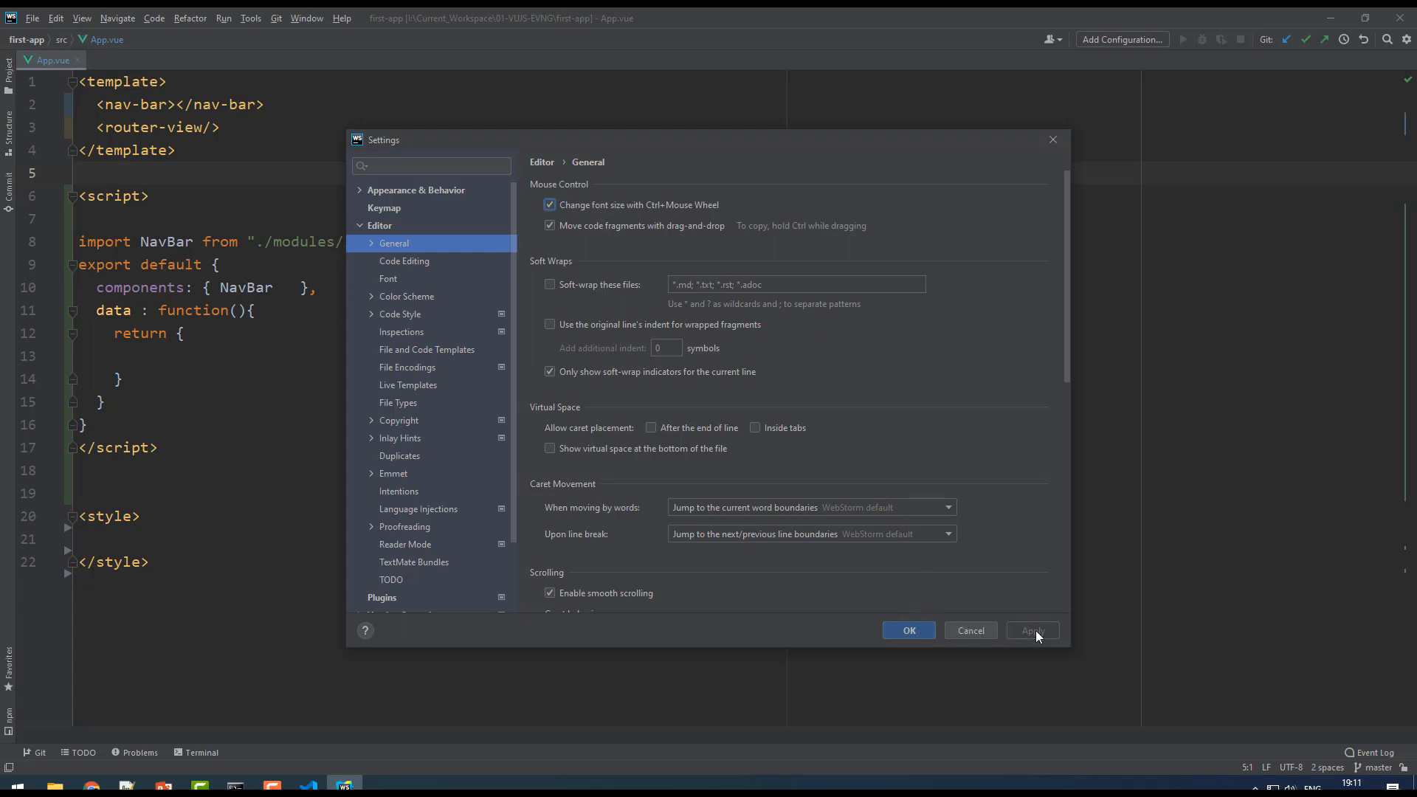
click(907, 630)
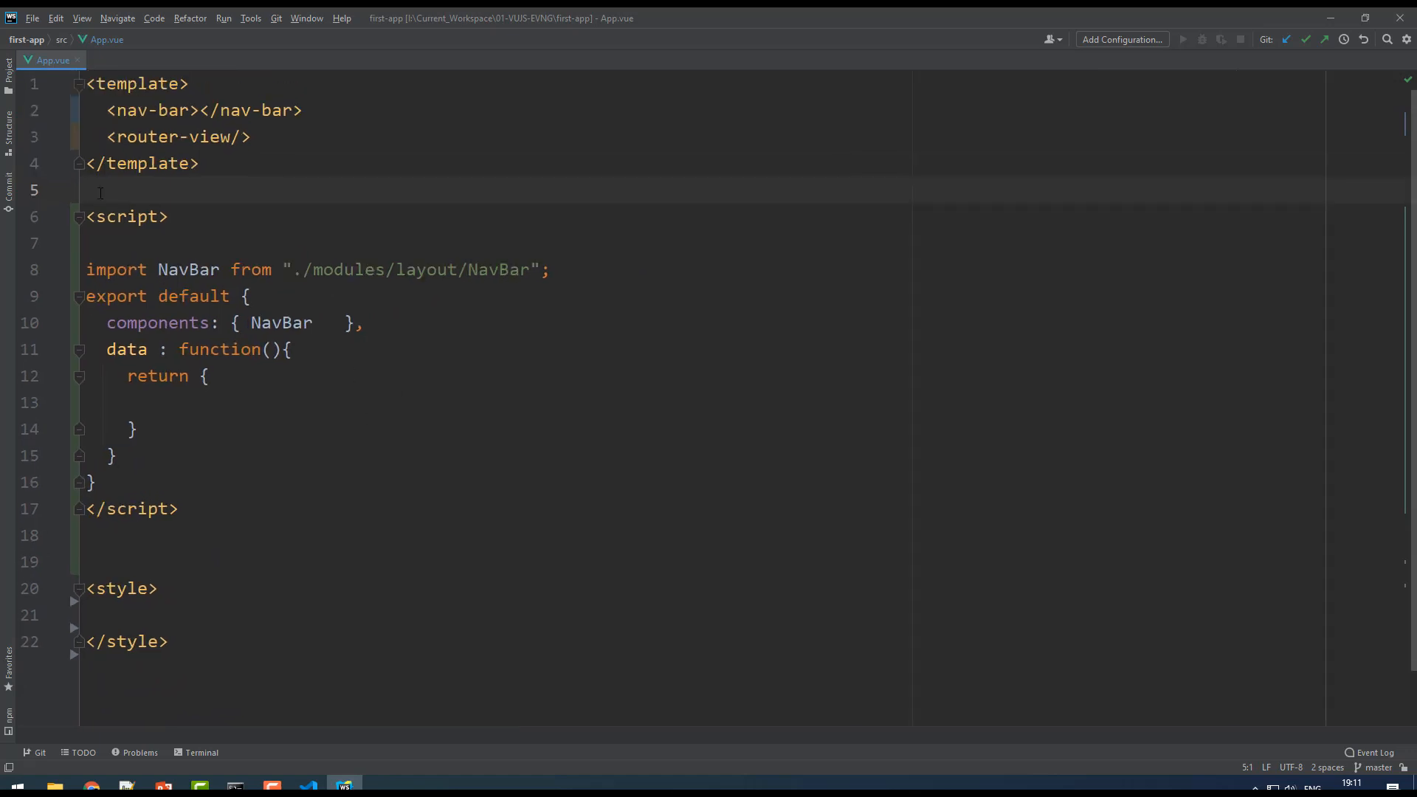
Open the Project tool window, expanding and collapsing the assets folder.
click(9, 73)
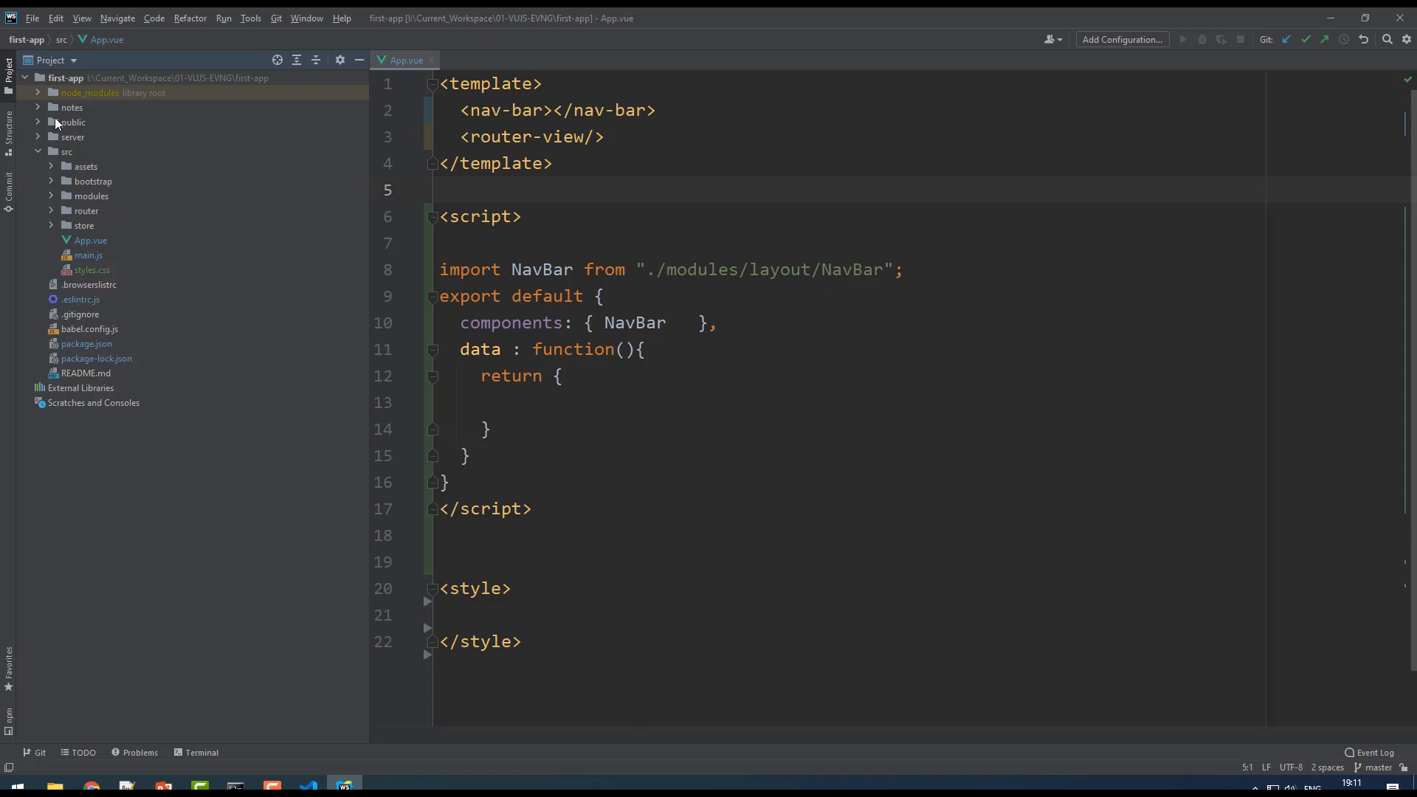
mouse_move(64, 180)
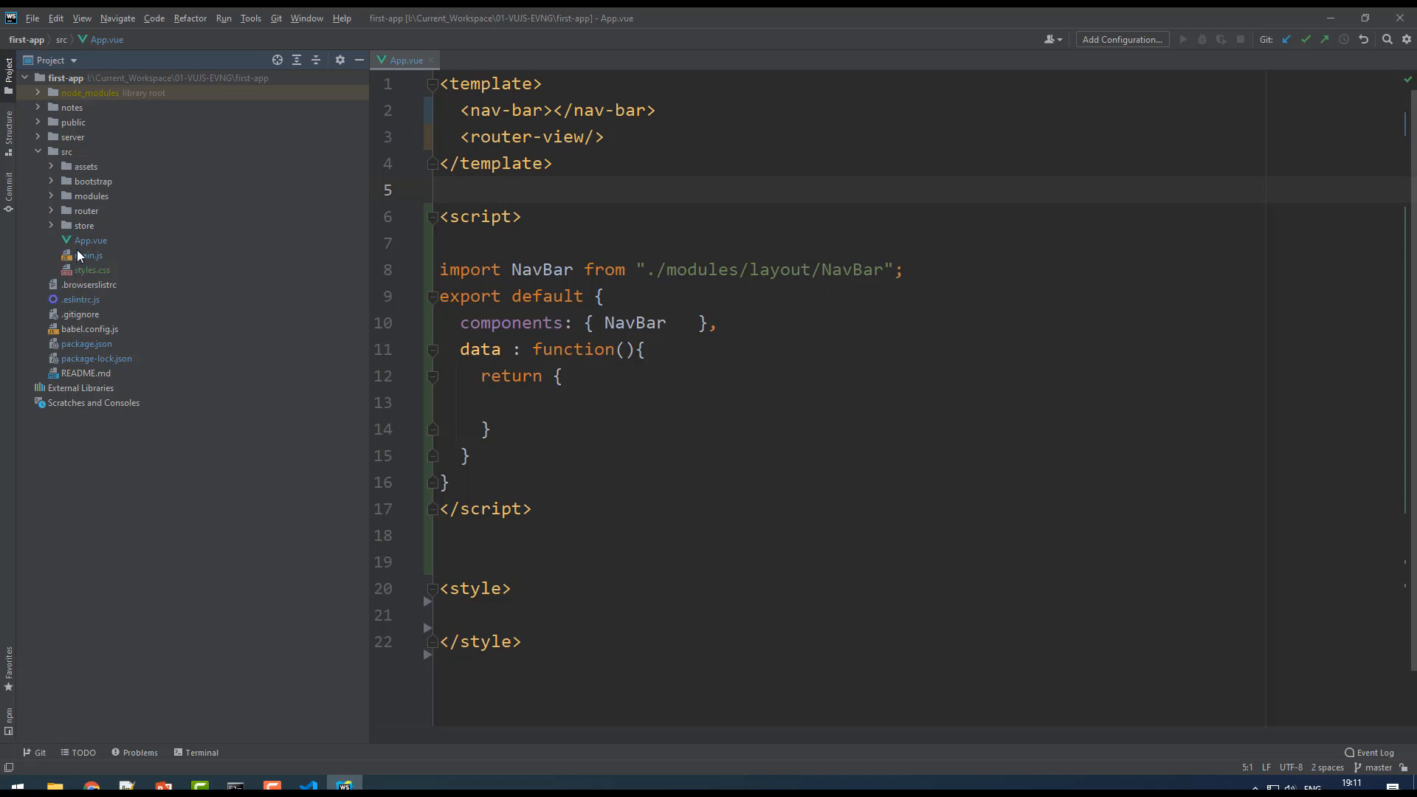
mouse_move(59, 198)
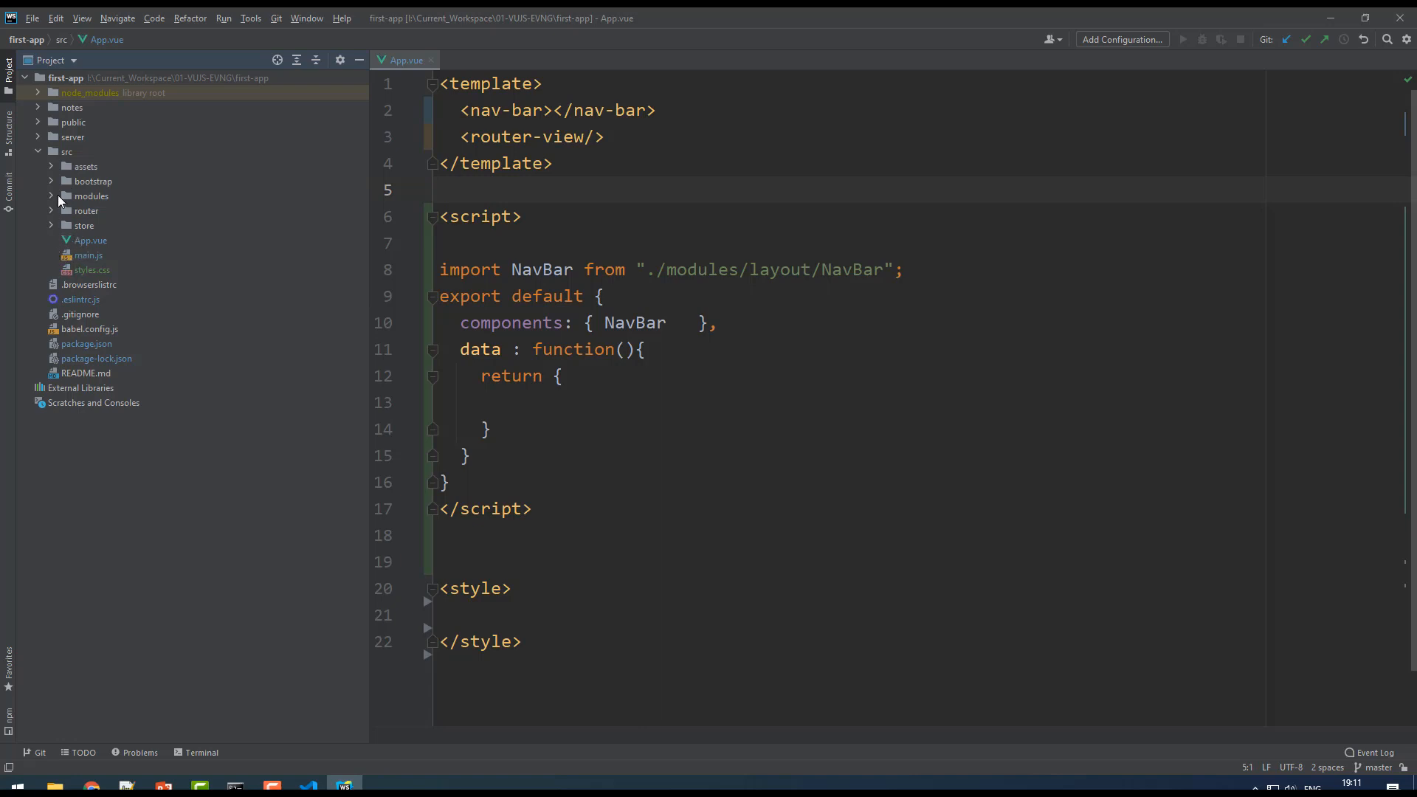
click(51, 167)
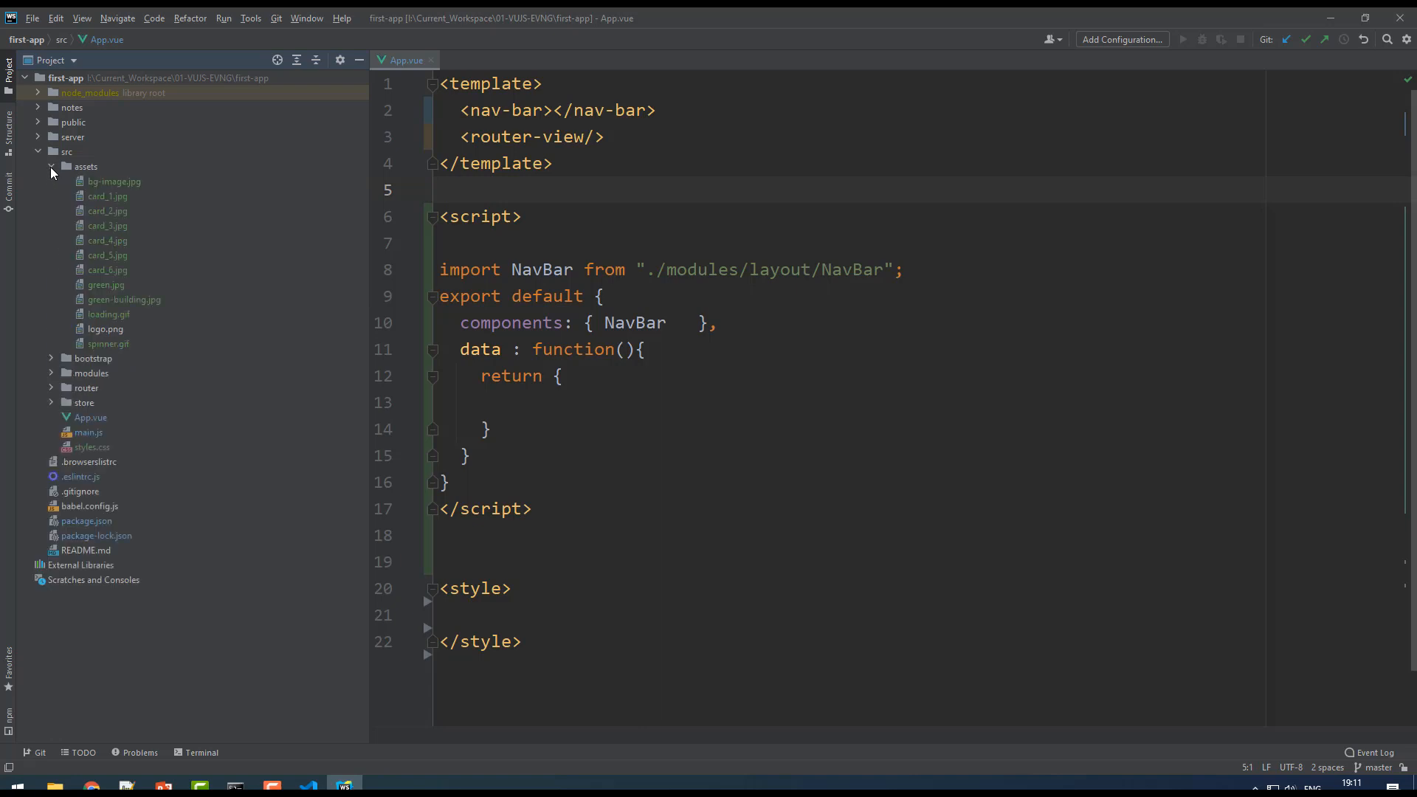
click(51, 166)
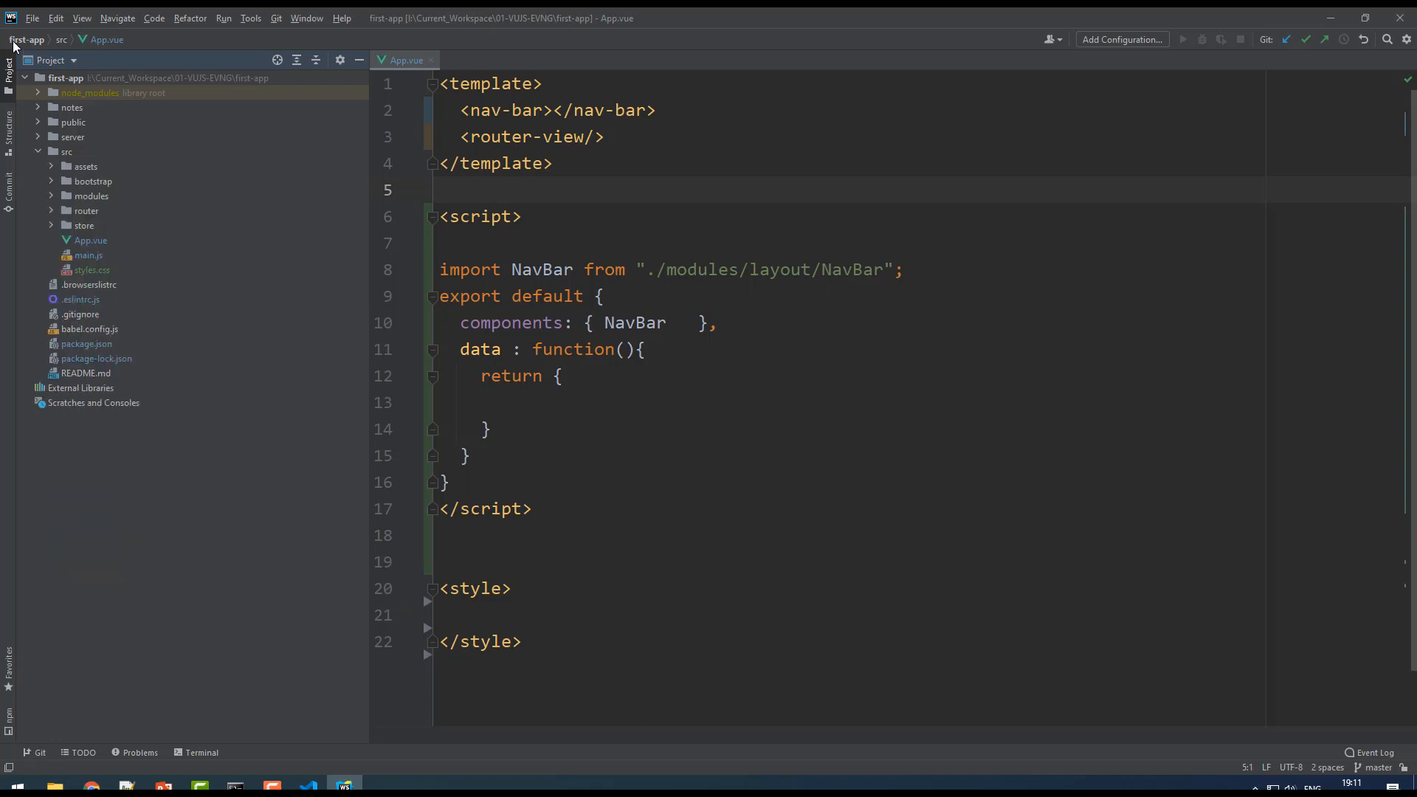
Open Settings, search 'plugins', then search the Marketplace for 'ato'.
click(32, 17)
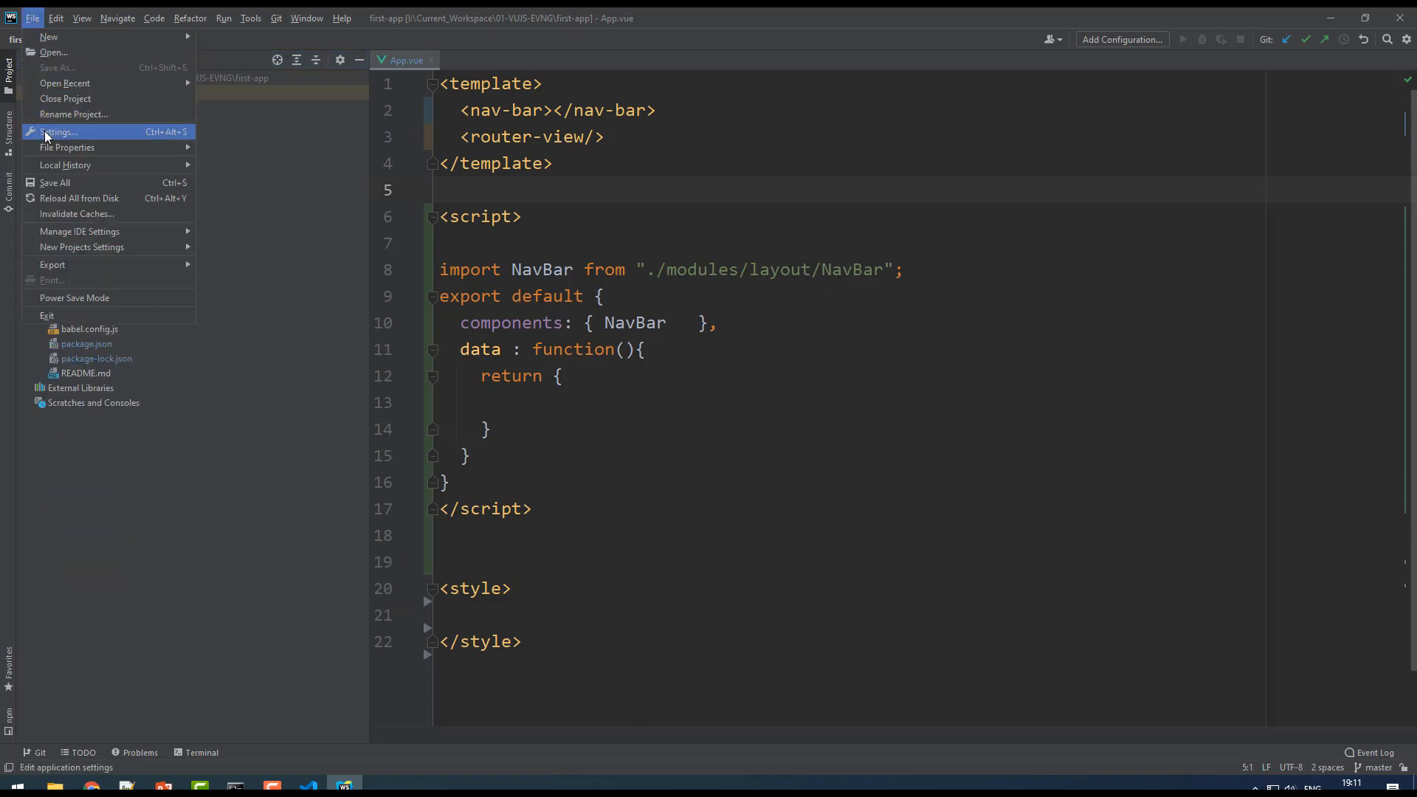
click(59, 132)
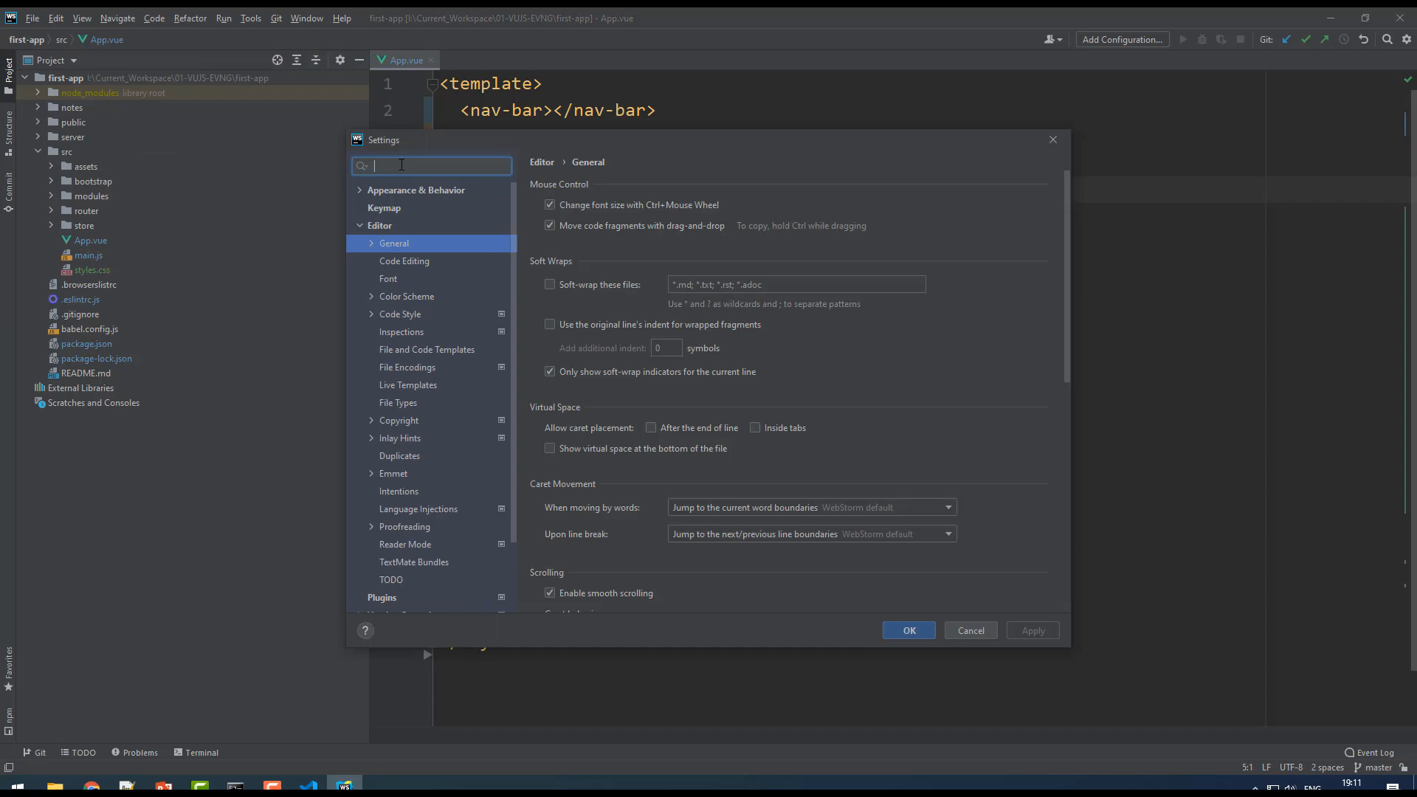
text(plugi)
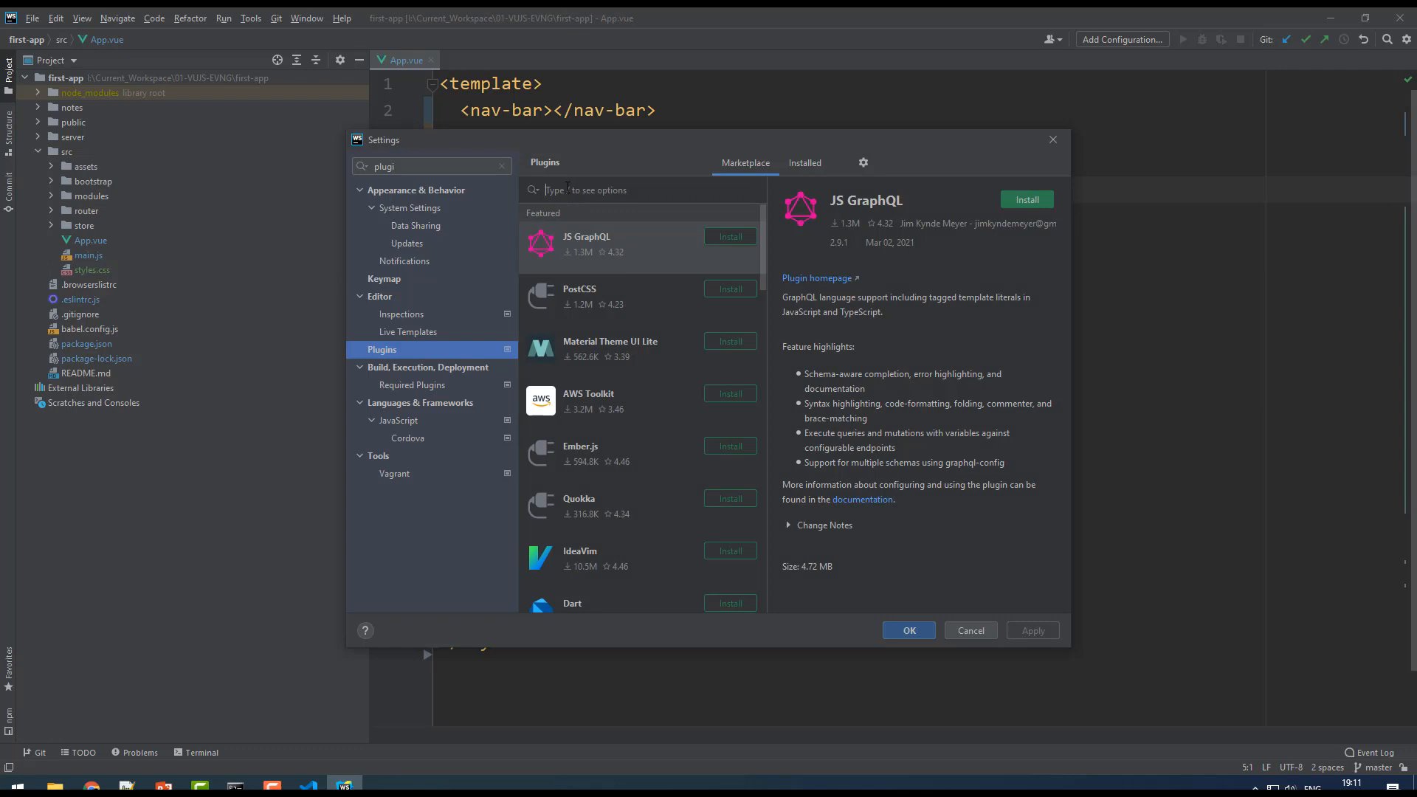
text(atom mate)
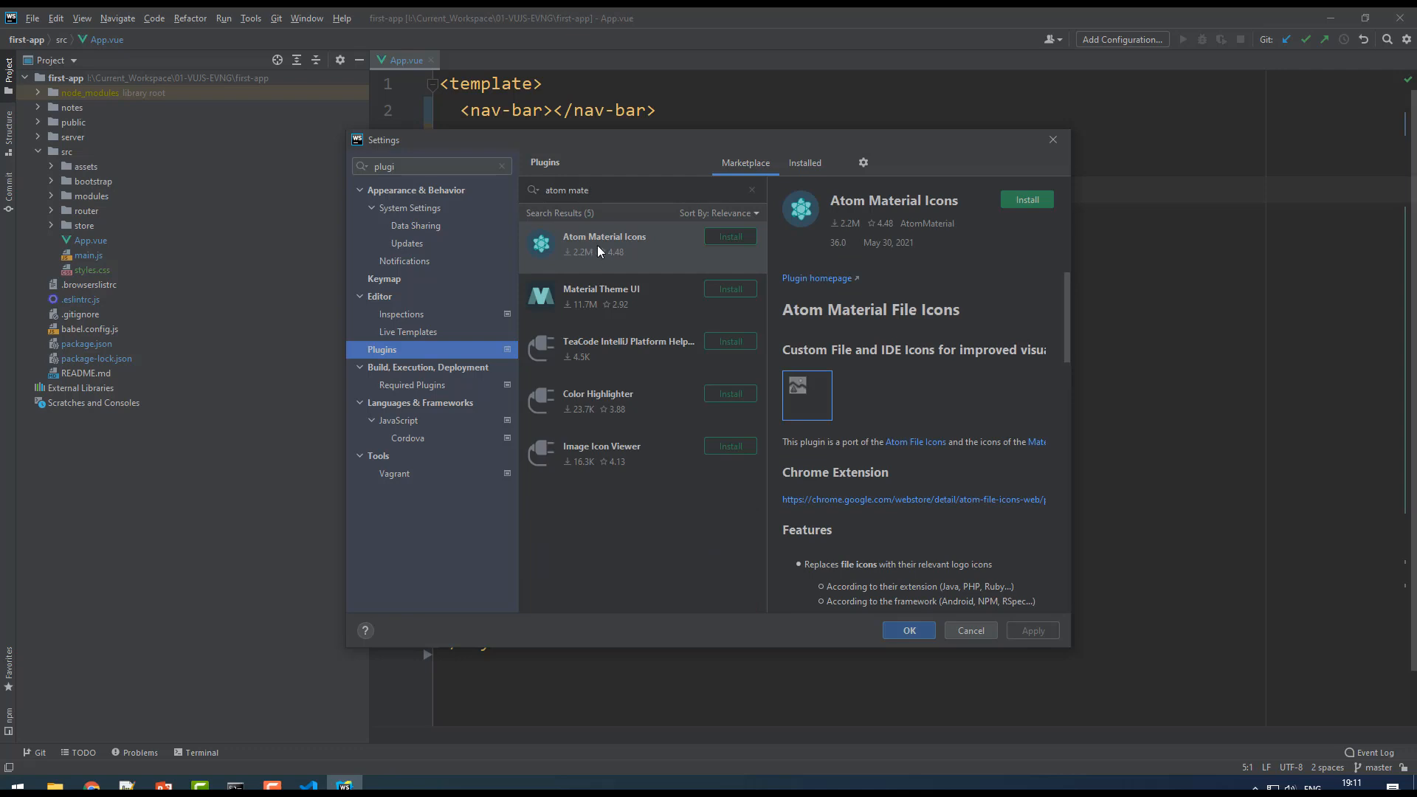
mouse_move(603, 251)
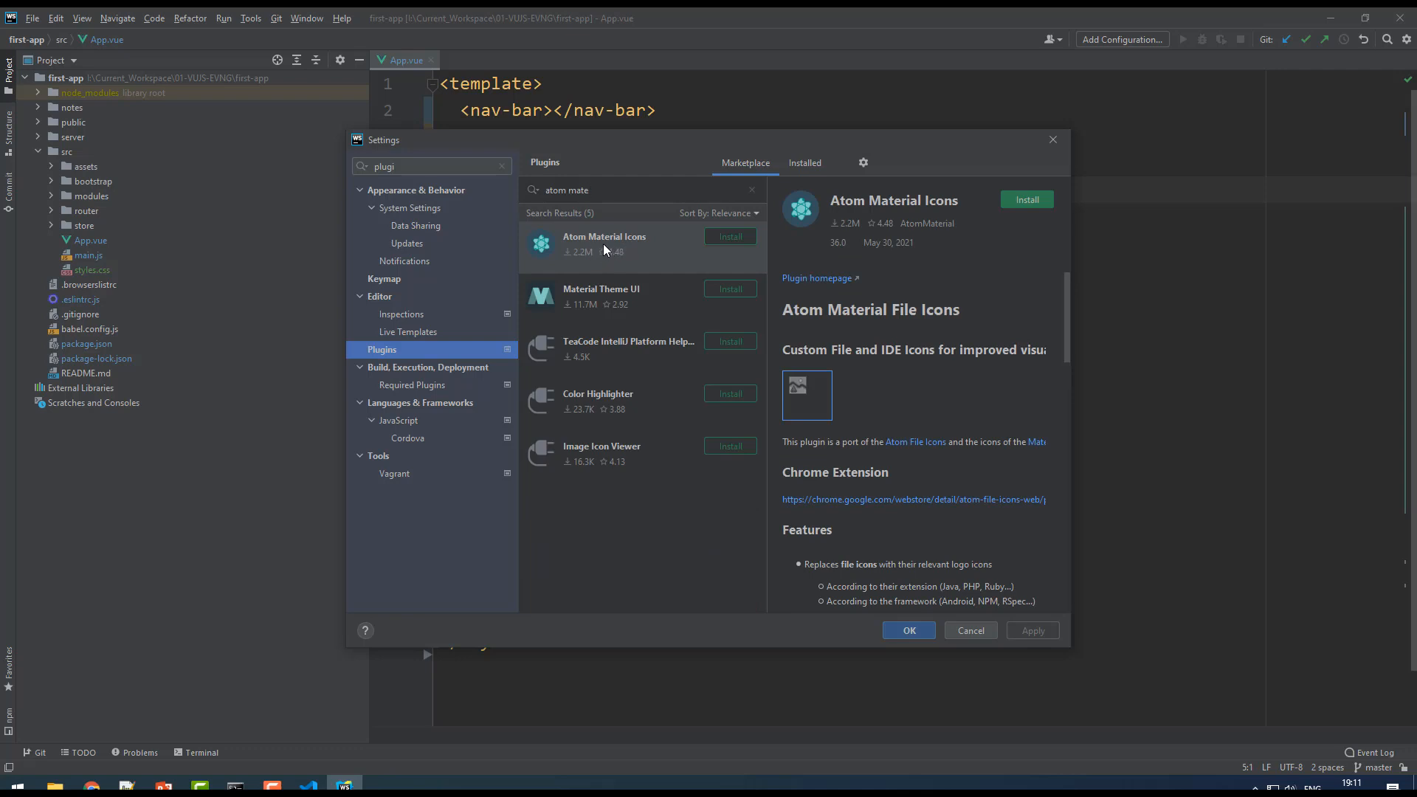
mouse_move(629, 310)
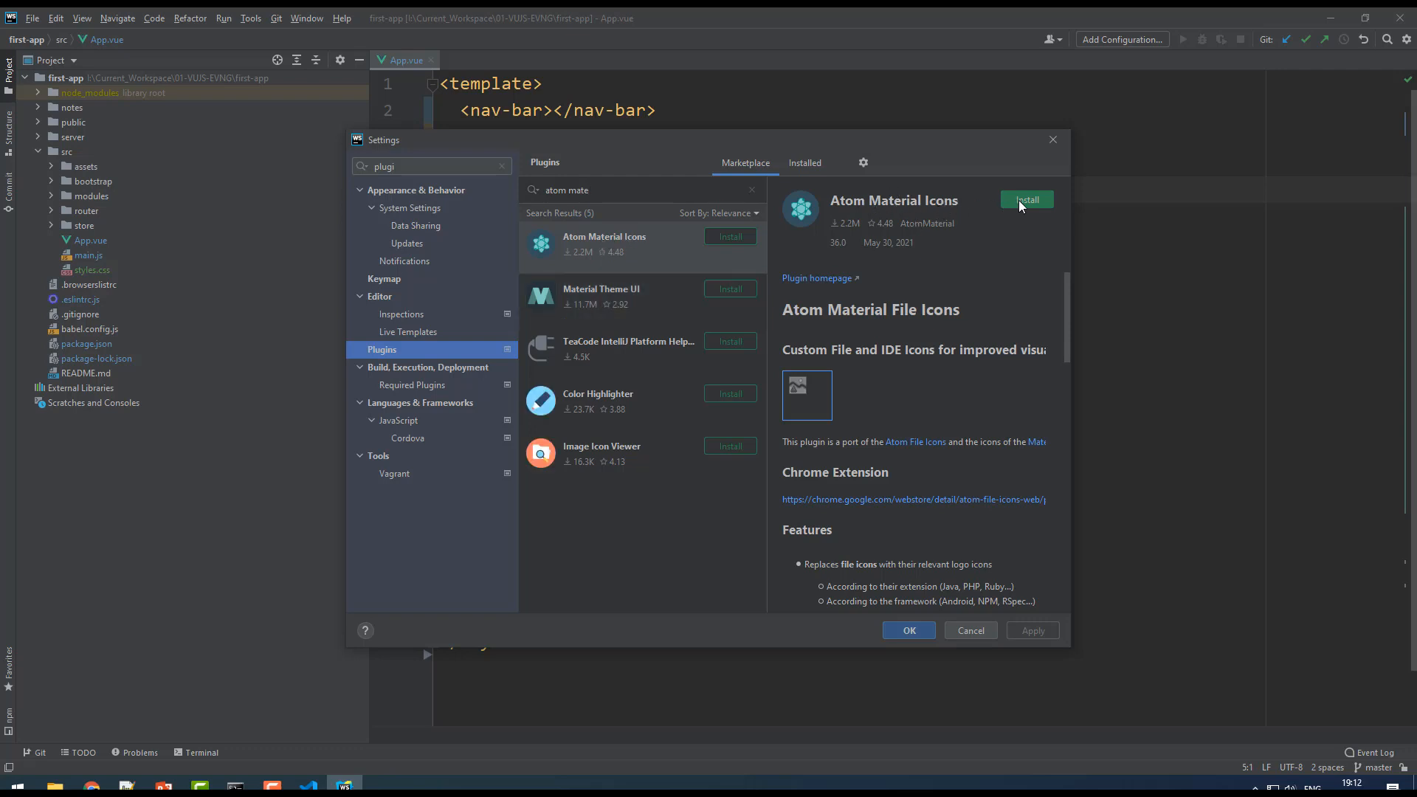
Install Atom Material Icons, accept its privacy note, and close Settings with OK.
click(1026, 200)
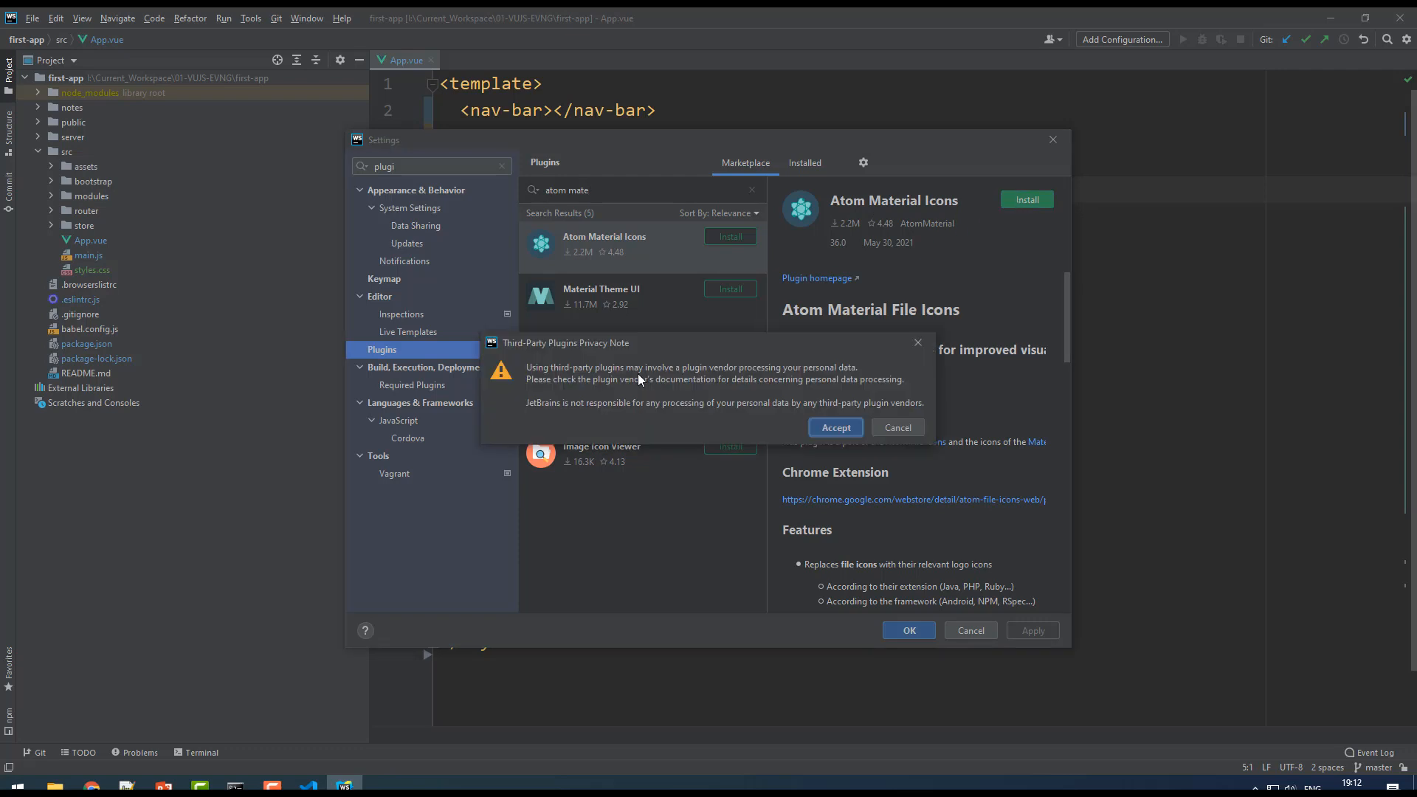
click(834, 426)
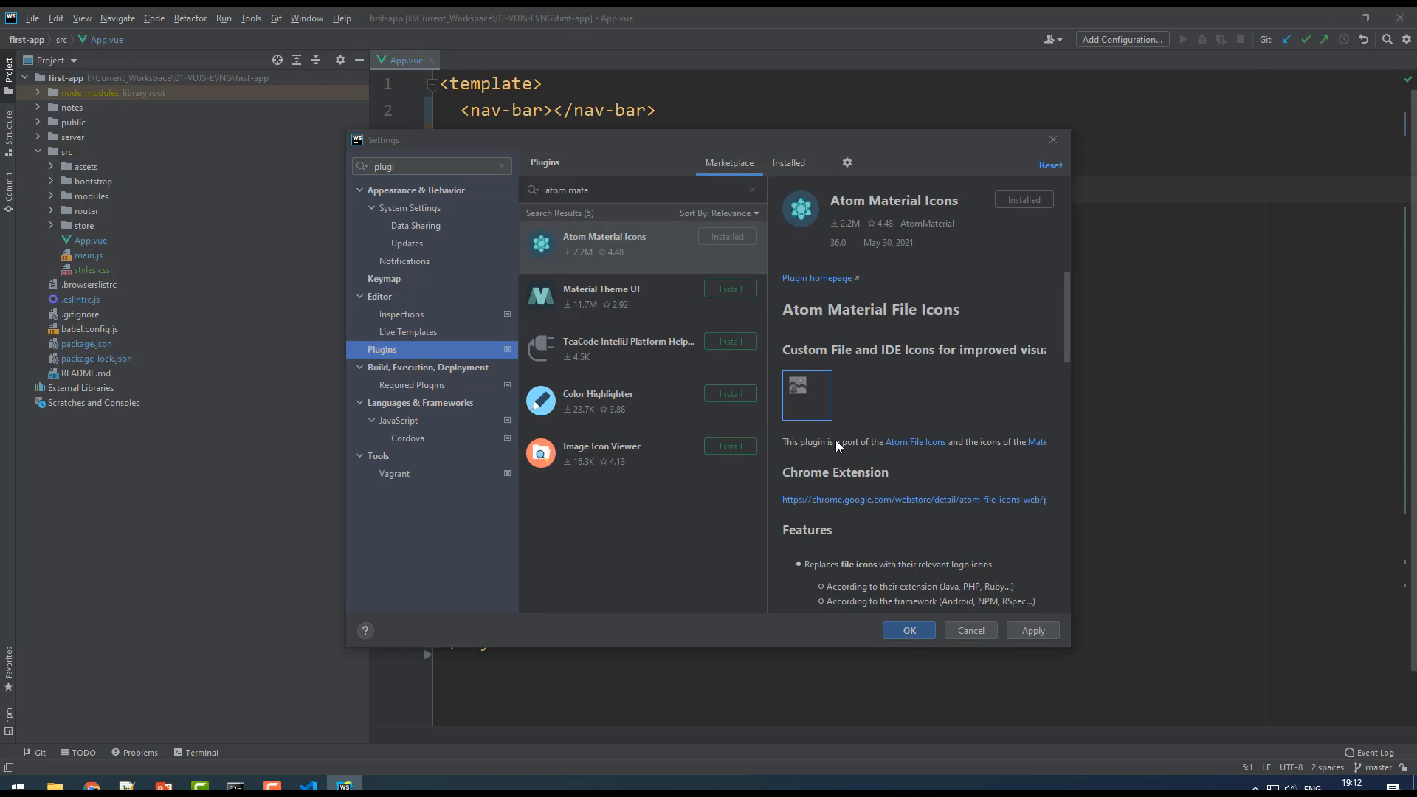
click(907, 629)
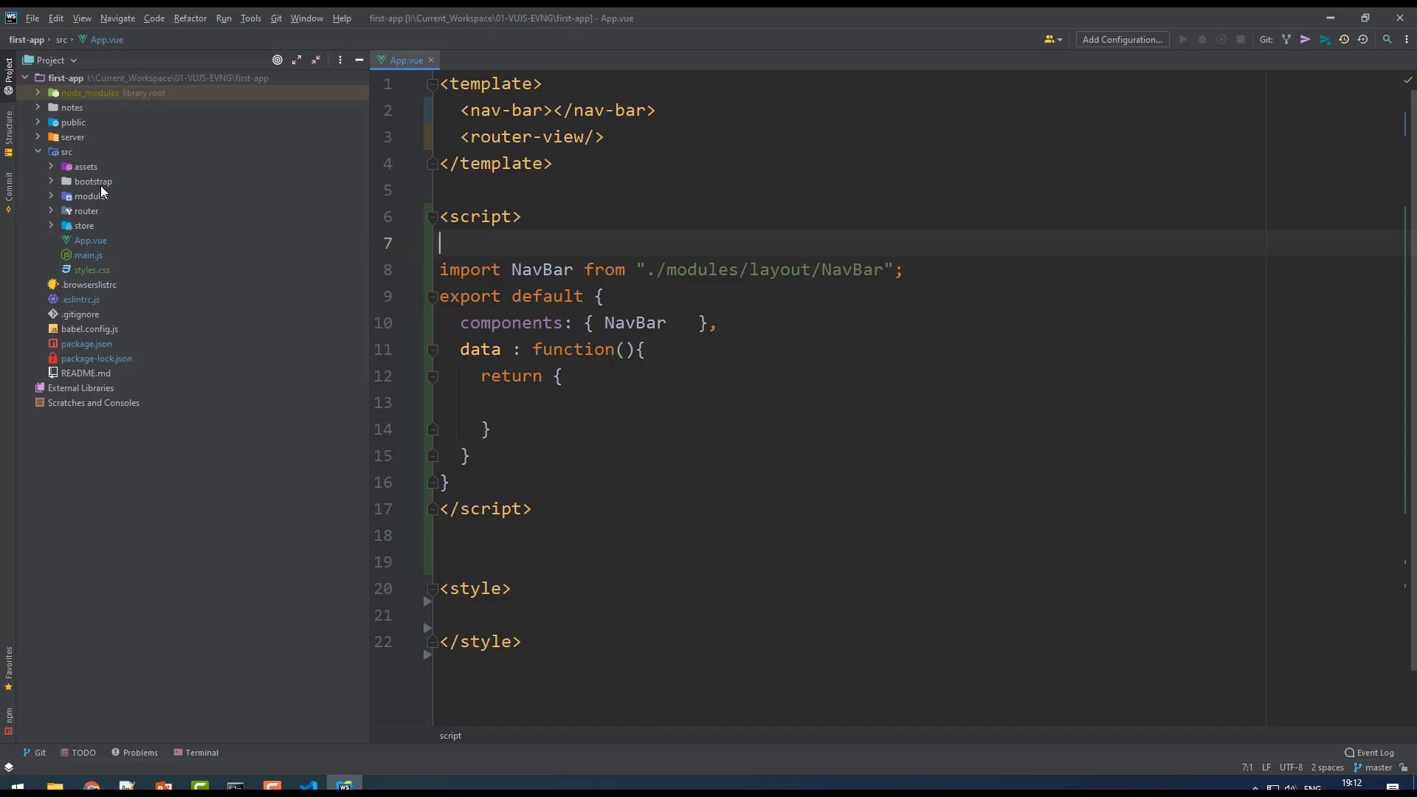
click(509, 216)
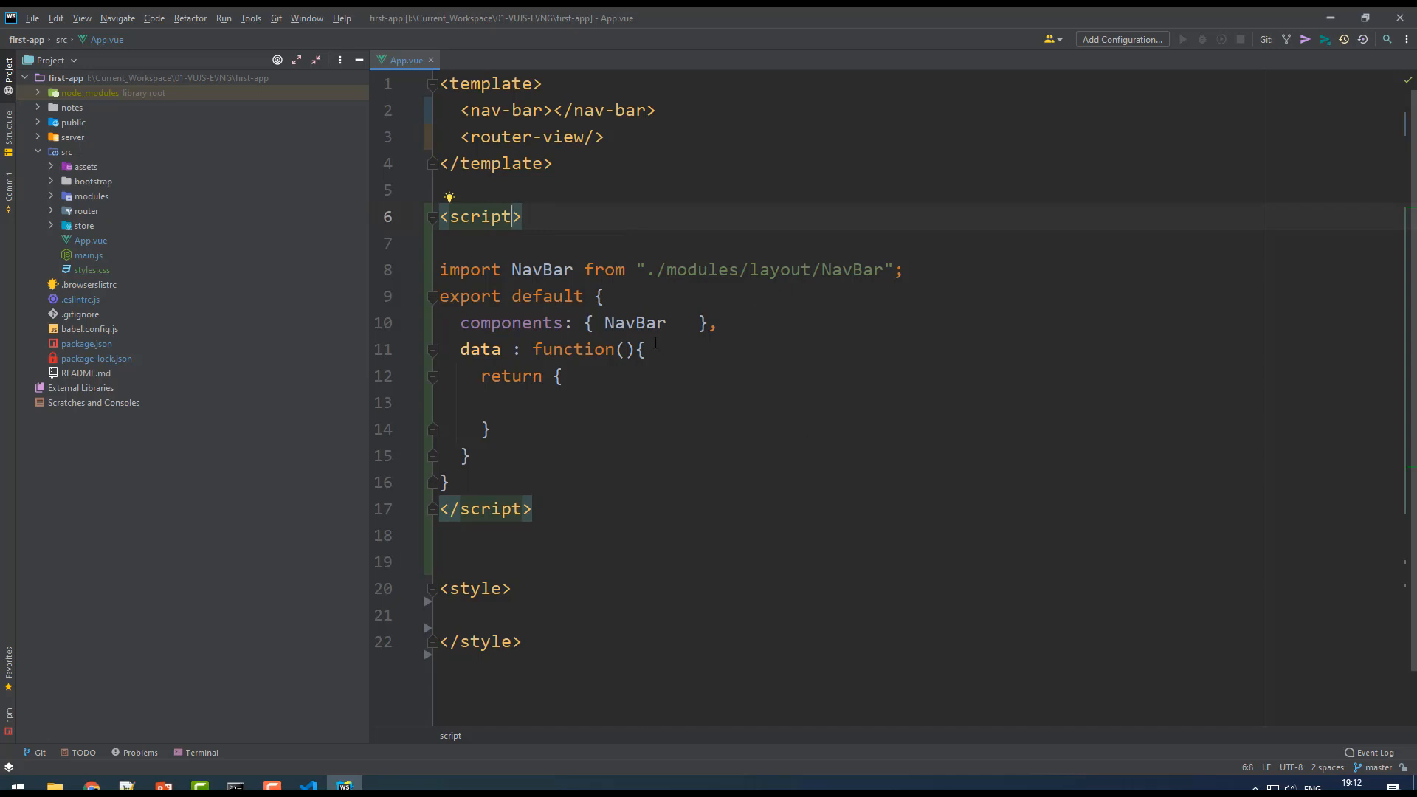
mouse_move(1243, 18)
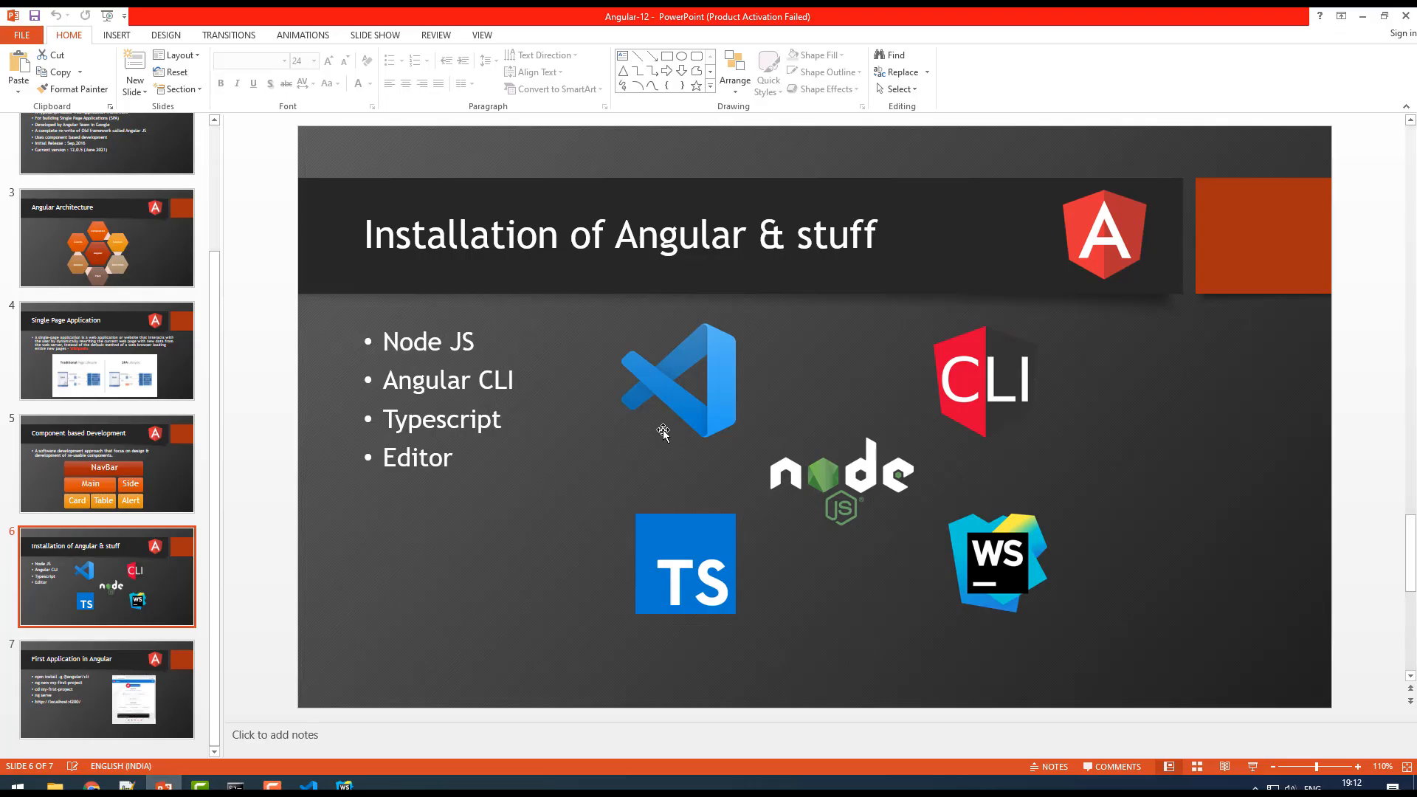
mouse_move(822, 341)
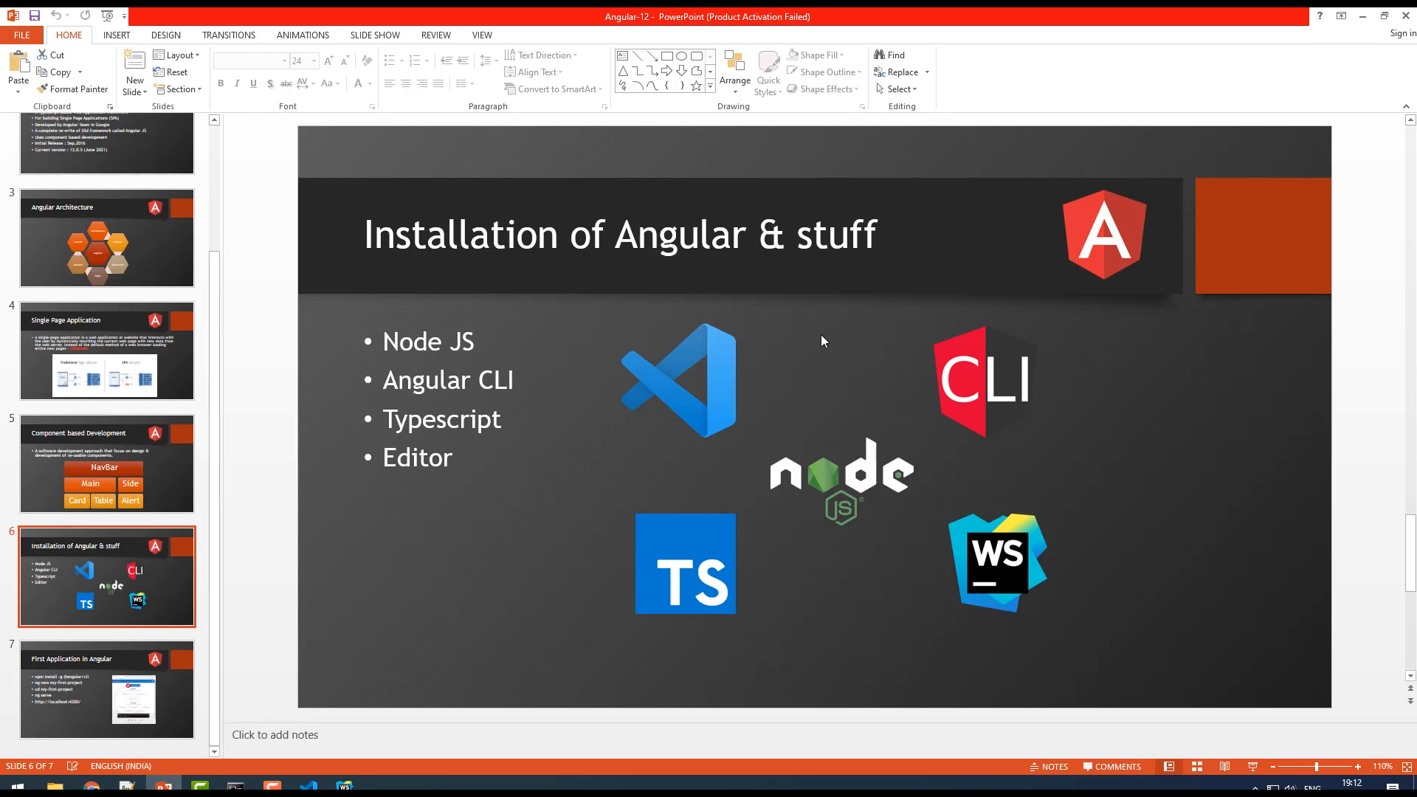